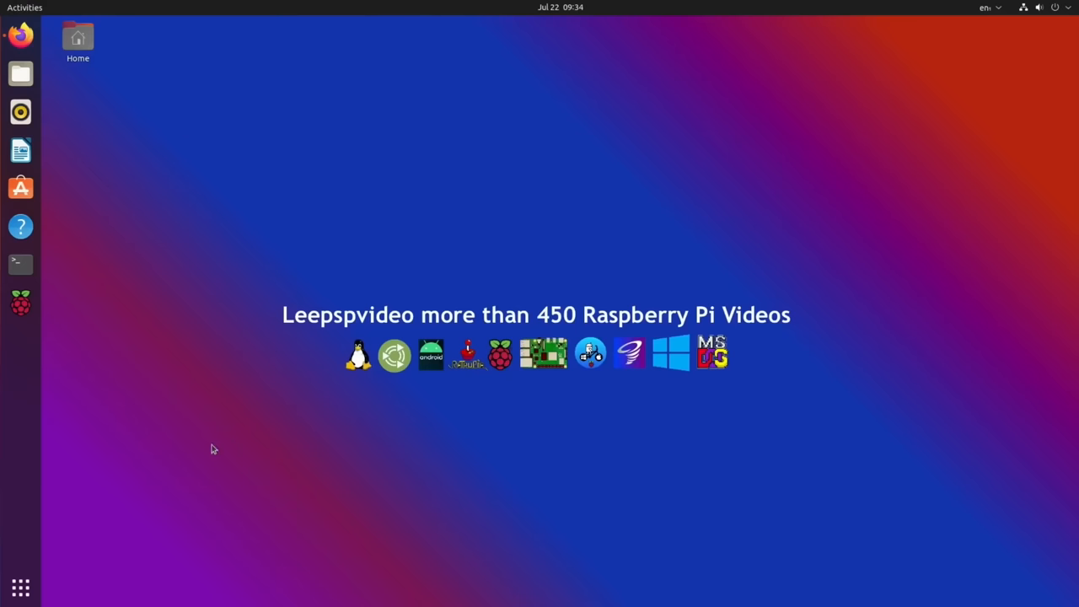
Launch Firefox from the dock, restoring the saved Raspberry Pi news tabs.
{"action": "left_click", "coordinate": [21, 34]}
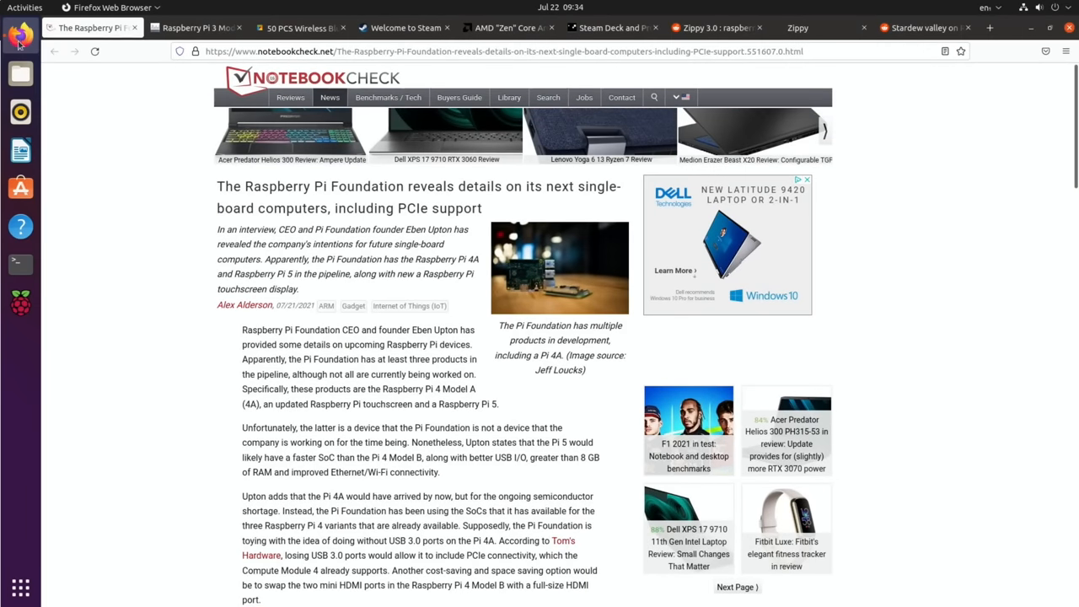
{"action": "mouse_move", "coordinate": [466, 203]}
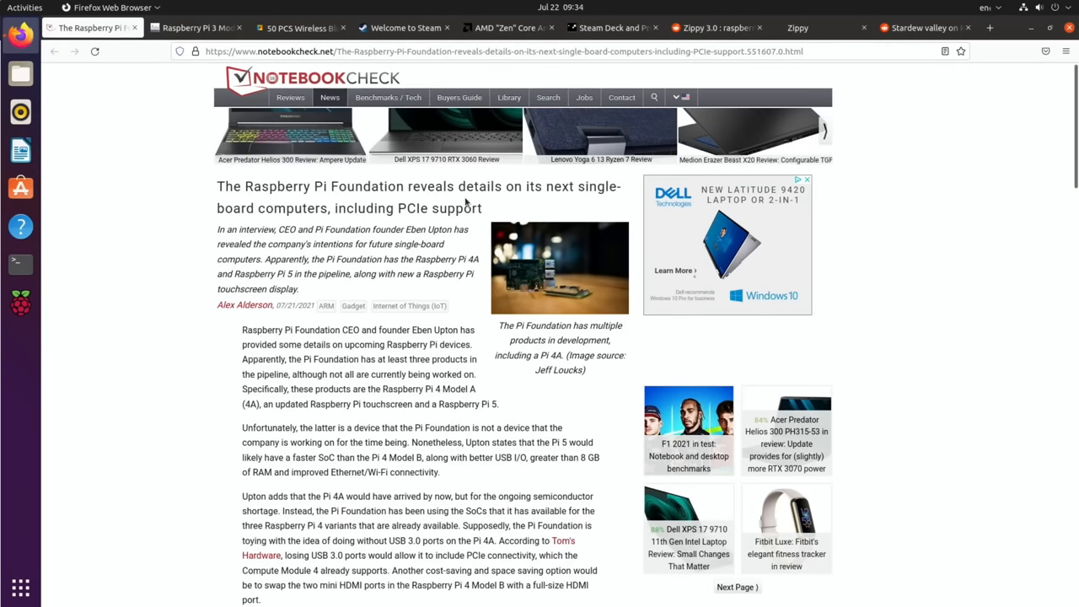
{"action": "mouse_move", "coordinate": [562, 210]}
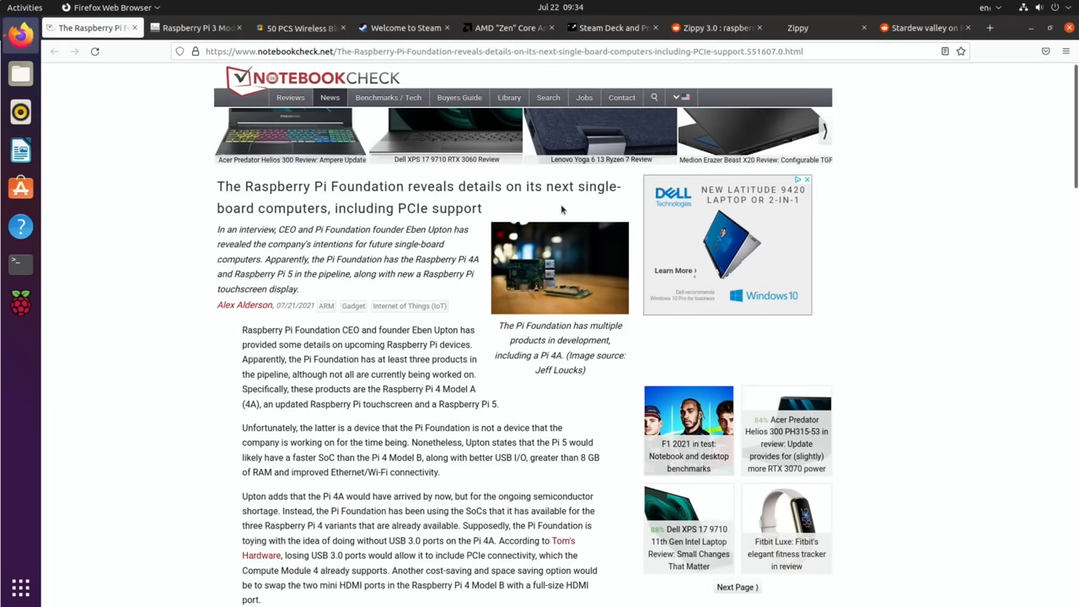
{"action": "mouse_move", "coordinate": [183, 283]}
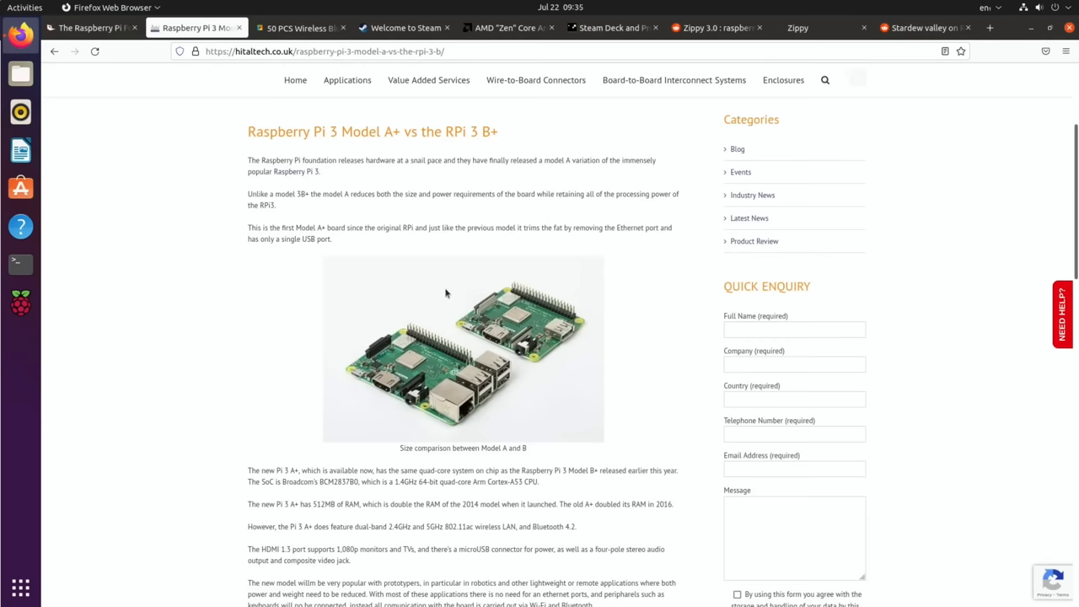
{"action": "mouse_move", "coordinate": [330, 341]}
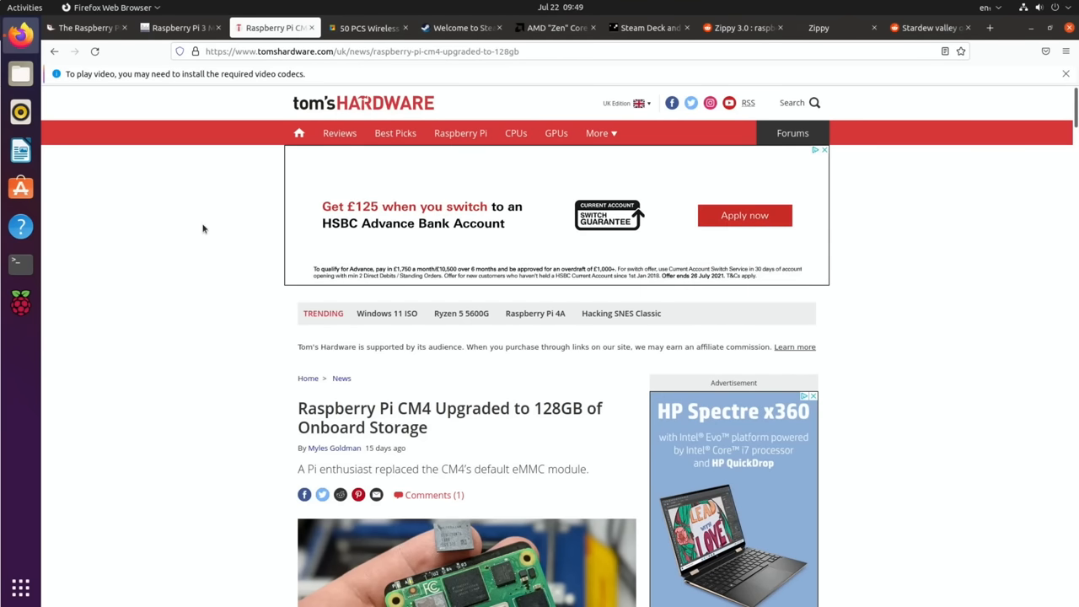
Scroll the Tom's Hardware CM4 article down to the module photo and 128GB eMMC paragraphs.
{"action": "scroll", "scroll_direction": "down", "scroll_amount": 3}
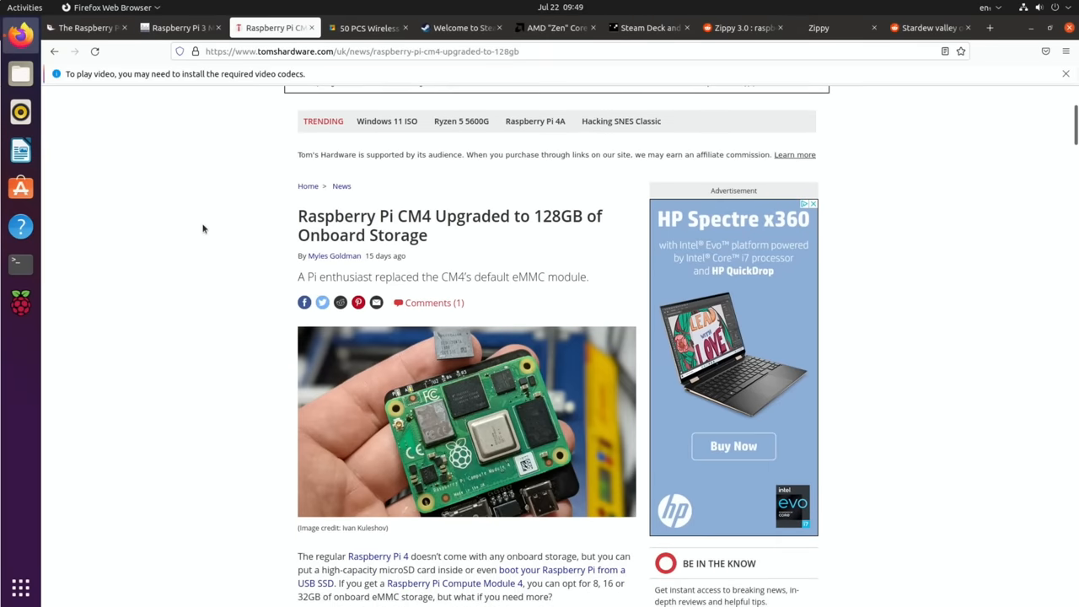
{"action": "scroll", "scroll_direction": "down", "scroll_amount": 3}
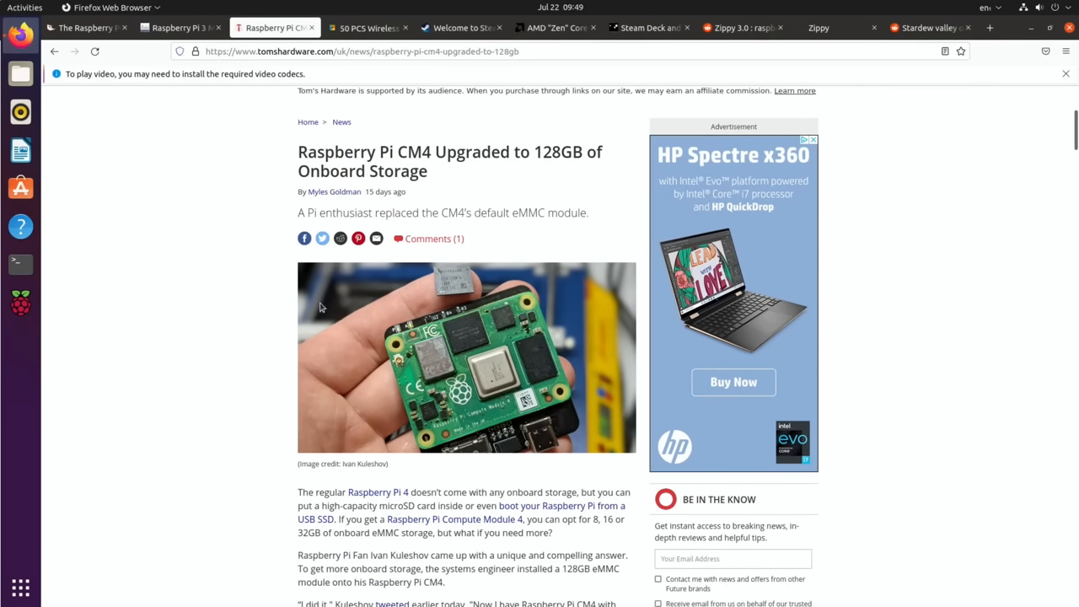
{"action": "mouse_move", "coordinate": [377, 355]}
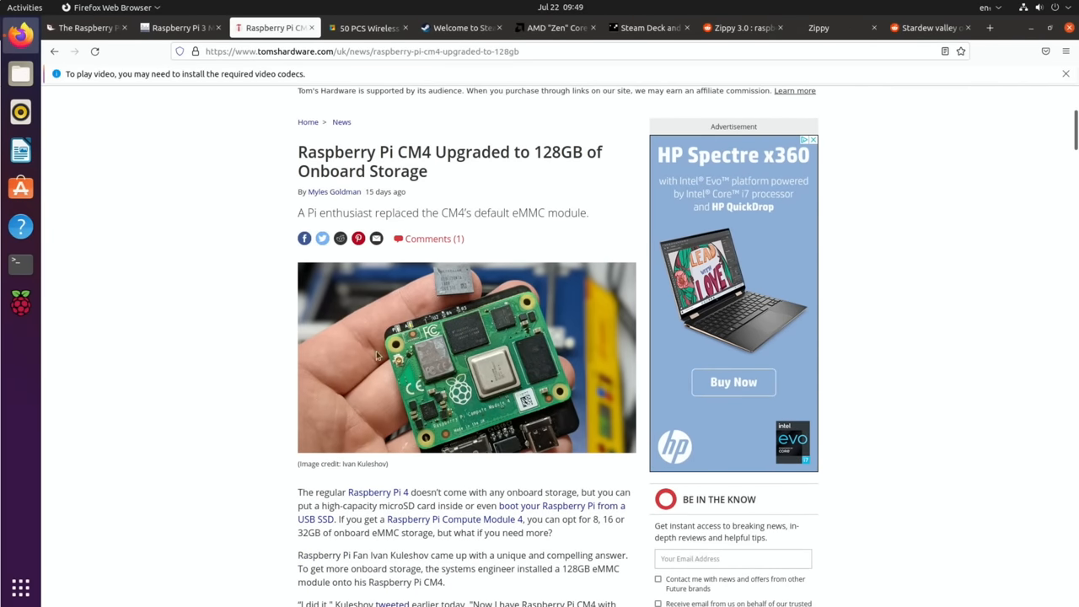
{"action": "mouse_move", "coordinate": [218, 323]}
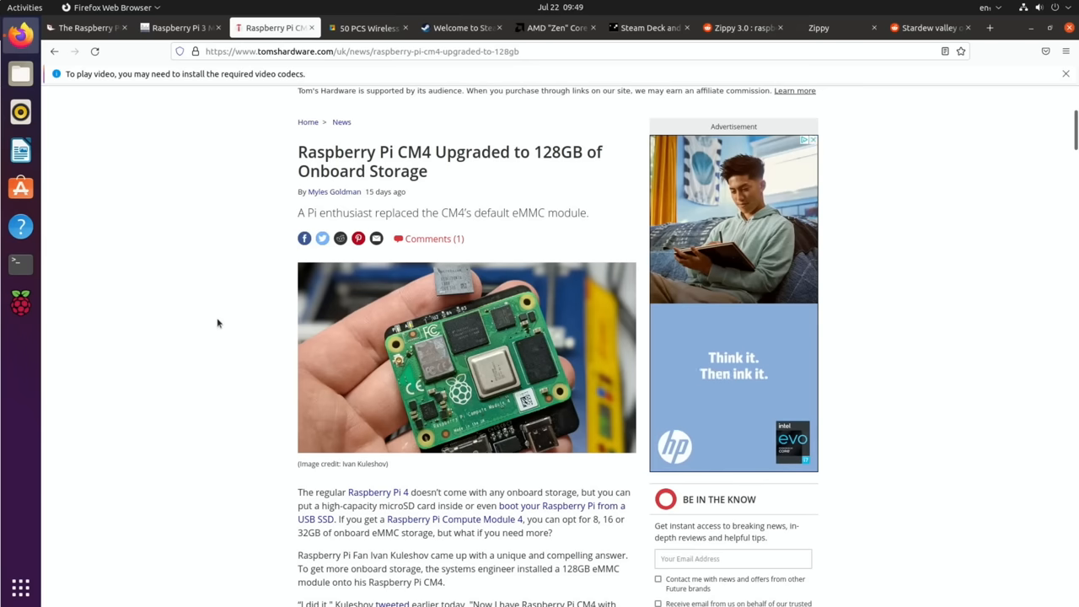
{"action": "mouse_move", "coordinate": [369, 28]}
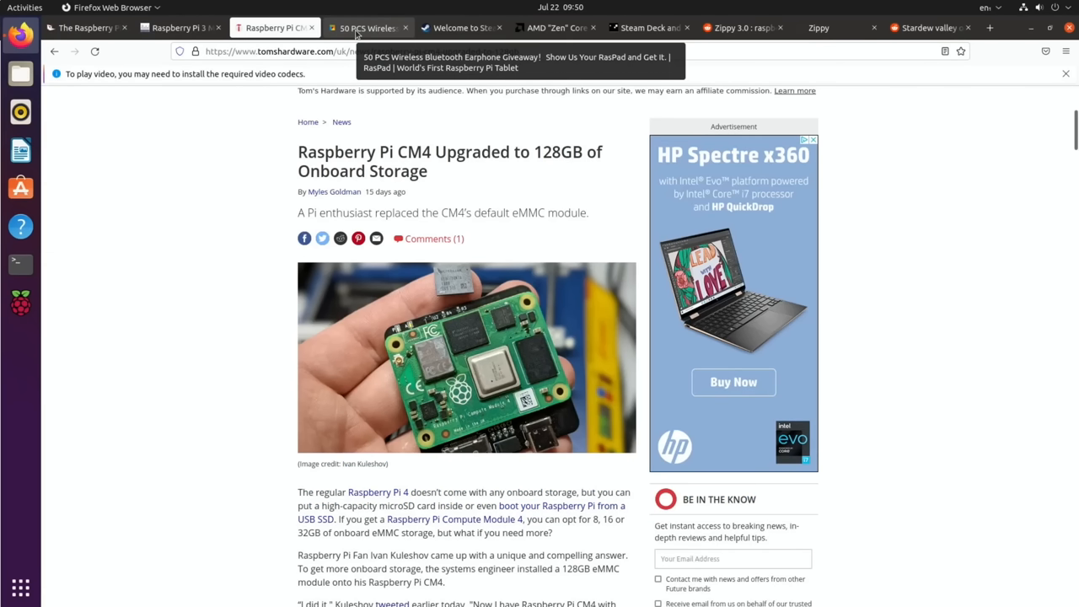
Switch to the RasPad giveaway tab and scroll through members' project photo posts.
{"action": "left_click", "coordinate": [367, 28]}
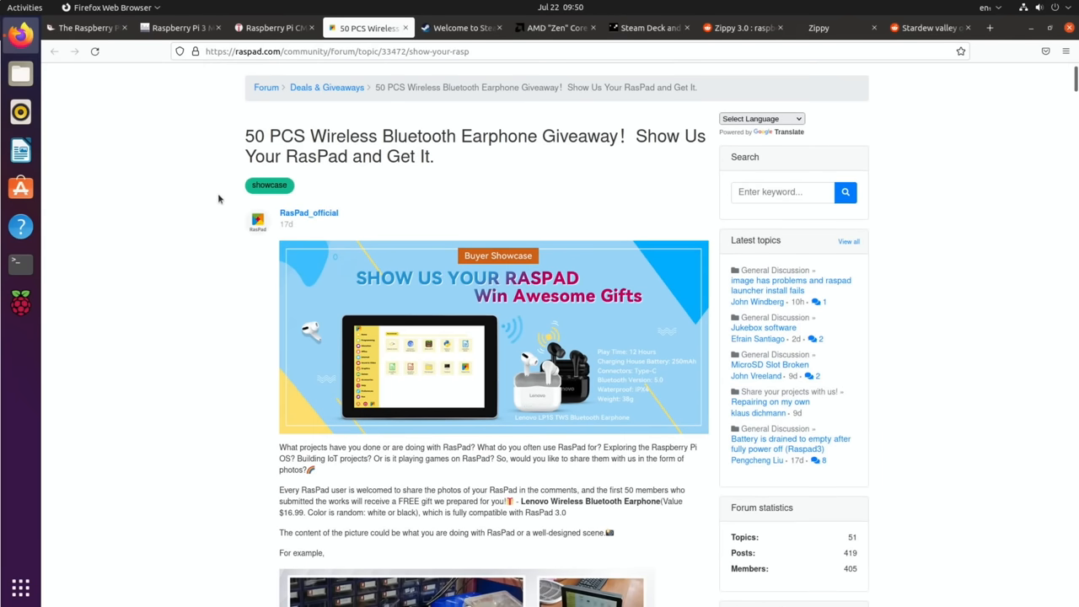
{"action": "scroll", "scroll_direction": "down", "scroll_amount": 3}
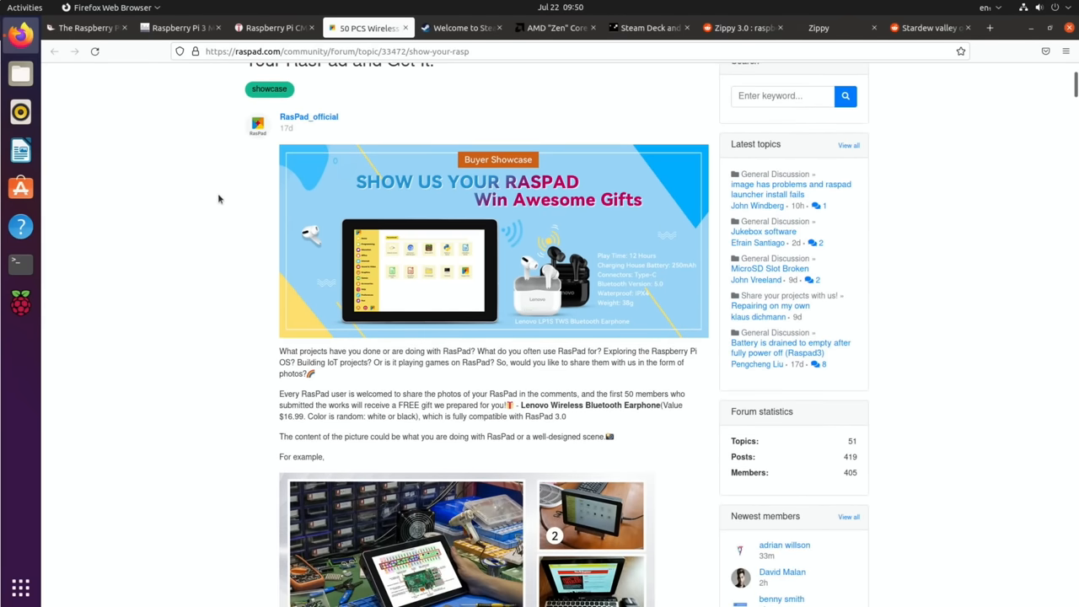
{"action": "scroll", "scroll_direction": "down", "scroll_amount": 3}
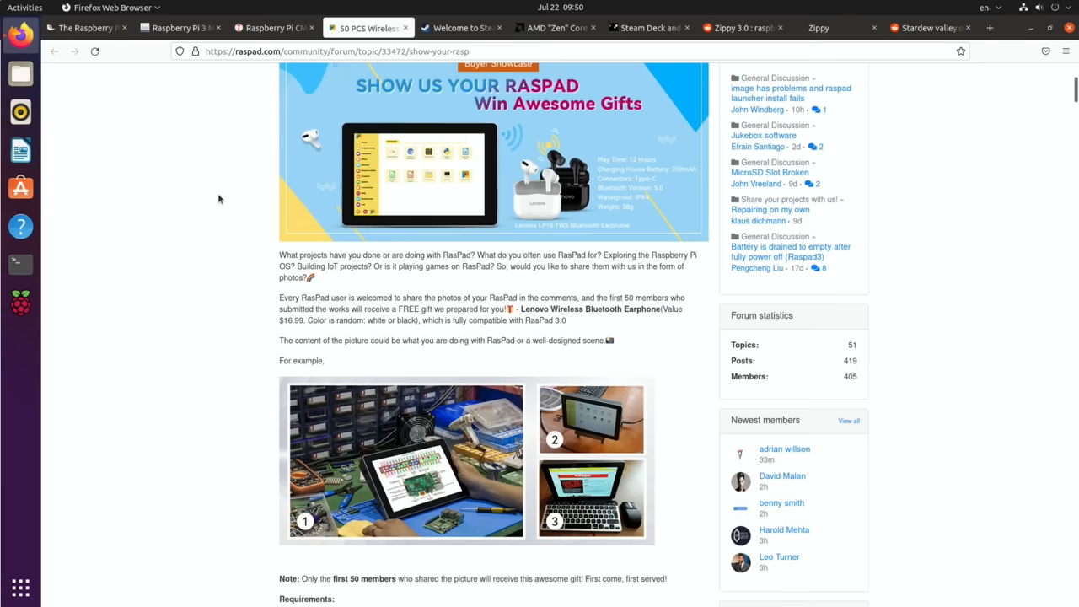
{"action": "scroll", "scroll_direction": "down", "scroll_amount": 3}
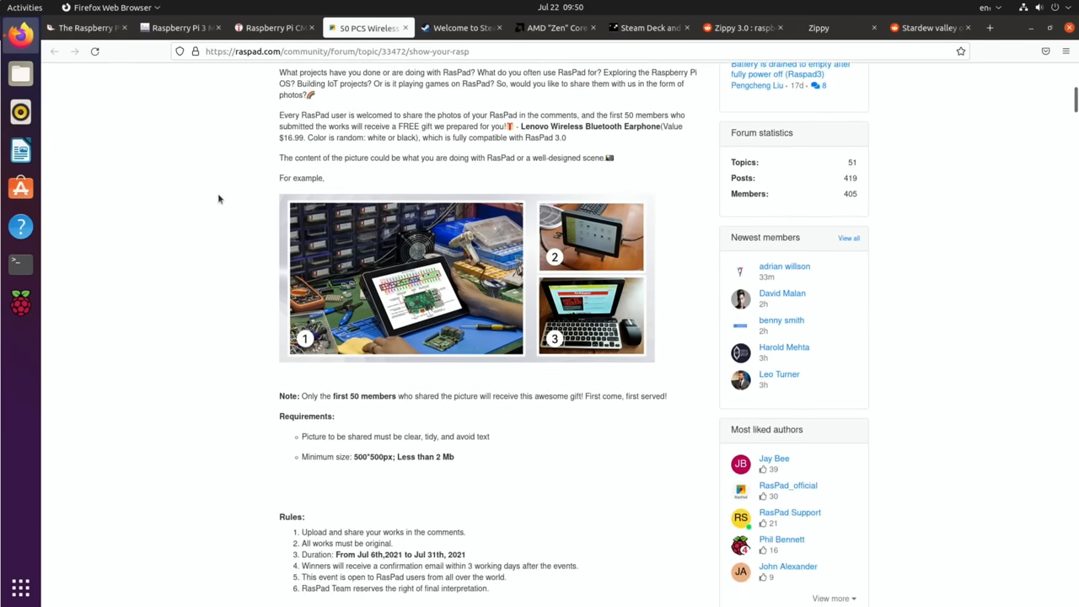
{"action": "scroll", "scroll_direction": "down", "scroll_amount": 3}
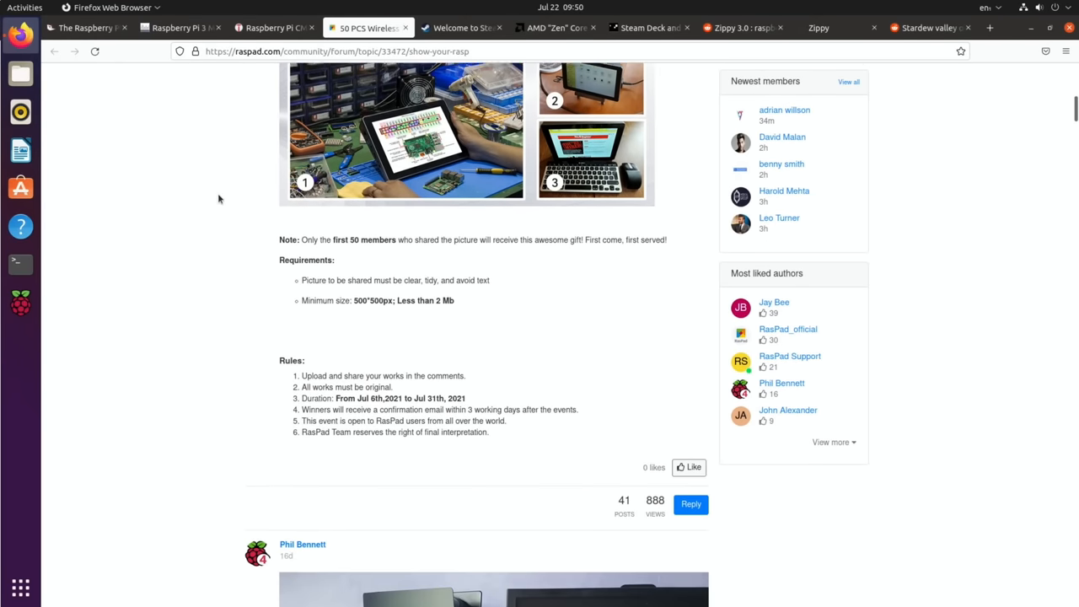
{"action": "scroll", "scroll_direction": "down", "scroll_amount": 3}
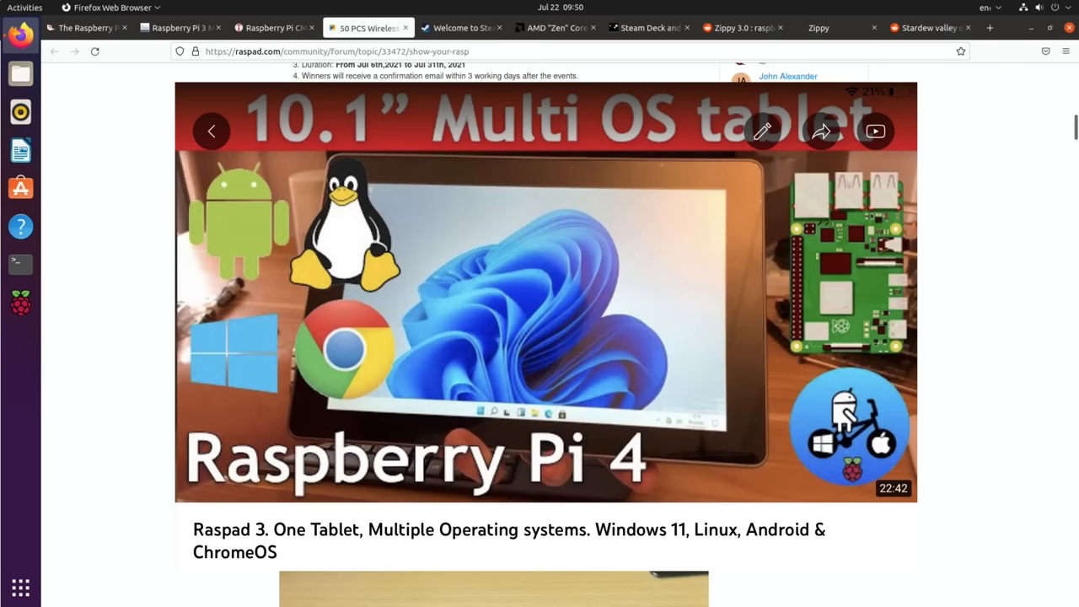
{"action": "scroll", "scroll_direction": "down", "scroll_amount": 3}
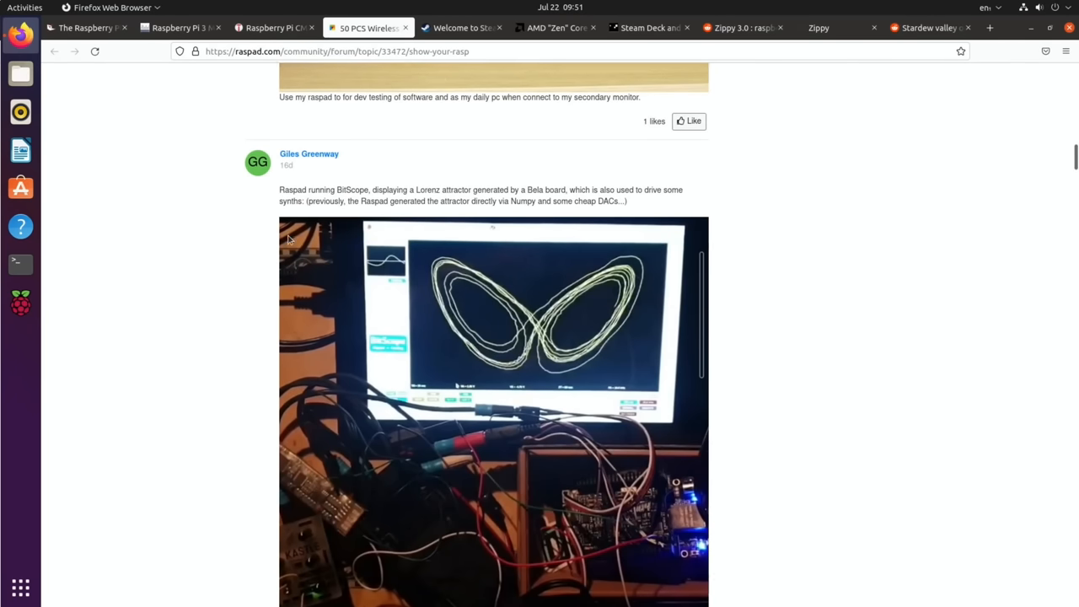
{"action": "scroll", "scroll_direction": "down", "scroll_amount": 3}
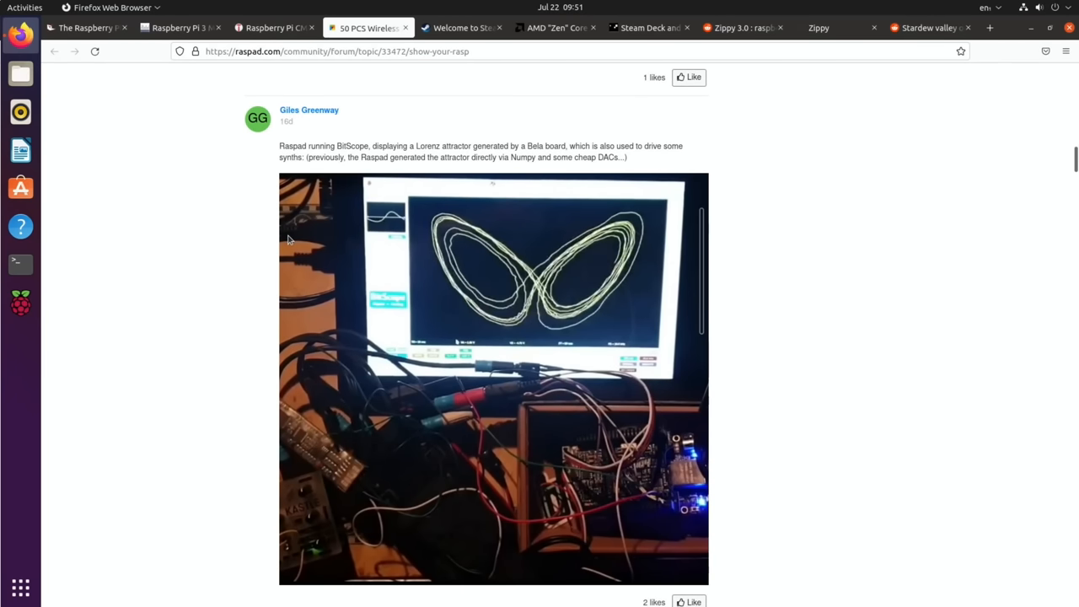
{"action": "scroll", "scroll_direction": "down", "scroll_amount": 3}
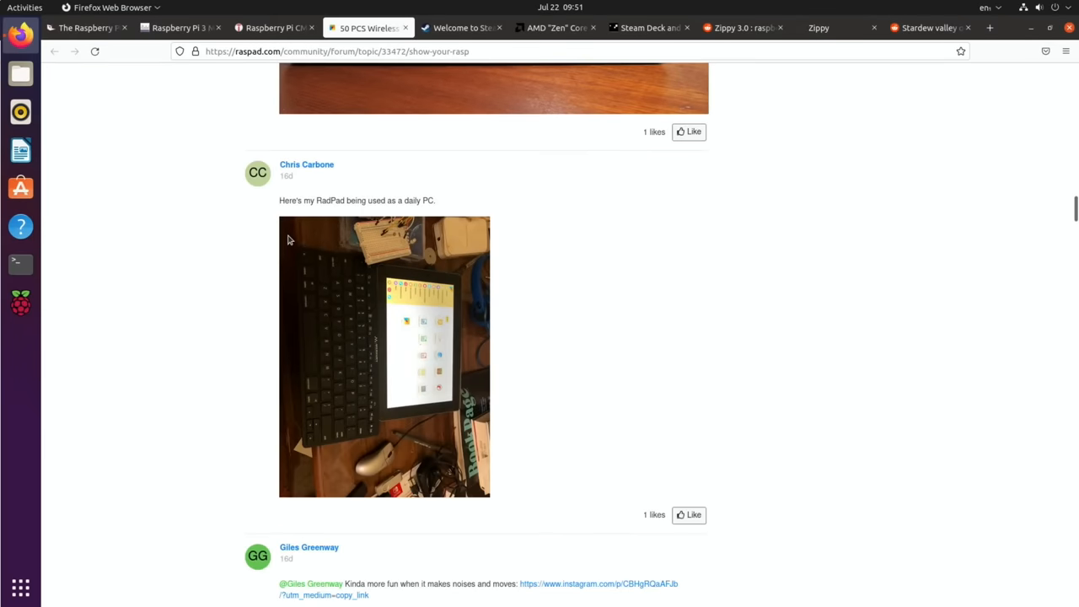
{"action": "scroll", "scroll_direction": "down", "scroll_amount": 3}
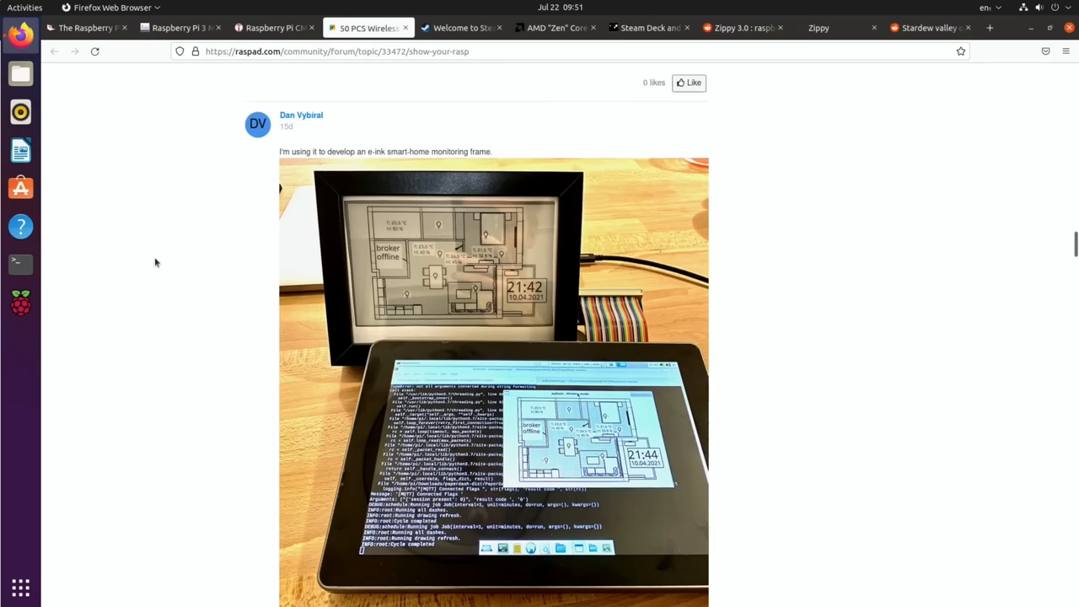
{"action": "mouse_move", "coordinate": [170, 262]}
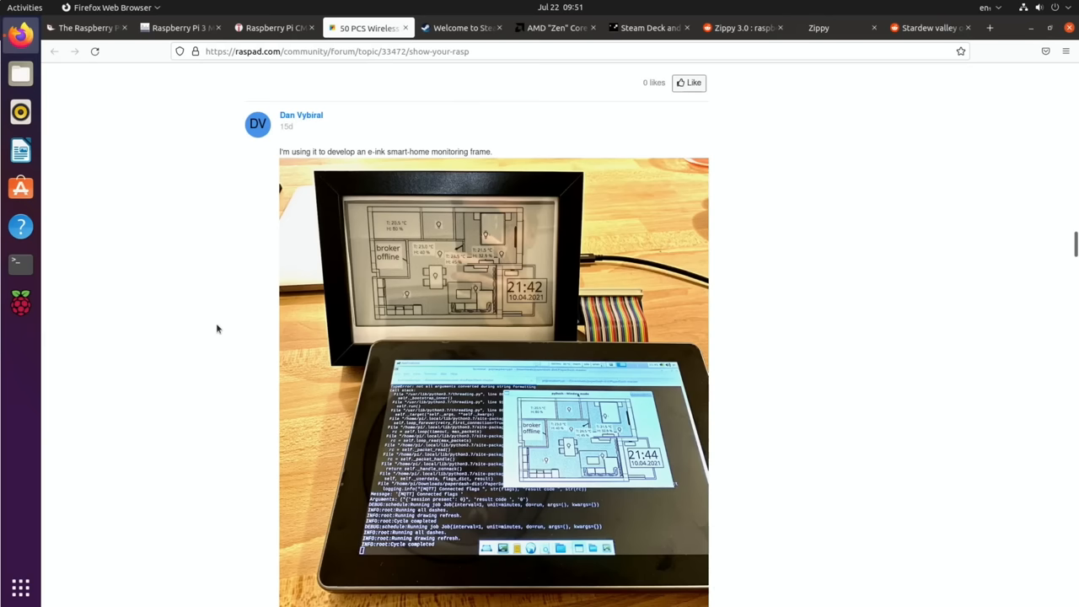
{"action": "scroll", "scroll_direction": "down", "scroll_amount": 3}
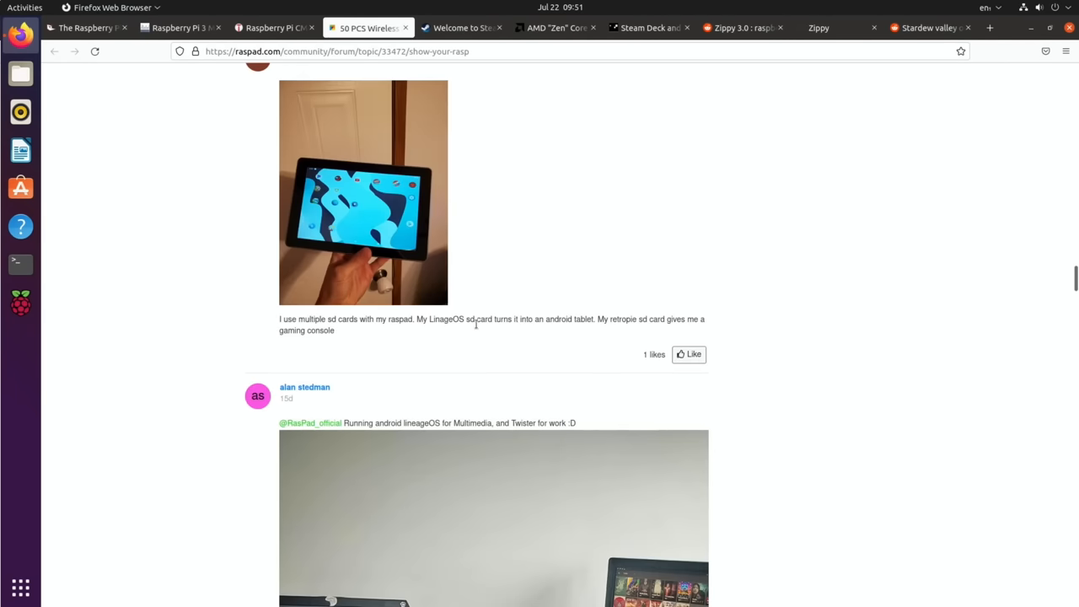
{"action": "scroll", "scroll_direction": "down", "scroll_amount": 3}
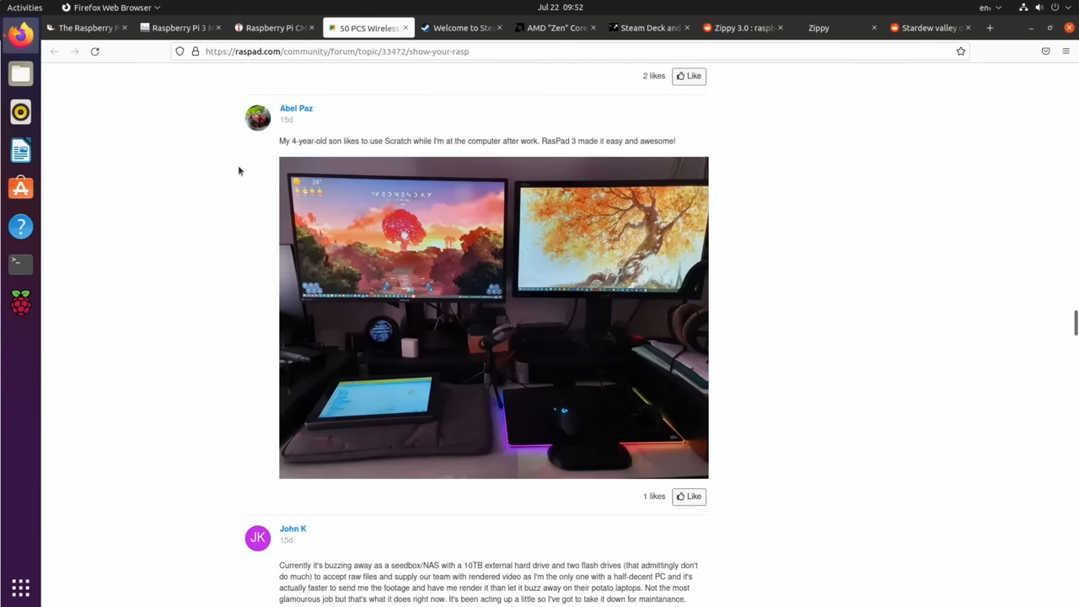
{"action": "mouse_move", "coordinate": [432, 157]}
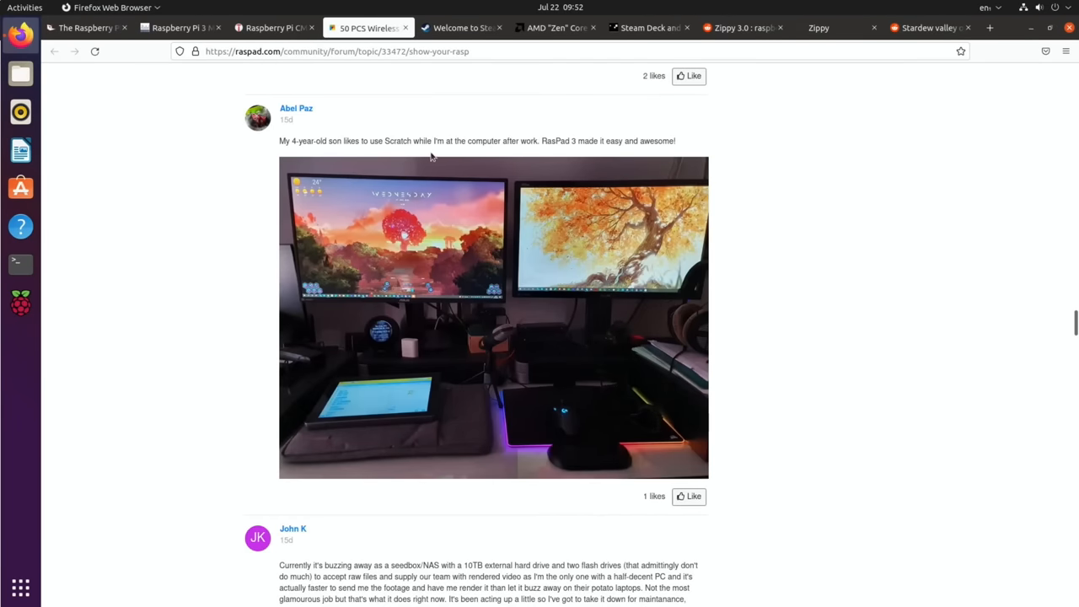
{"action": "mouse_move", "coordinate": [540, 161]}
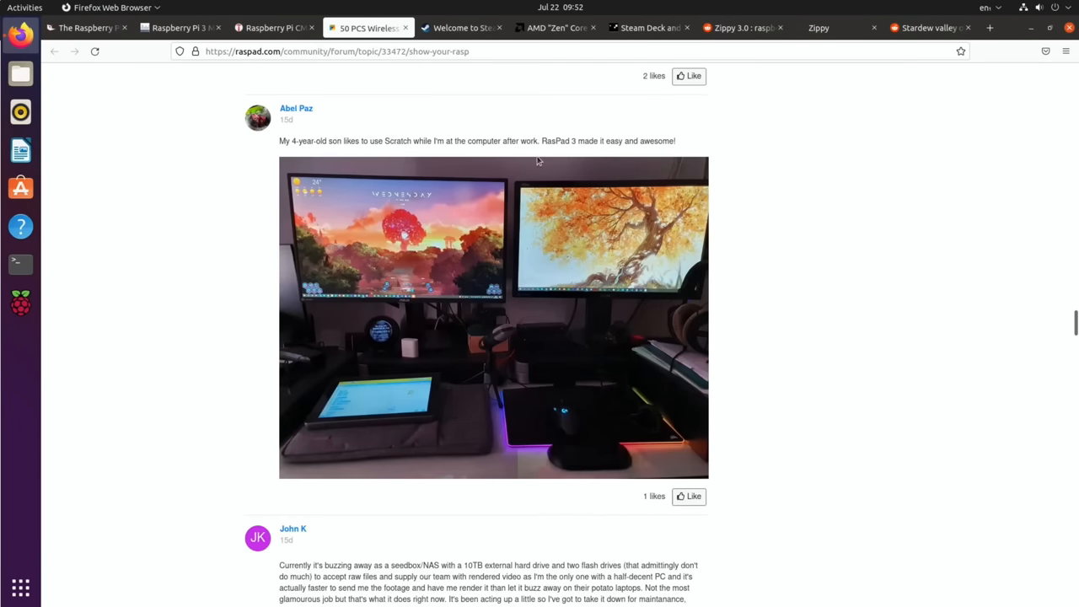
{"action": "scroll", "scroll_direction": "down", "scroll_amount": 3}
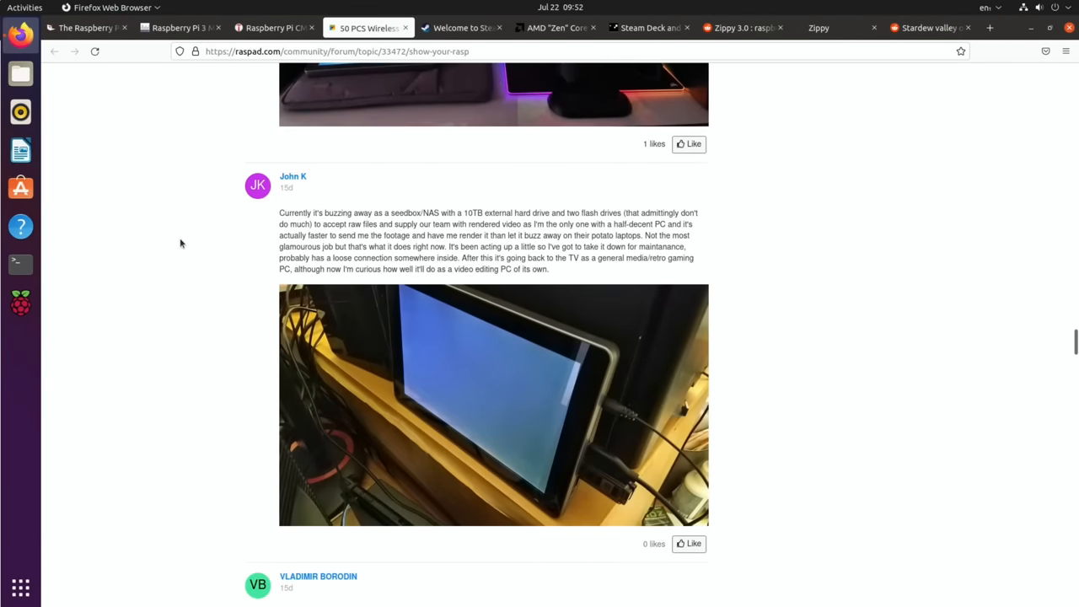
{"action": "scroll", "scroll_direction": "down", "scroll_amount": 3}
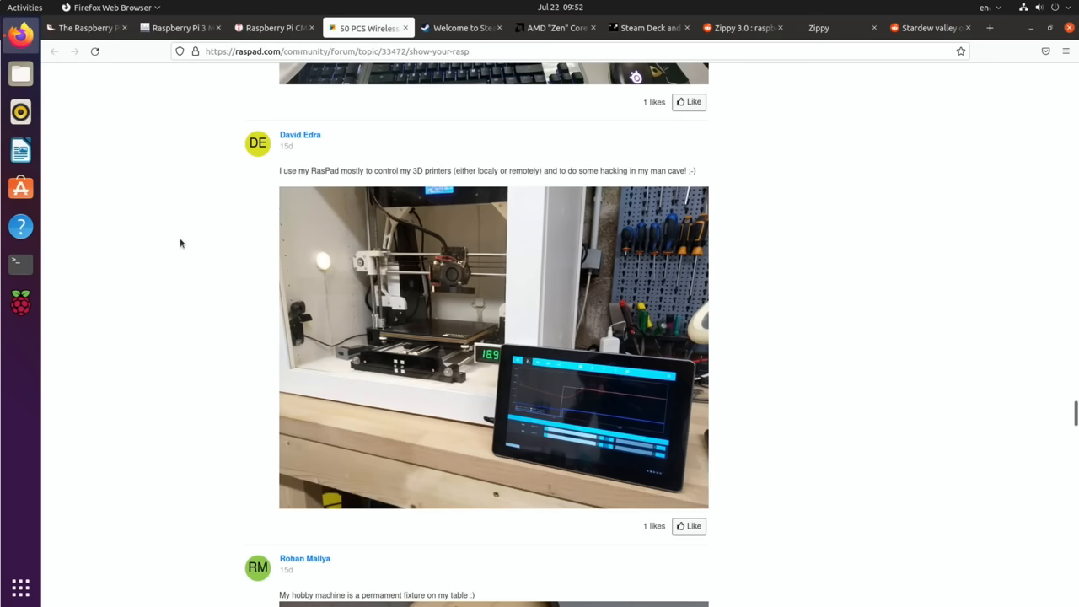
{"action": "scroll", "scroll_direction": "down", "scroll_amount": 3}
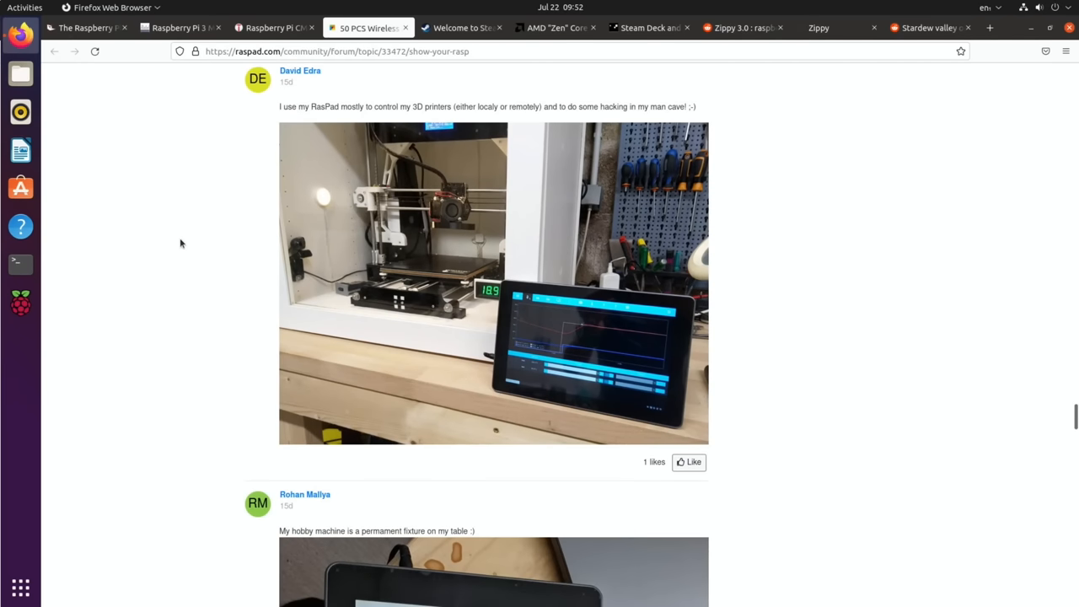
{"action": "scroll", "scroll_direction": "down", "scroll_amount": 3}
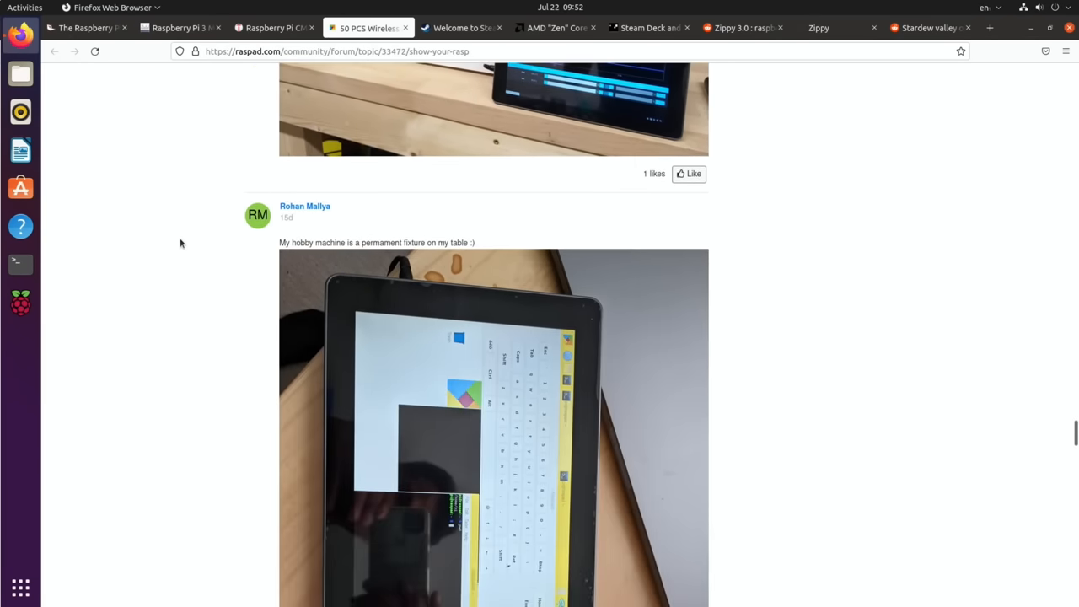
{"action": "scroll", "scroll_direction": "down", "scroll_amount": 3}
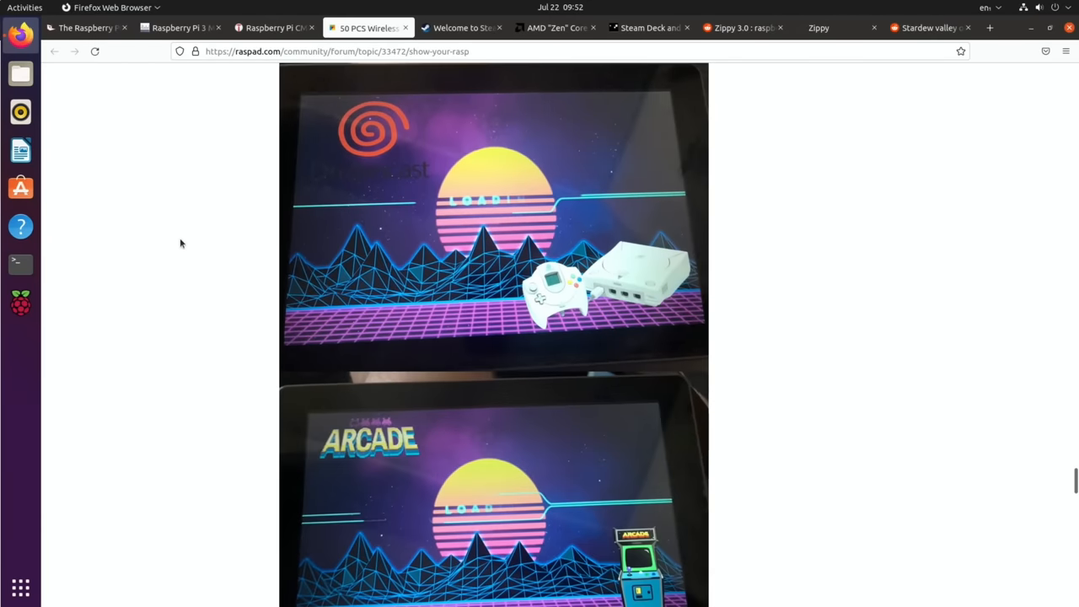
{"action": "scroll", "scroll_direction": "down", "scroll_amount": 3}
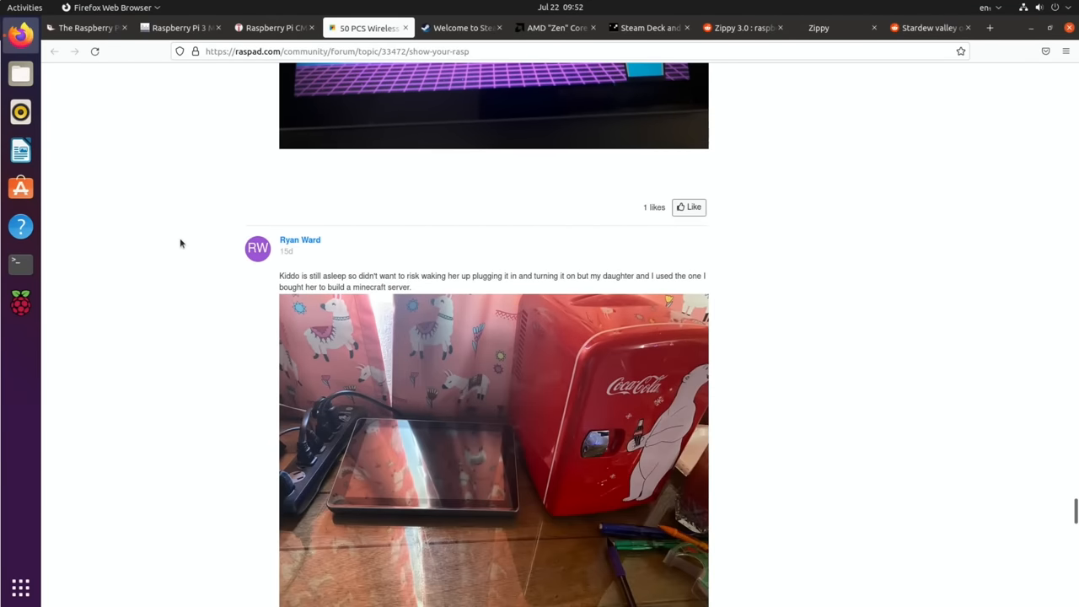
{"action": "scroll", "scroll_direction": "down", "scroll_amount": 3}
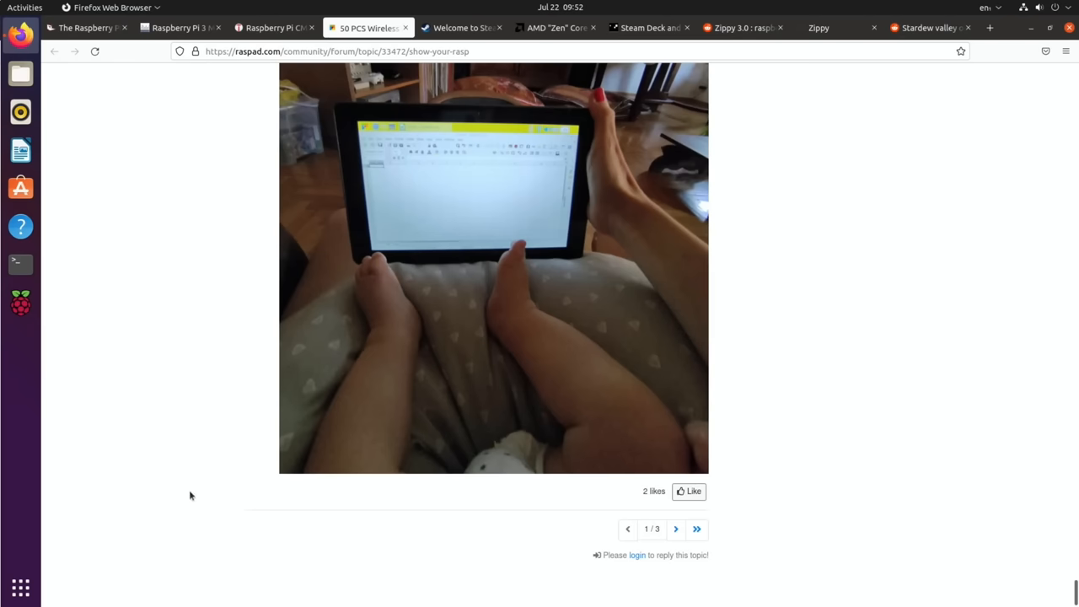
{"action": "mouse_move", "coordinate": [188, 474]}
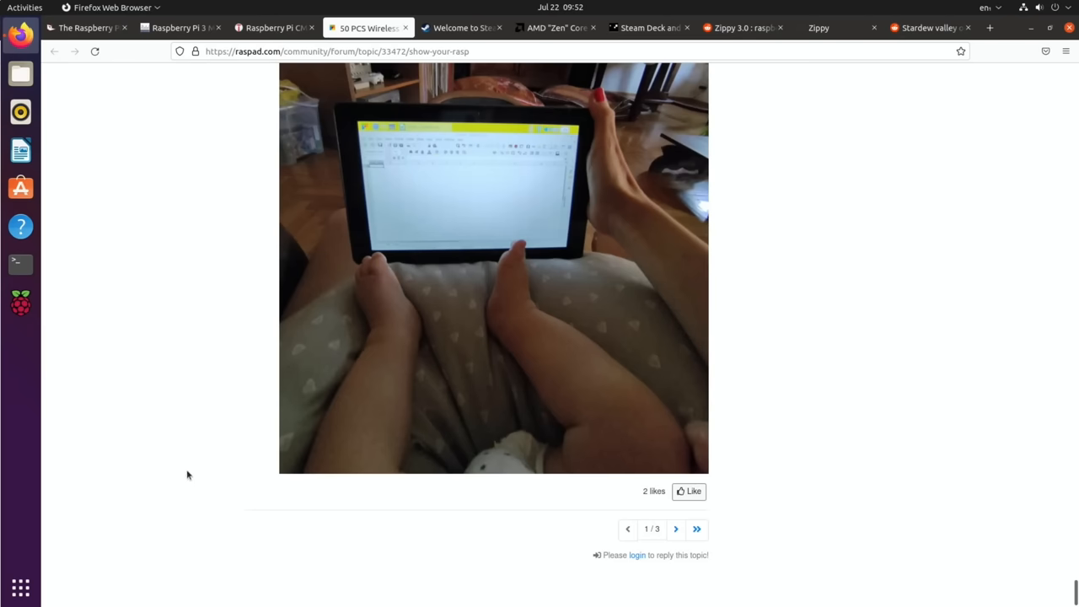
{"action": "scroll", "scroll_direction": "down", "scroll_amount": 3}
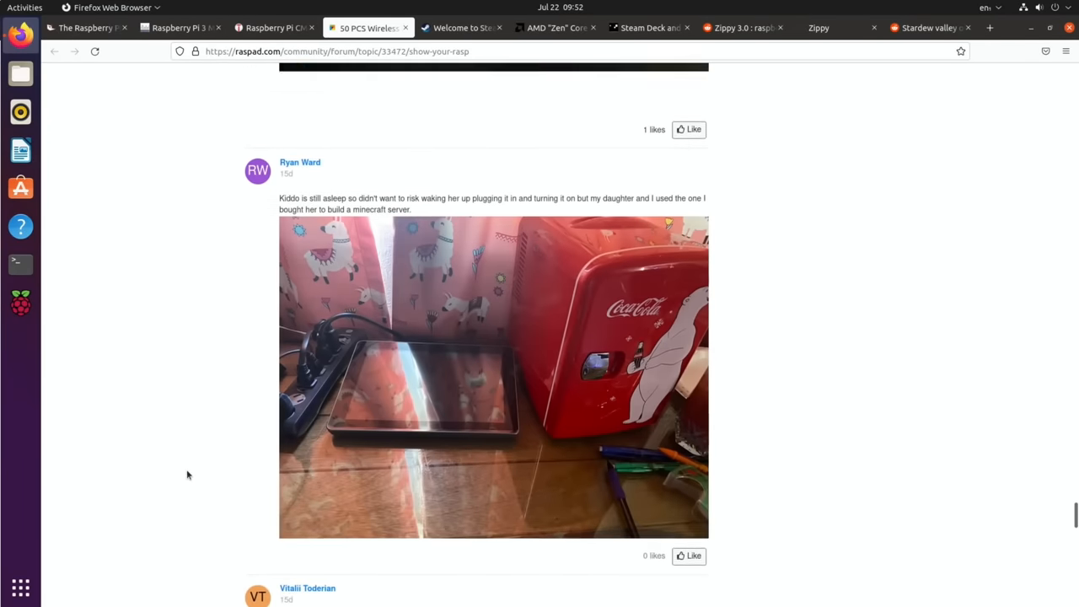
Switch to the Steam tab and scroll the Steam Deck page to its pricing cards.
{"action": "left_click", "coordinate": [462, 27]}
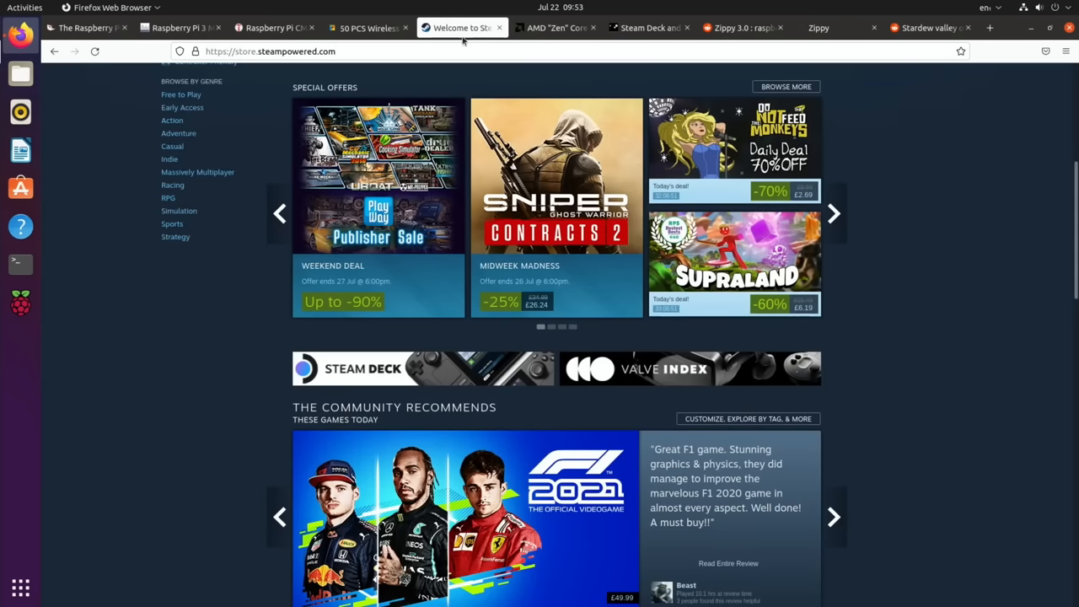
{"action": "mouse_move", "coordinate": [225, 328]}
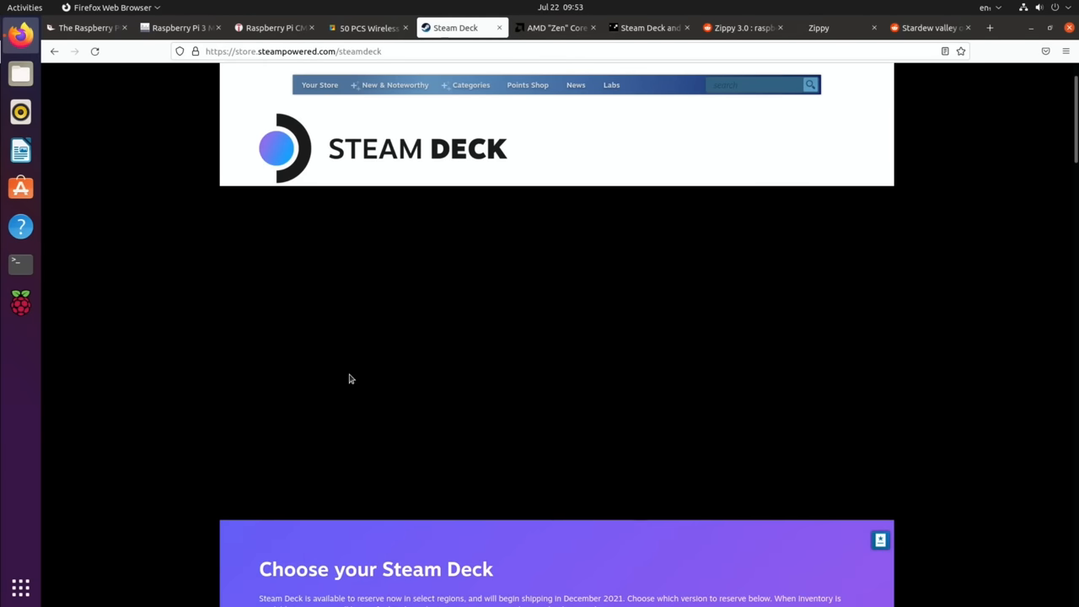
{"action": "scroll", "scroll_direction": "down", "scroll_amount": 3}
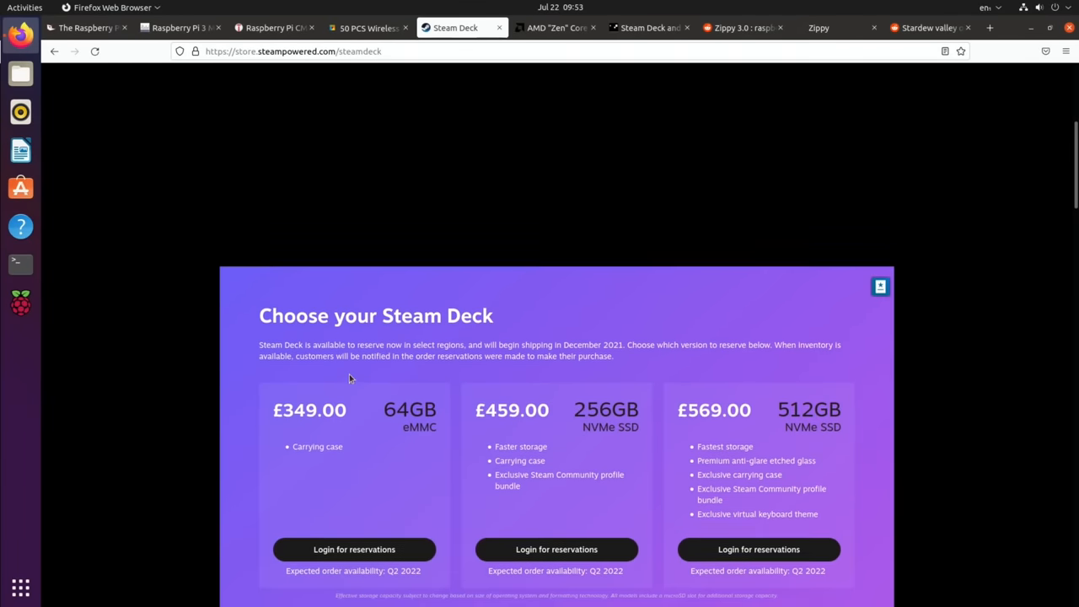
{"action": "scroll", "scroll_direction": "down", "scroll_amount": 3}
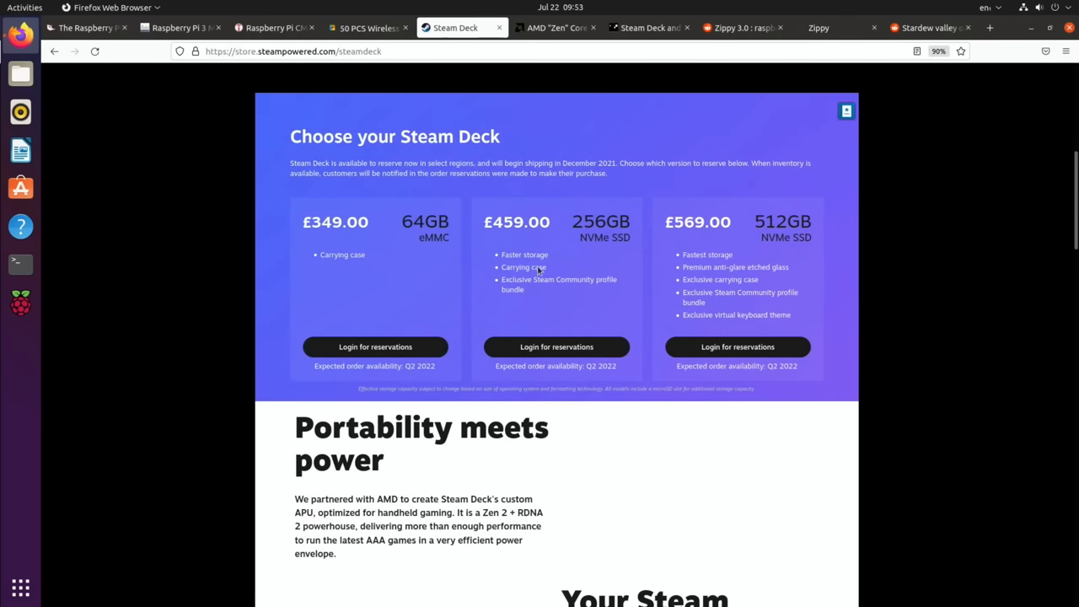
{"action": "mouse_move", "coordinate": [580, 403]}
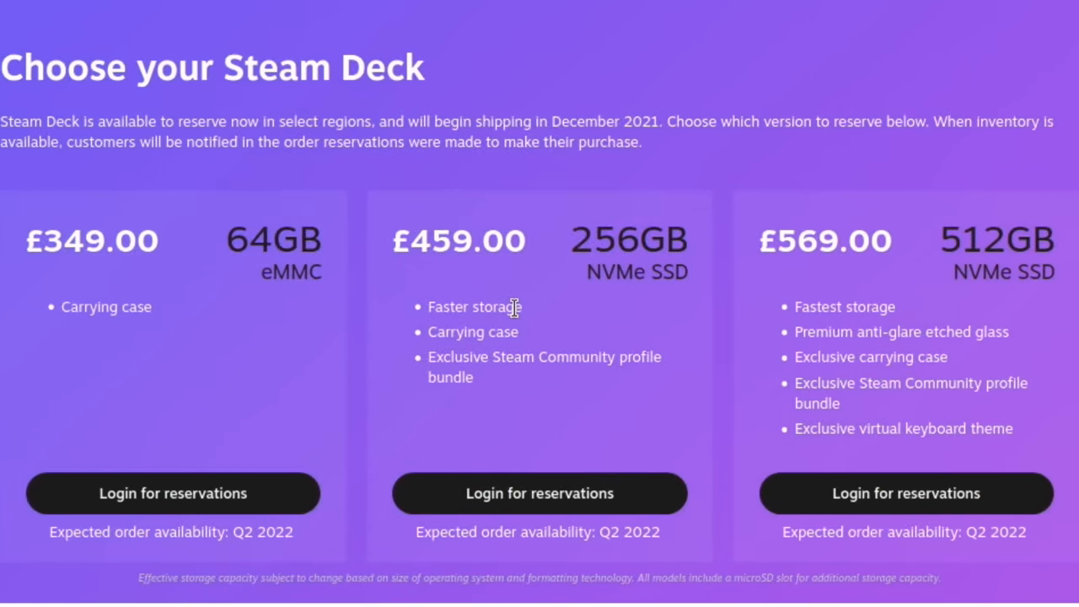
{"action": "mouse_move", "coordinate": [227, 393]}
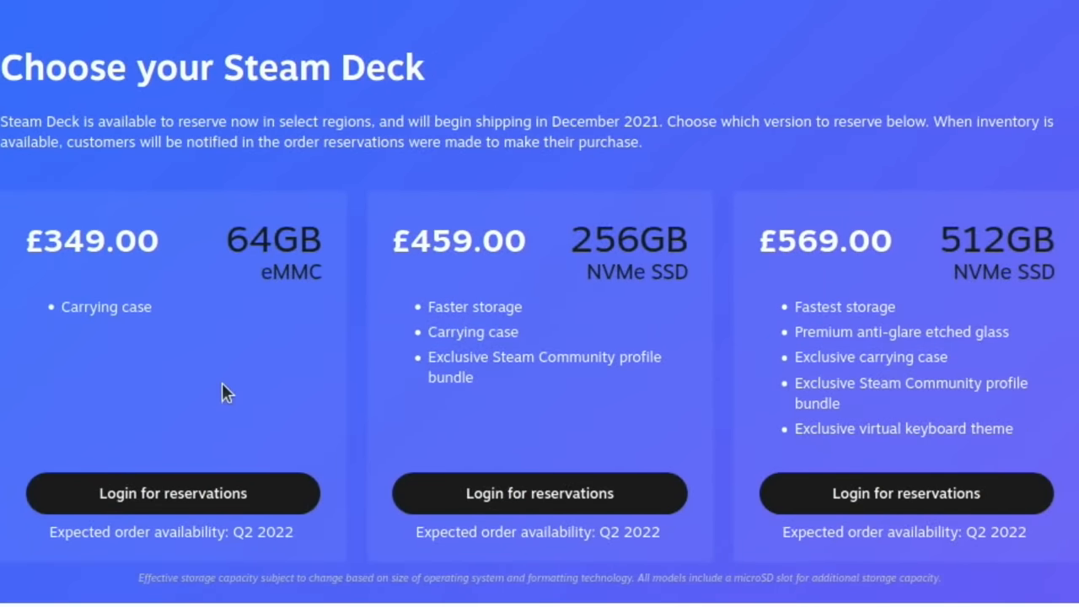
{"action": "mouse_move", "coordinate": [307, 274]}
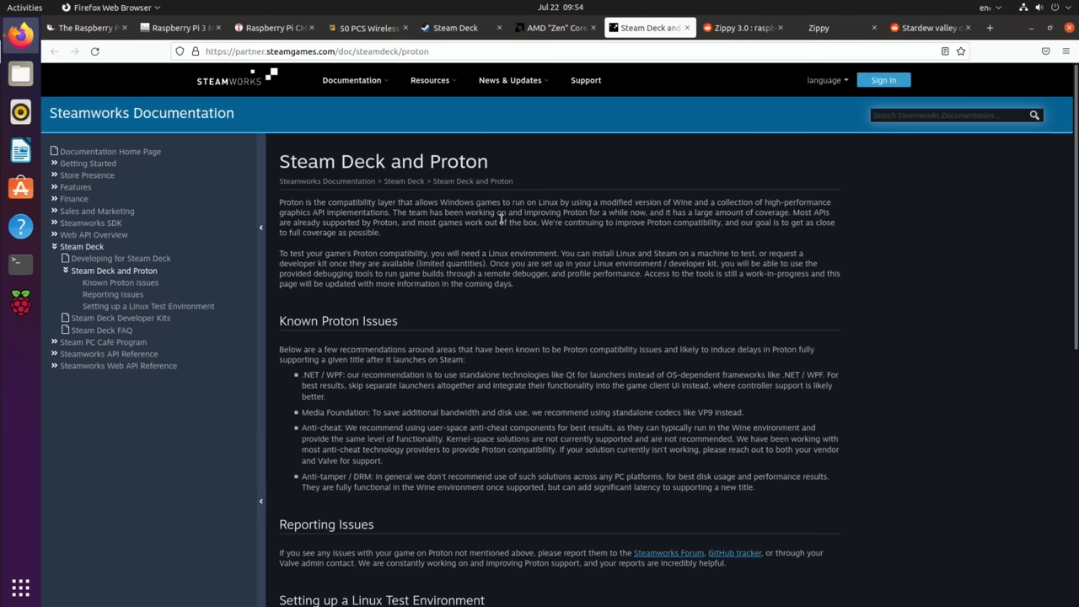
{"action": "mouse_move", "coordinate": [529, 112]}
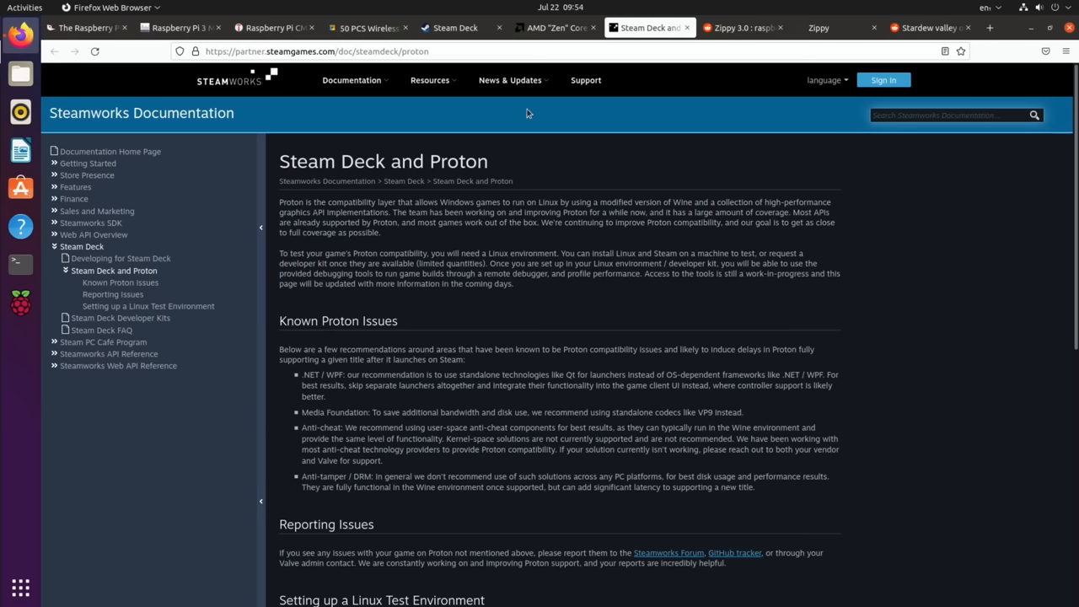
Switch to the AMD "Zen" Core Architecture tab.
{"action": "left_click", "coordinate": [553, 28]}
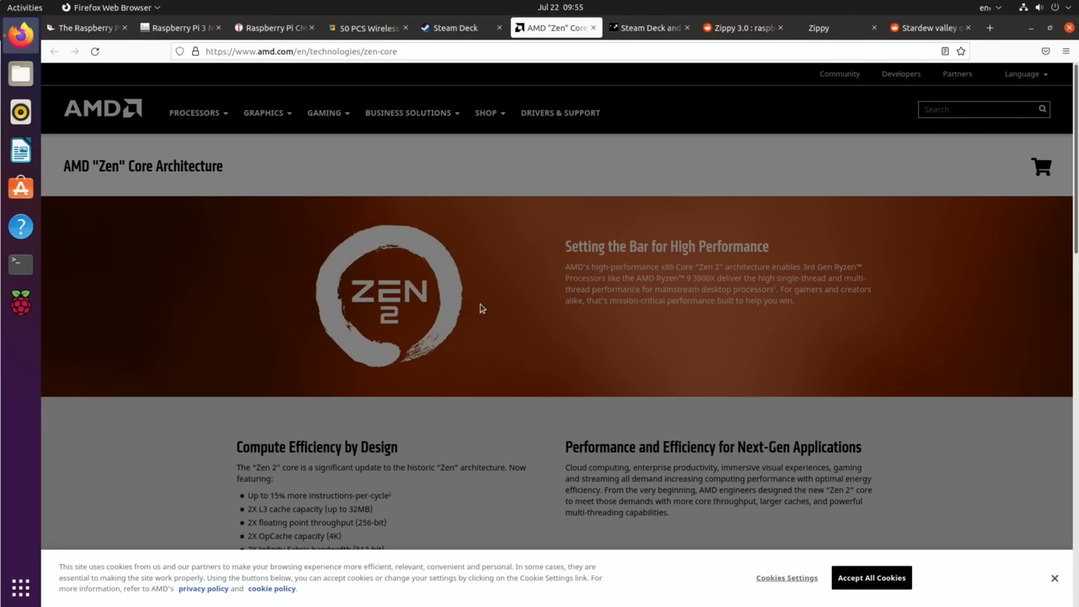
{"action": "mouse_move", "coordinate": [484, 307]}
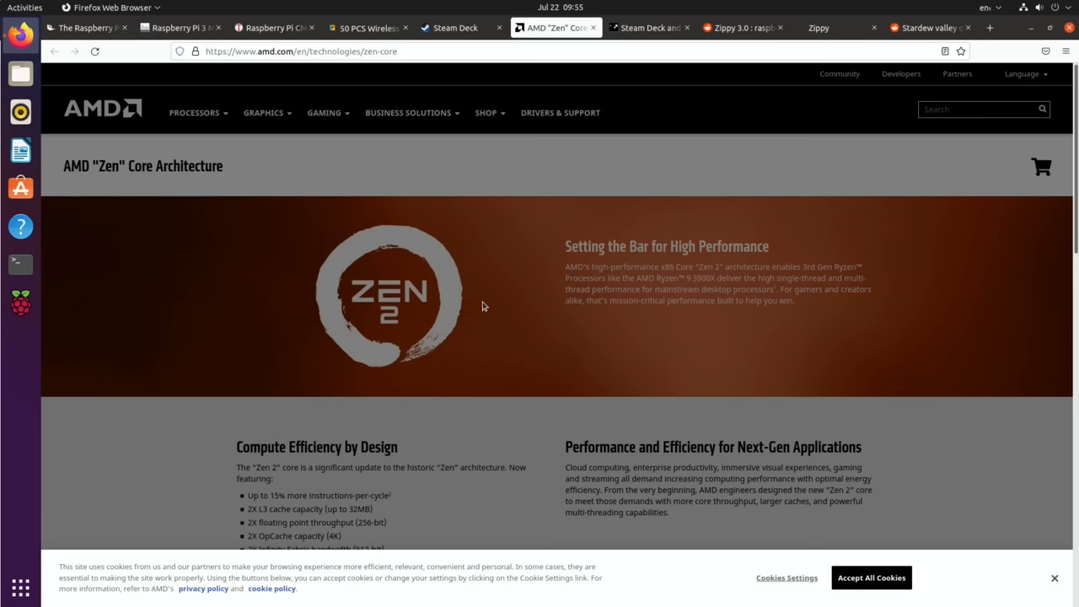
{"action": "mouse_move", "coordinate": [529, 211]}
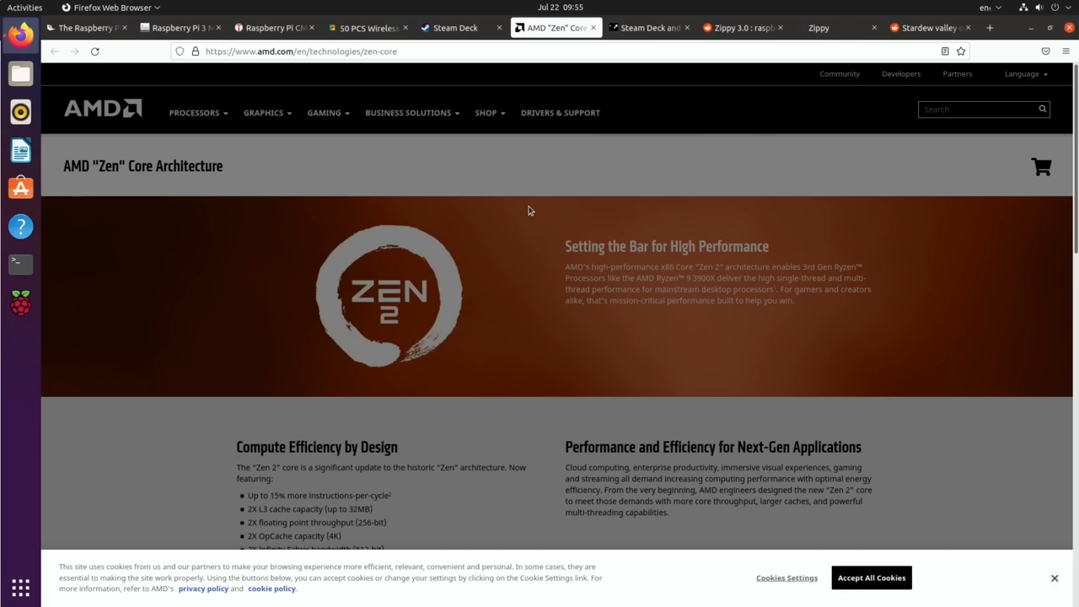
{"action": "mouse_move", "coordinate": [648, 28]}
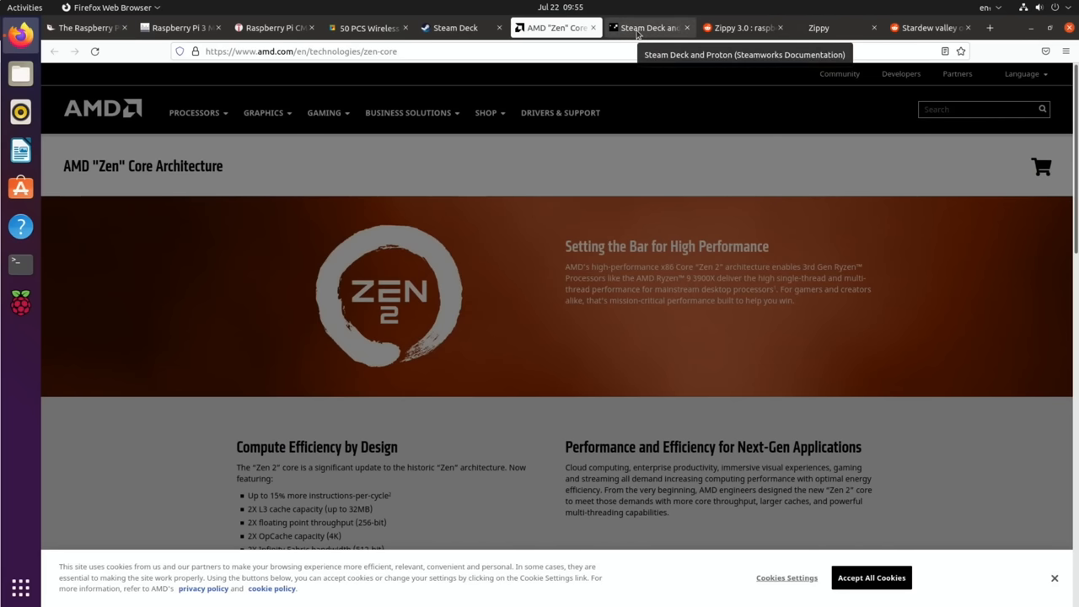
Switch to the r/raspberry_pi Zippy 3.0 Reddit post tab.
{"action": "left_click", "coordinate": [742, 27]}
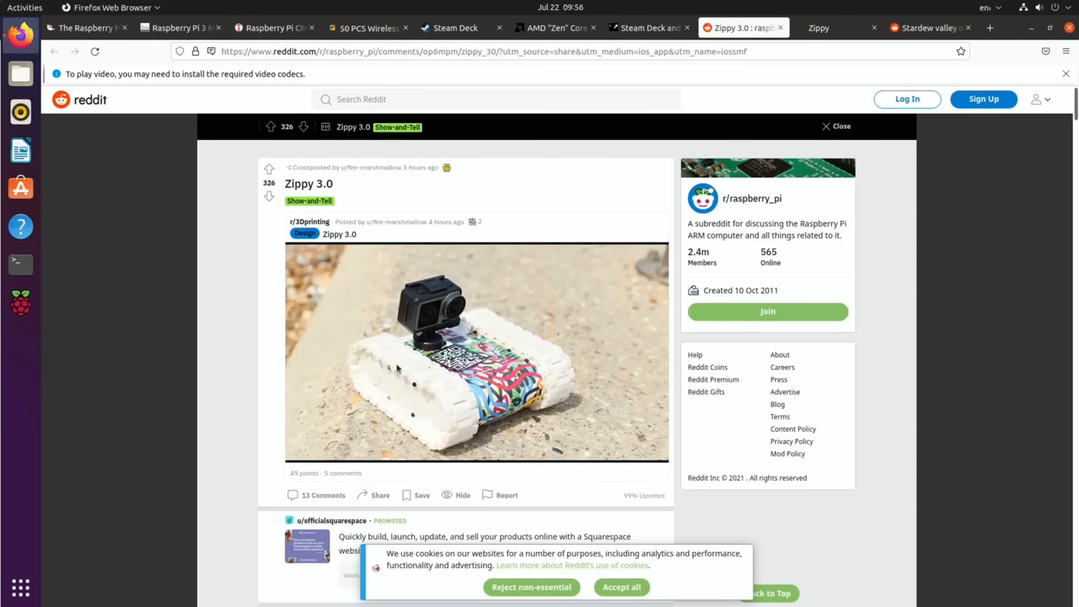
{"action": "mouse_move", "coordinate": [377, 177]}
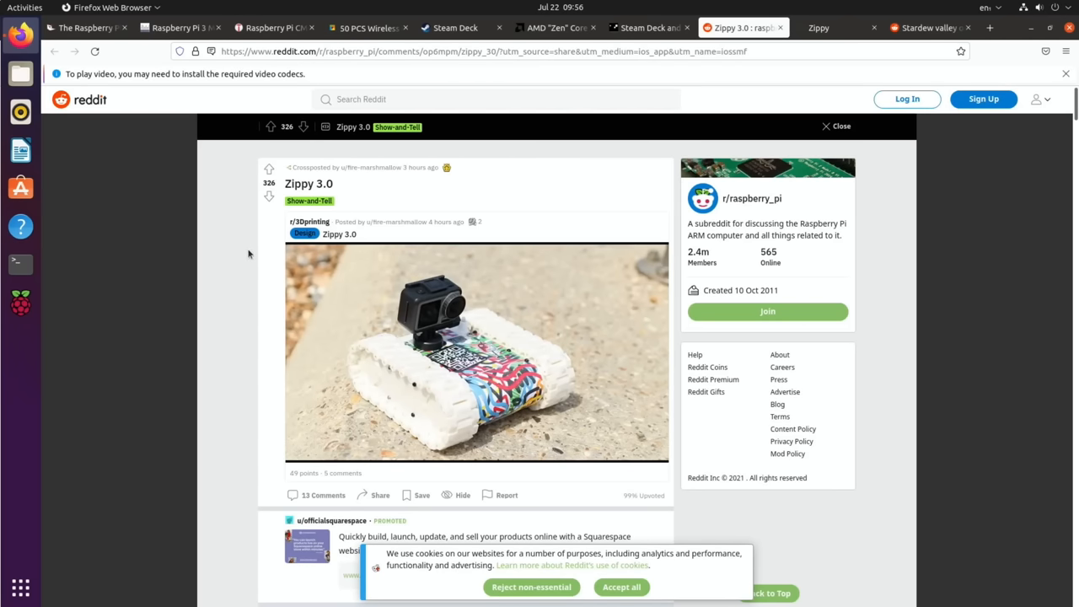
Play the Zippy 3.0 tracked robot video in the Reddit post.
{"action": "left_click", "coordinate": [446, 329]}
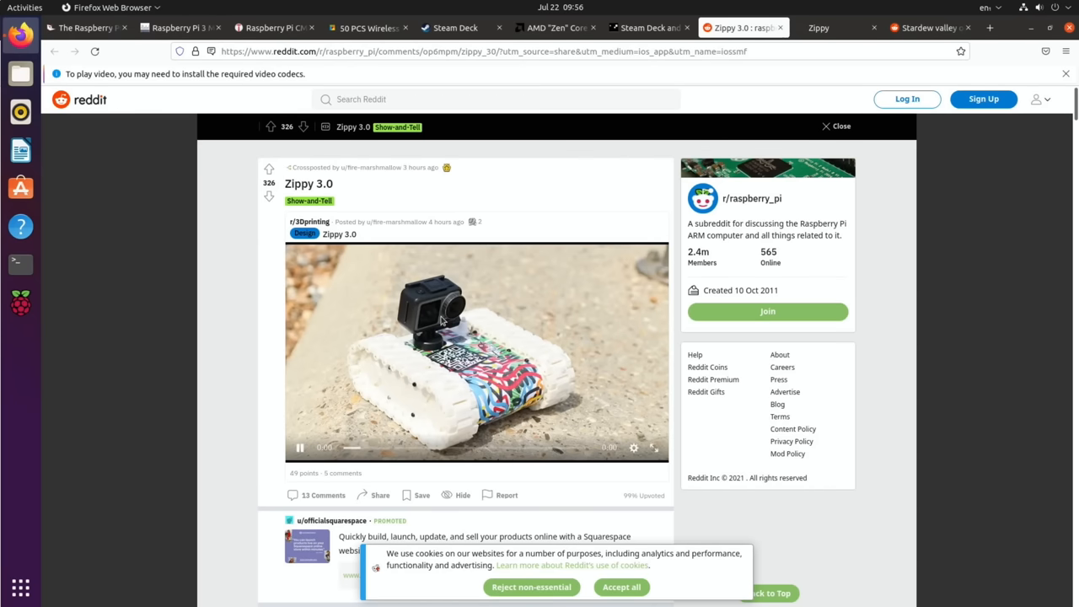
{"action": "mouse_move", "coordinate": [479, 365]}
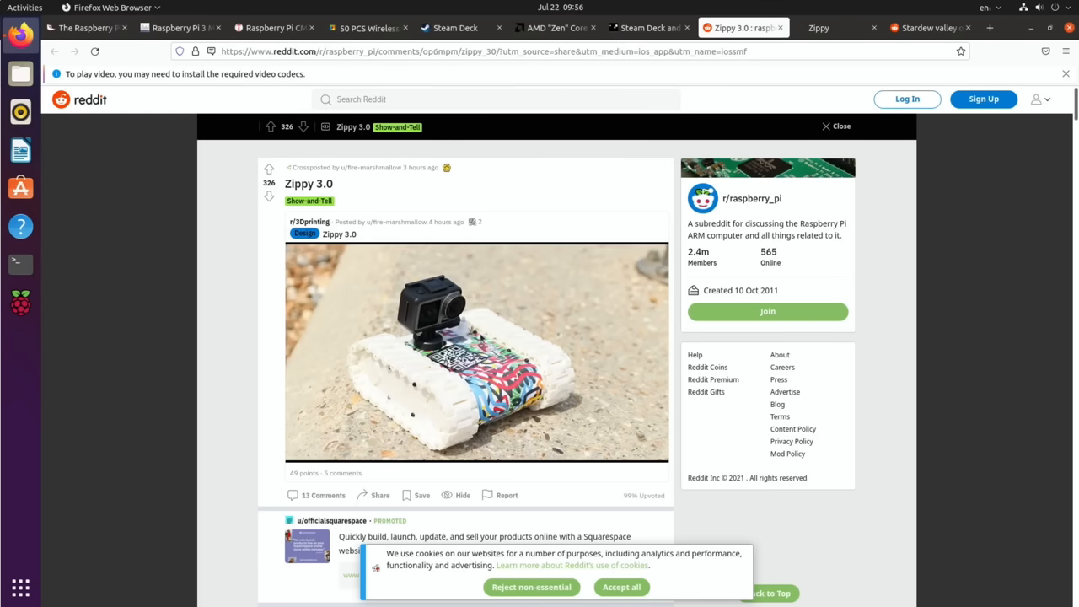
Switch to the mellowfire Zippy project write-up tab.
{"action": "left_click", "coordinate": [818, 28]}
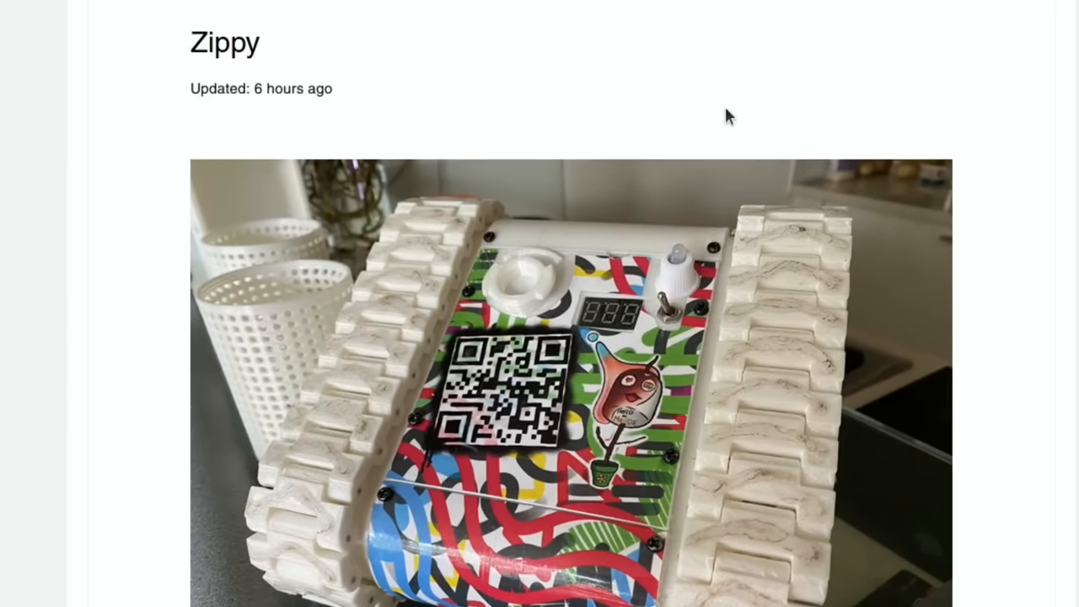
Read the Zippy write-up to its end, then switch to the Stardew valley Reddit post.
{"action": "scroll", "scroll_direction": "down", "scroll_amount": 3}
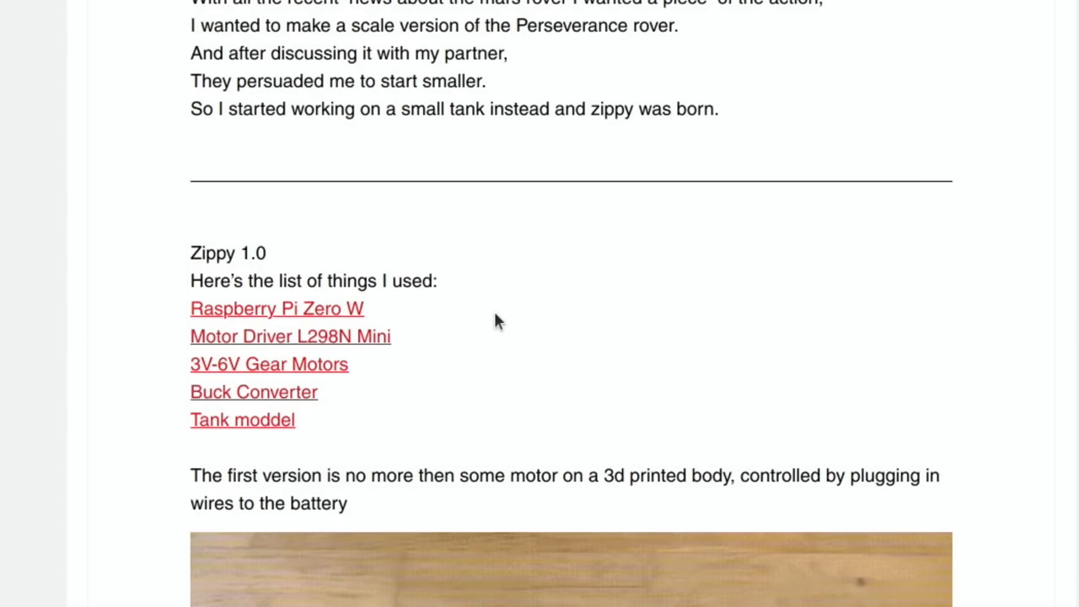
{"action": "scroll", "scroll_direction": "down", "scroll_amount": 3}
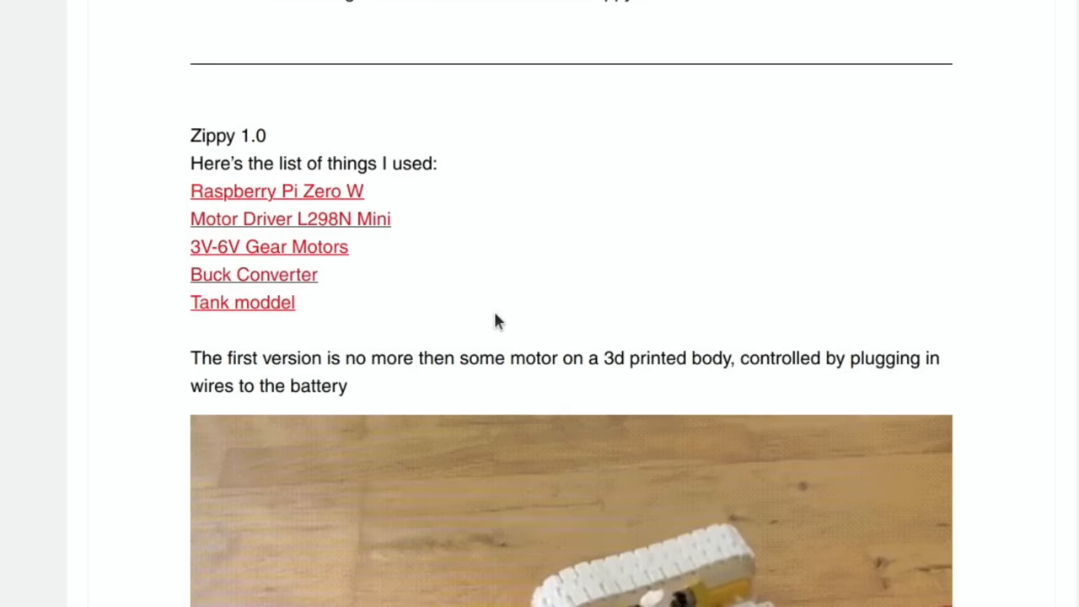
{"action": "scroll", "scroll_direction": "down", "scroll_amount": 3}
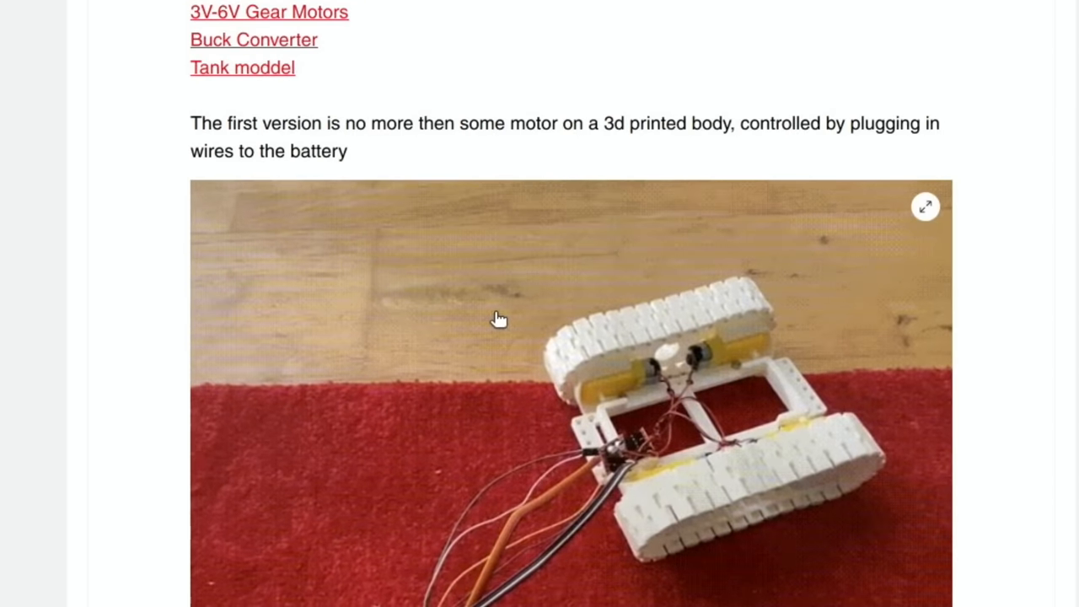
{"action": "scroll", "scroll_direction": "down", "scroll_amount": 3}
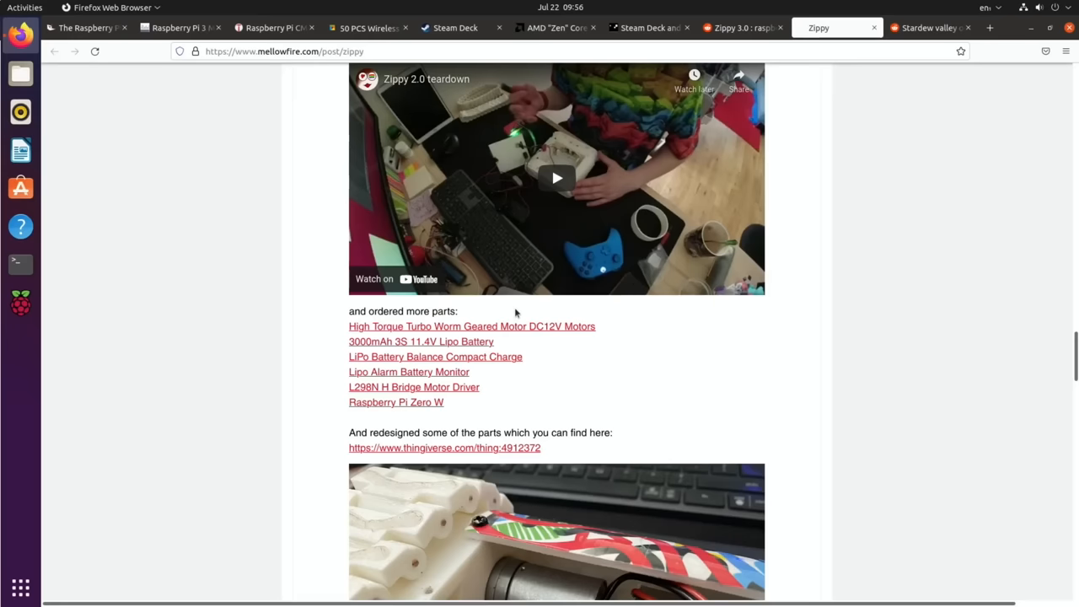
{"action": "scroll", "scroll_direction": "down", "scroll_amount": 3}
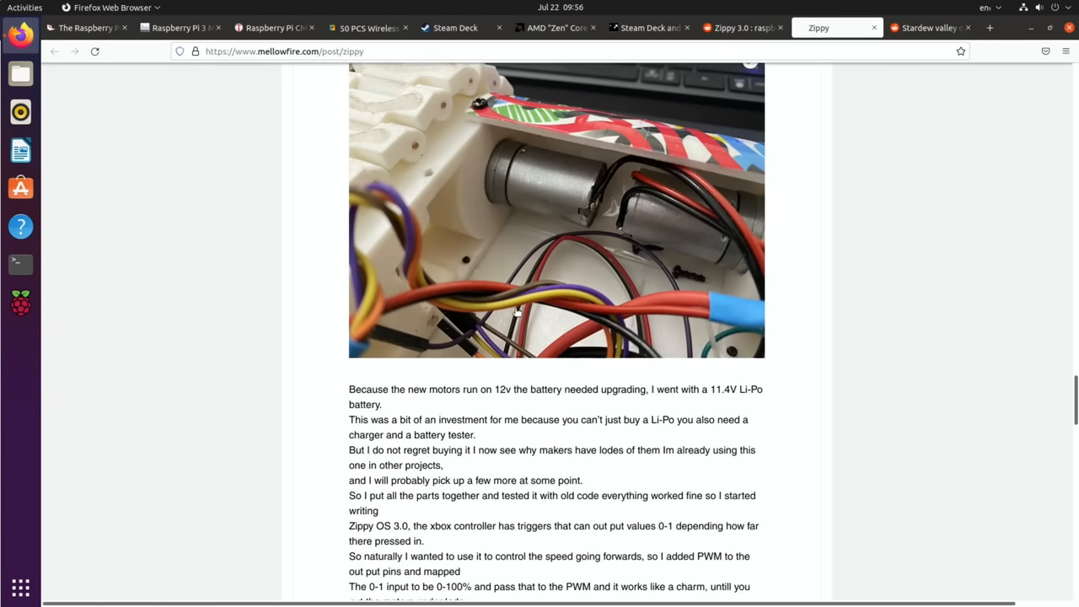
{"action": "scroll", "scroll_direction": "down", "scroll_amount": 3}
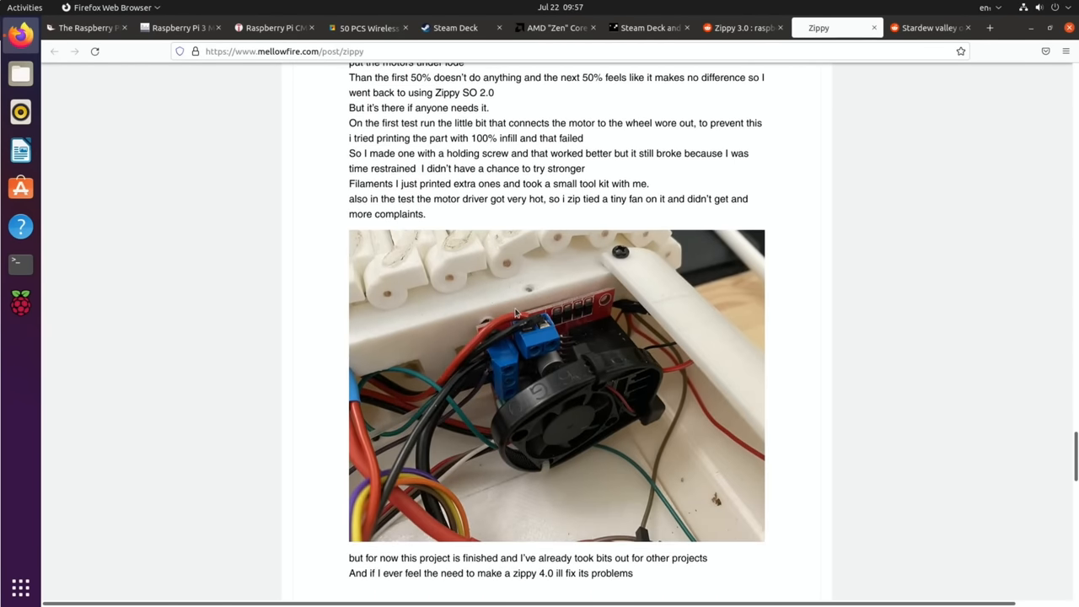
{"action": "scroll", "scroll_direction": "down", "scroll_amount": 3}
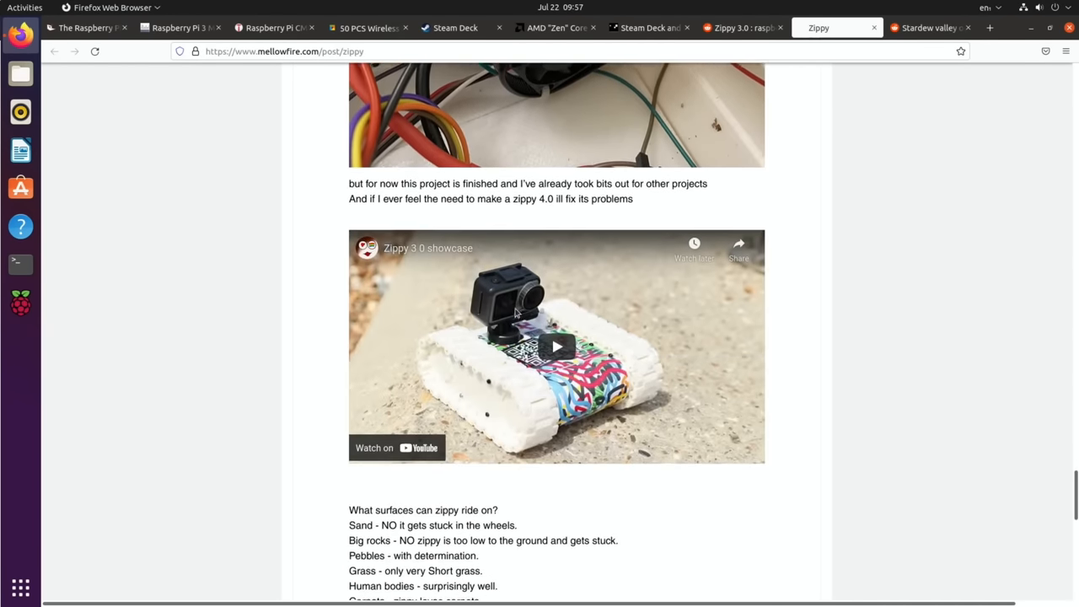
{"action": "scroll", "scroll_direction": "down", "scroll_amount": 3}
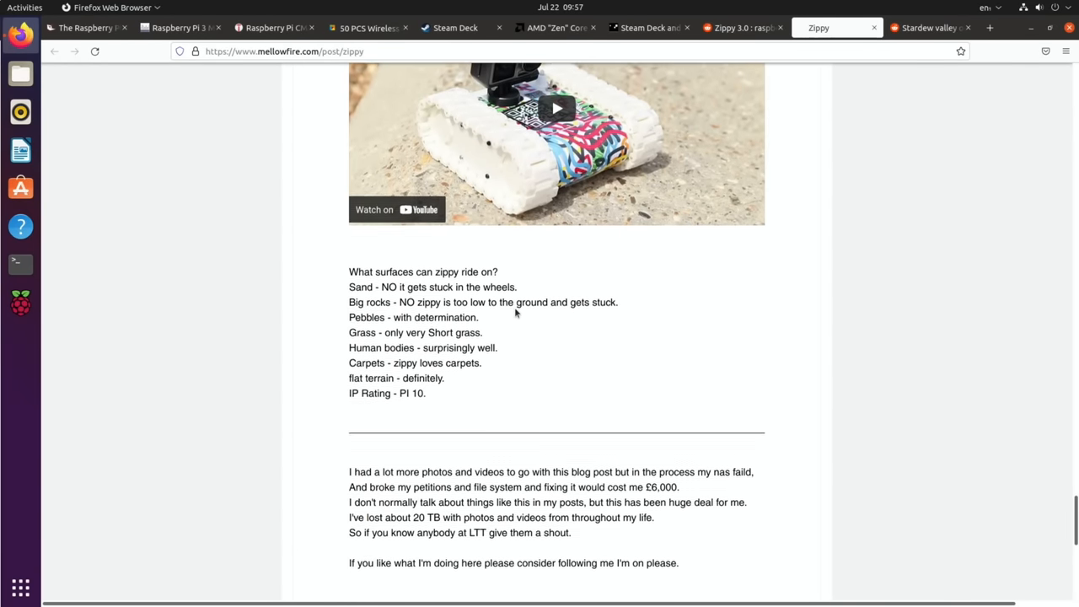
{"action": "scroll", "scroll_direction": "down", "scroll_amount": 3}
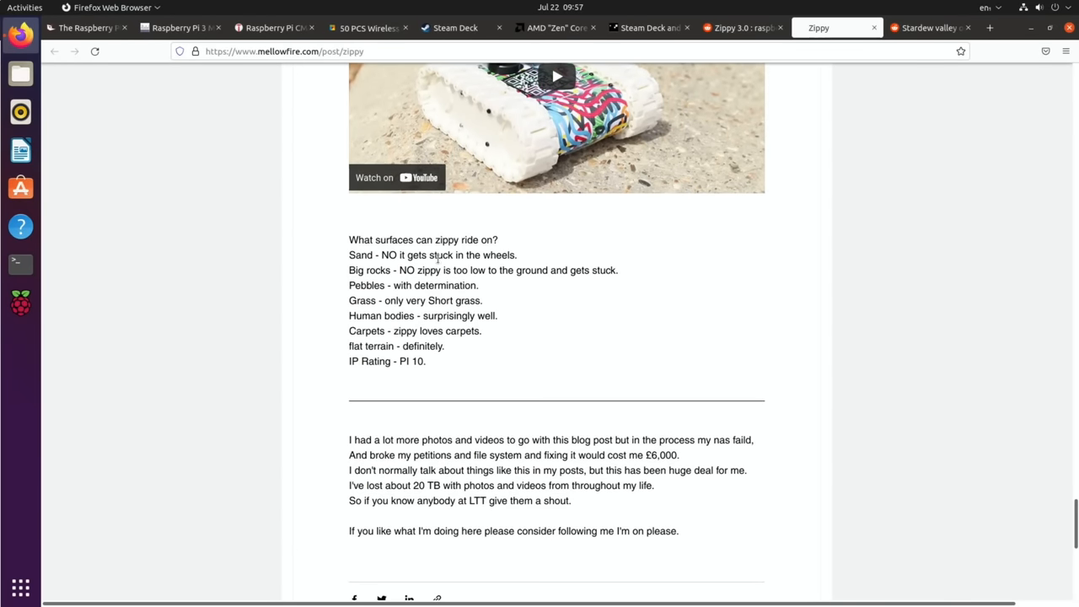
{"action": "left_click", "coordinate": [930, 28]}
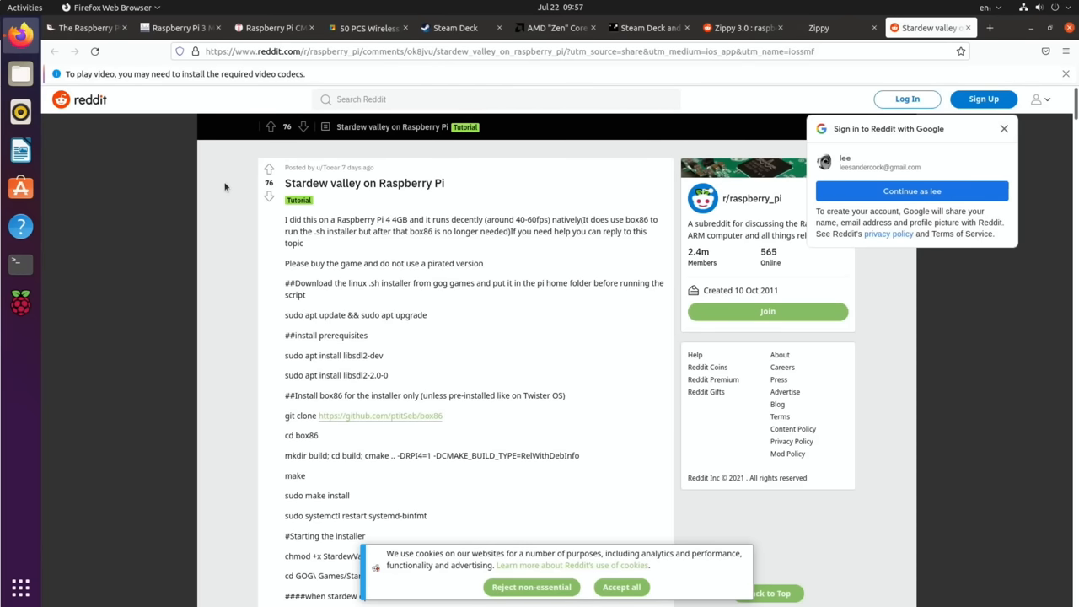
{"action": "mouse_move", "coordinate": [502, 192]}
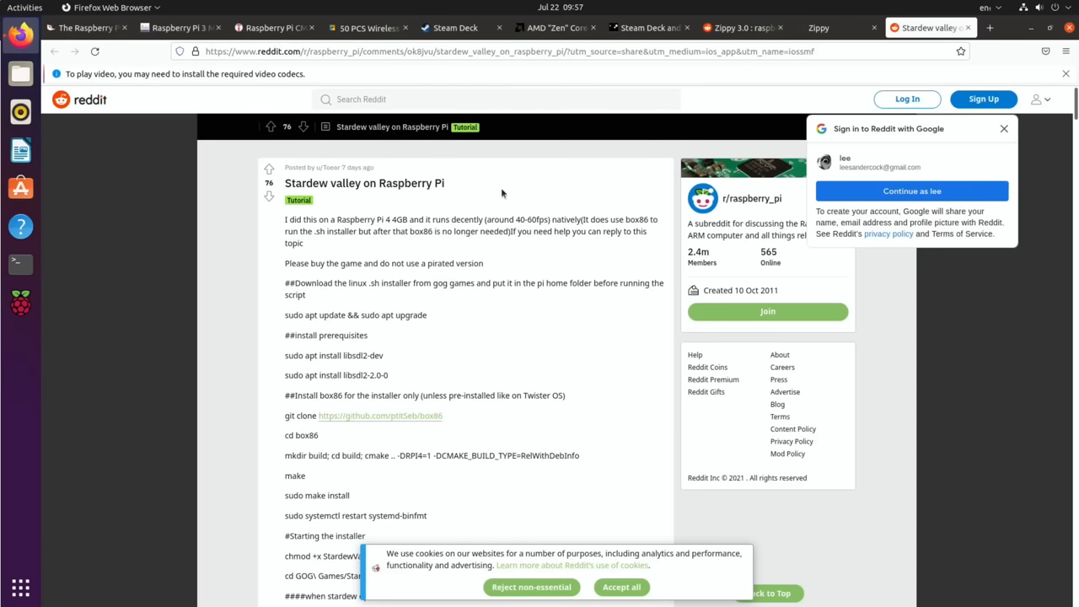
Read the Stardew Valley install tutorial and comments, then switch to Windows on Raspberry.
{"action": "scroll", "scroll_direction": "down", "scroll_amount": 3}
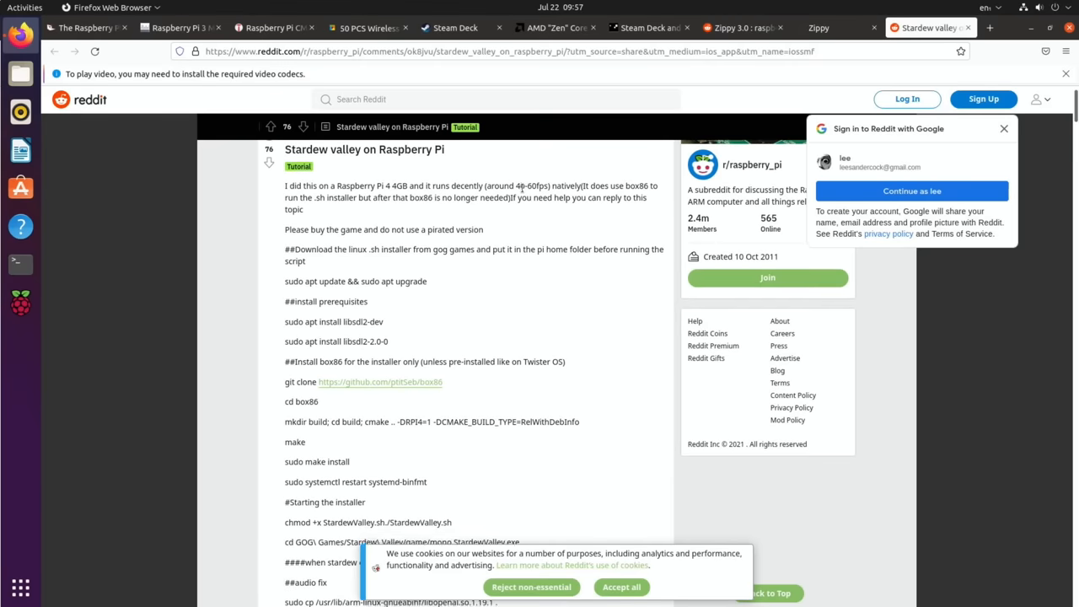
{"action": "scroll", "scroll_direction": "down", "scroll_amount": 3}
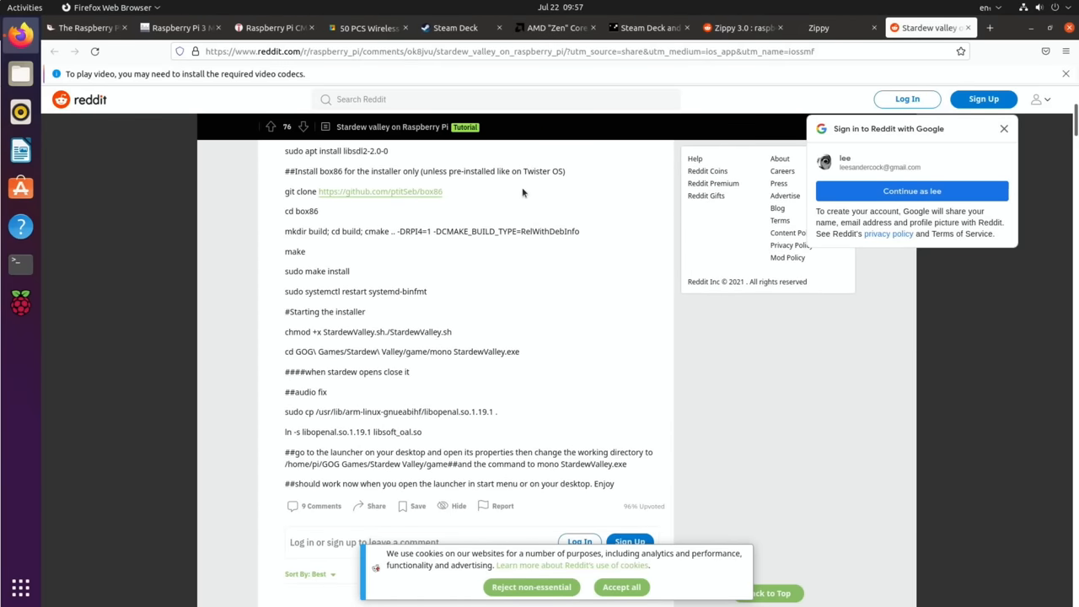
{"action": "scroll", "scroll_direction": "down", "scroll_amount": 3}
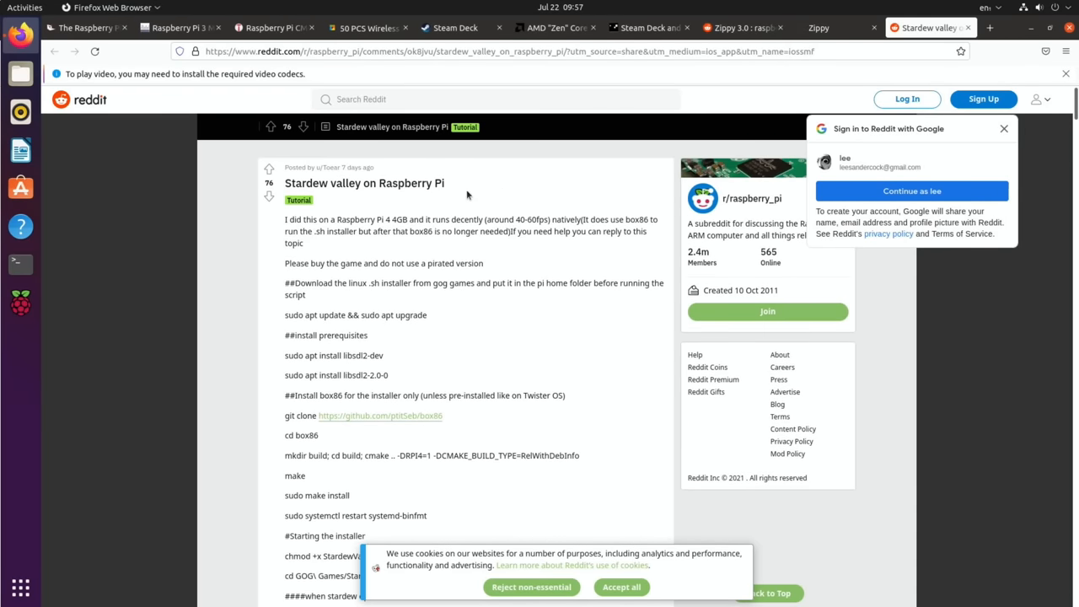
{"action": "scroll", "scroll_direction": "down", "scroll_amount": 3}
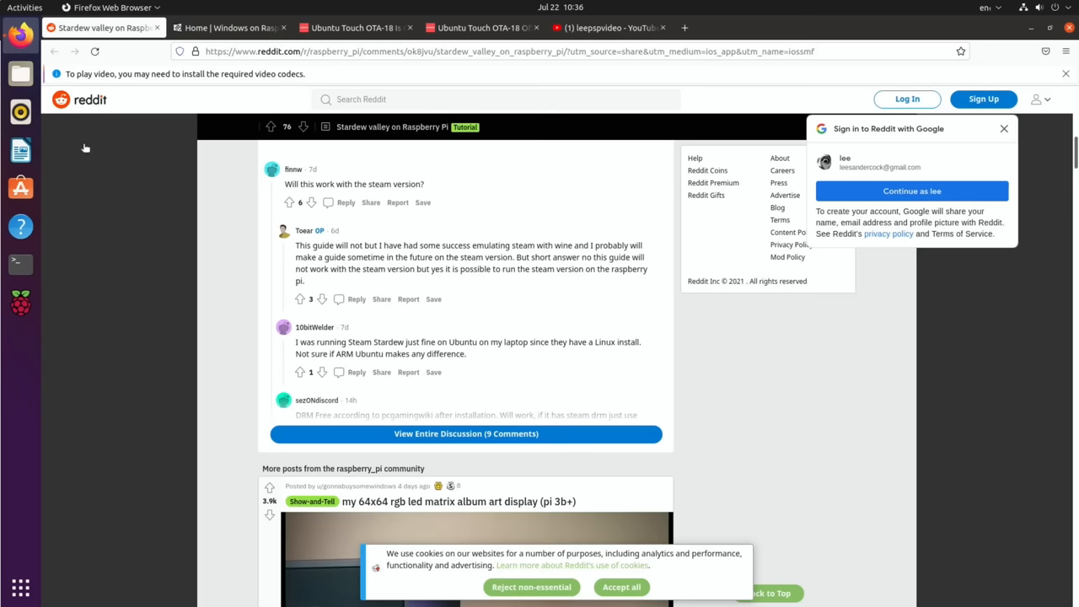
{"action": "left_click", "coordinate": [228, 27]}
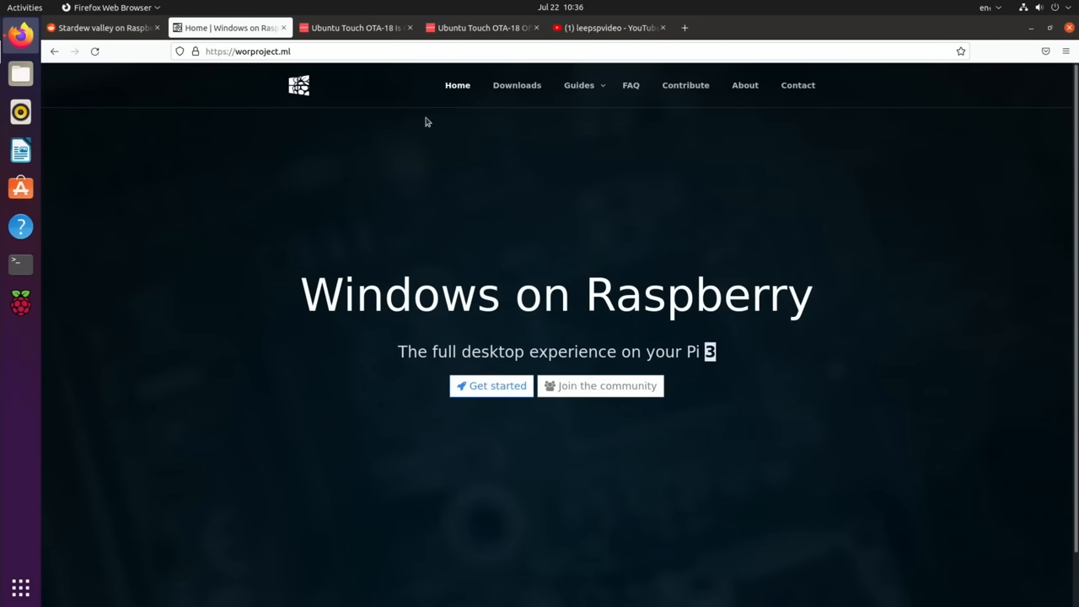
Open the Windows on Raspberry 'How to install from other OSes' guide and scroll through it.
{"action": "left_click", "coordinate": [579, 84]}
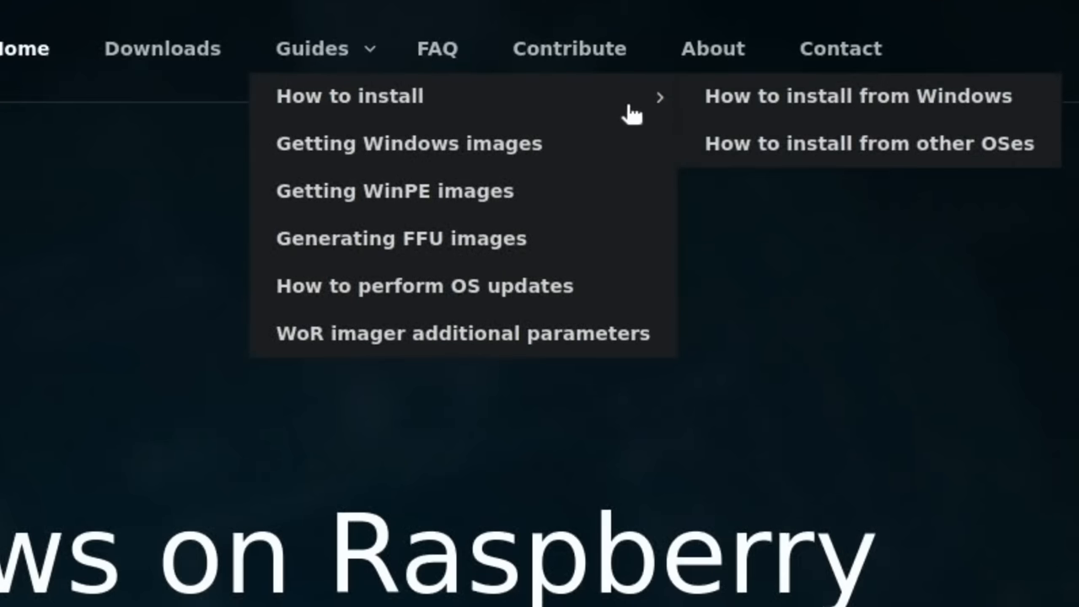
{"action": "mouse_move", "coordinate": [797, 162]}
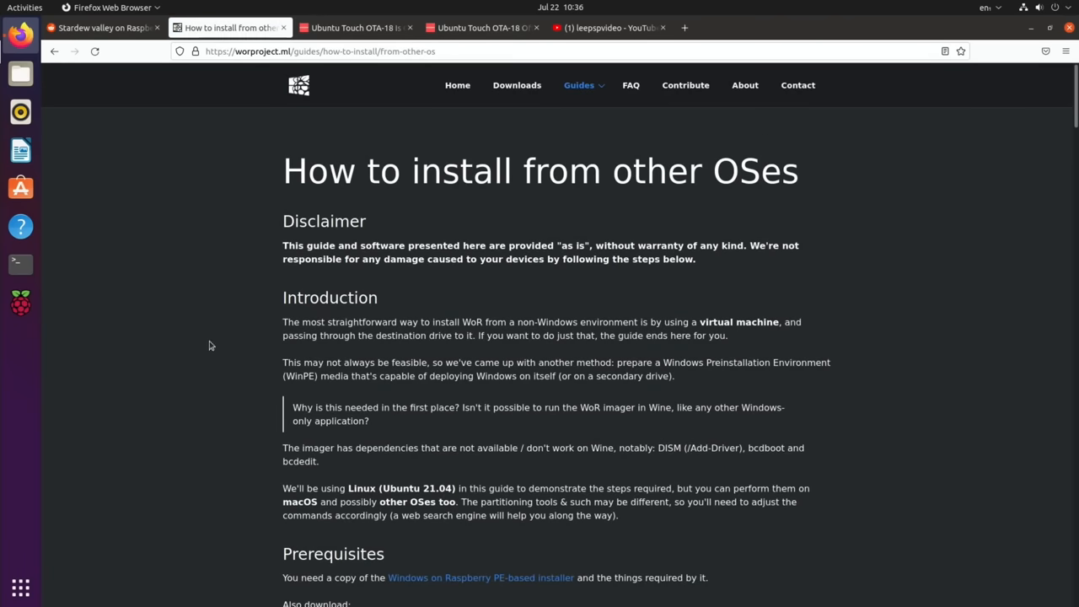
{"action": "mouse_move", "coordinate": [195, 343]}
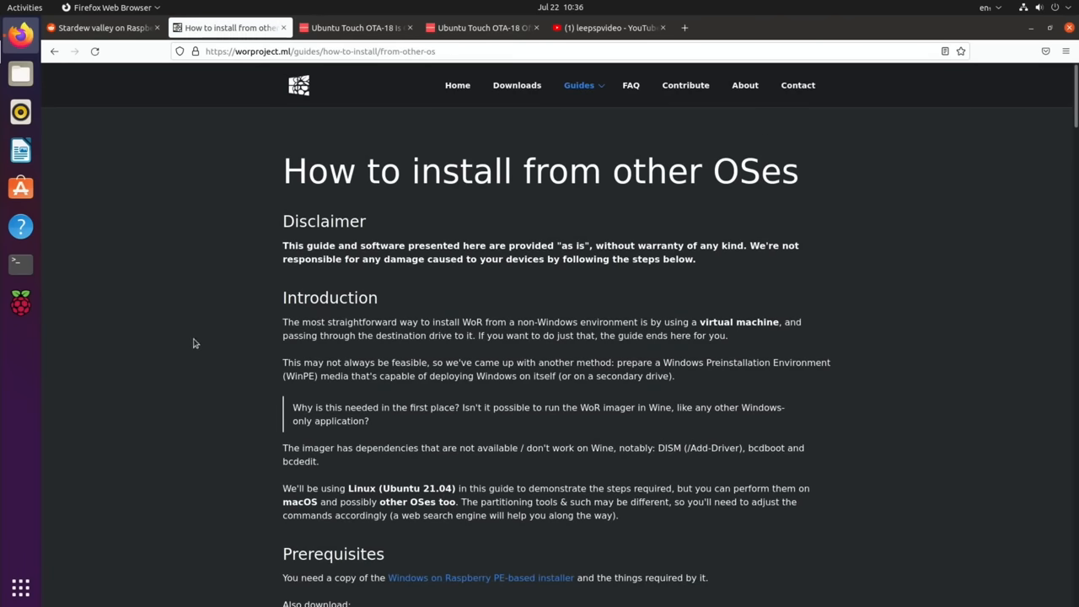
{"action": "scroll", "scroll_direction": "down", "scroll_amount": 3}
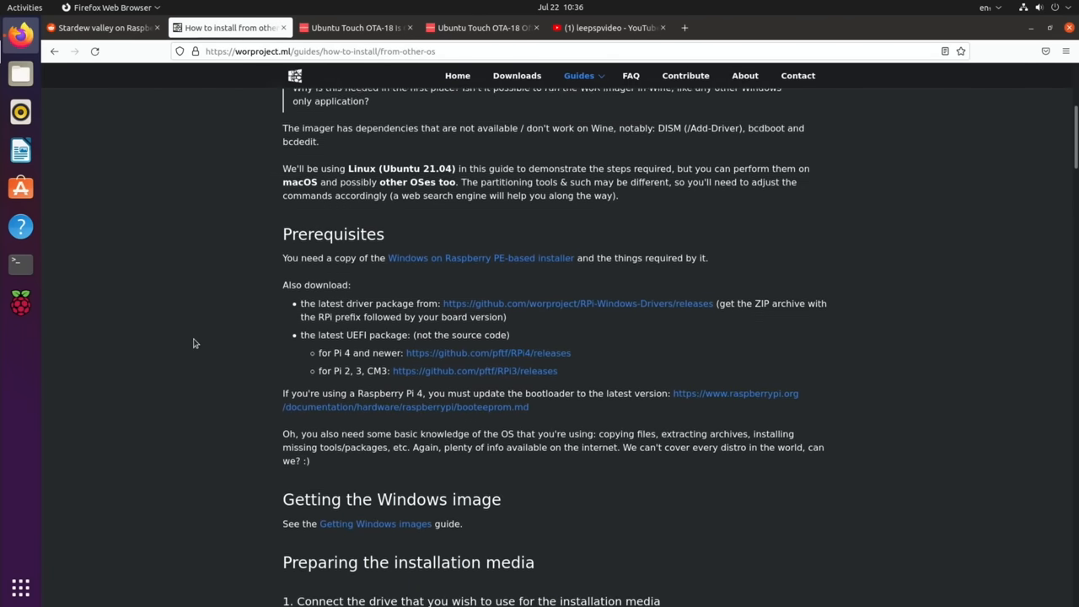
{"action": "scroll", "scroll_direction": "down", "scroll_amount": 3}
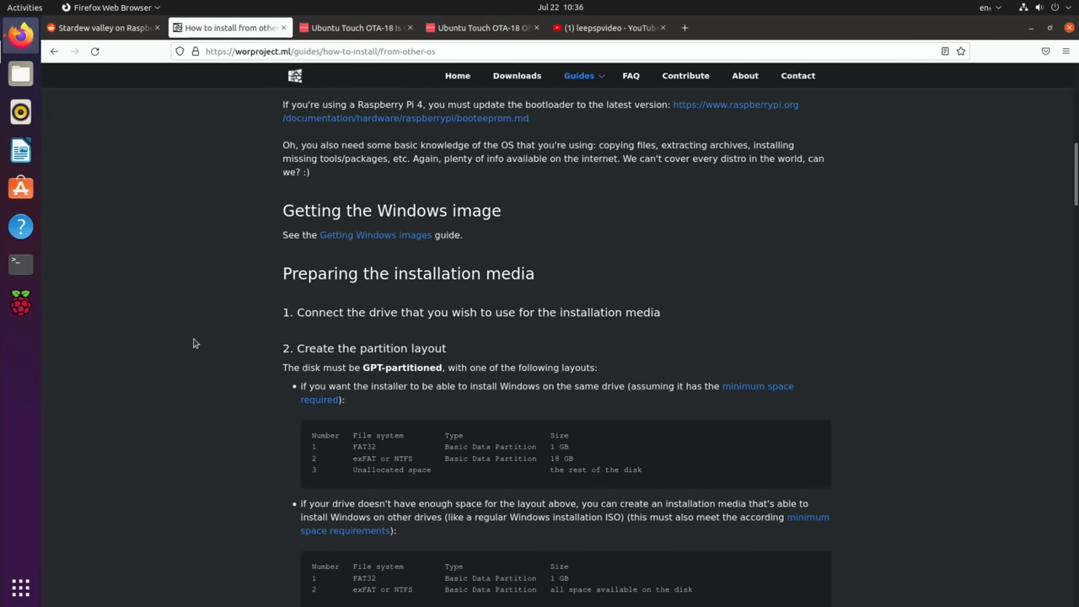
{"action": "scroll", "scroll_direction": "down", "scroll_amount": 3}
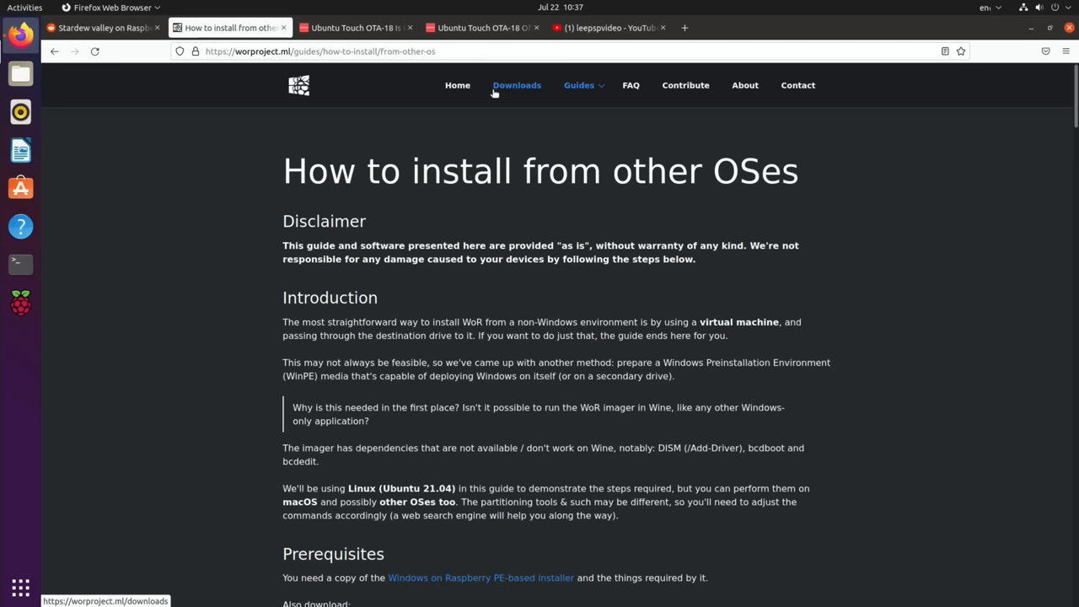
{"action": "mouse_move", "coordinate": [290, 189]}
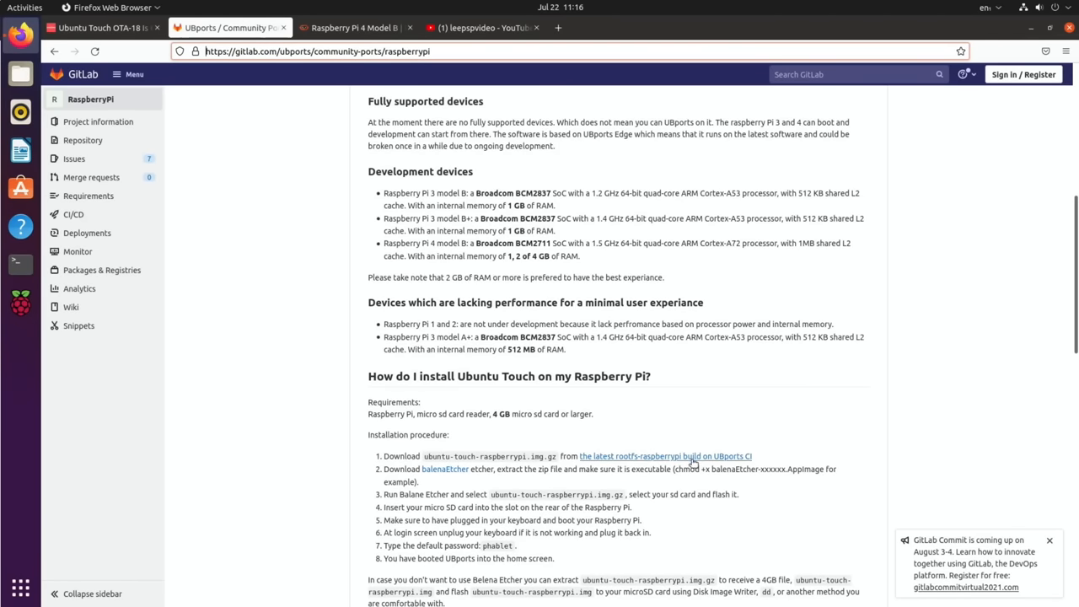
Switch to the UBports Raspberry Pi 4 Model B forum thread and scroll through its posts.
{"action": "left_click", "coordinate": [352, 27]}
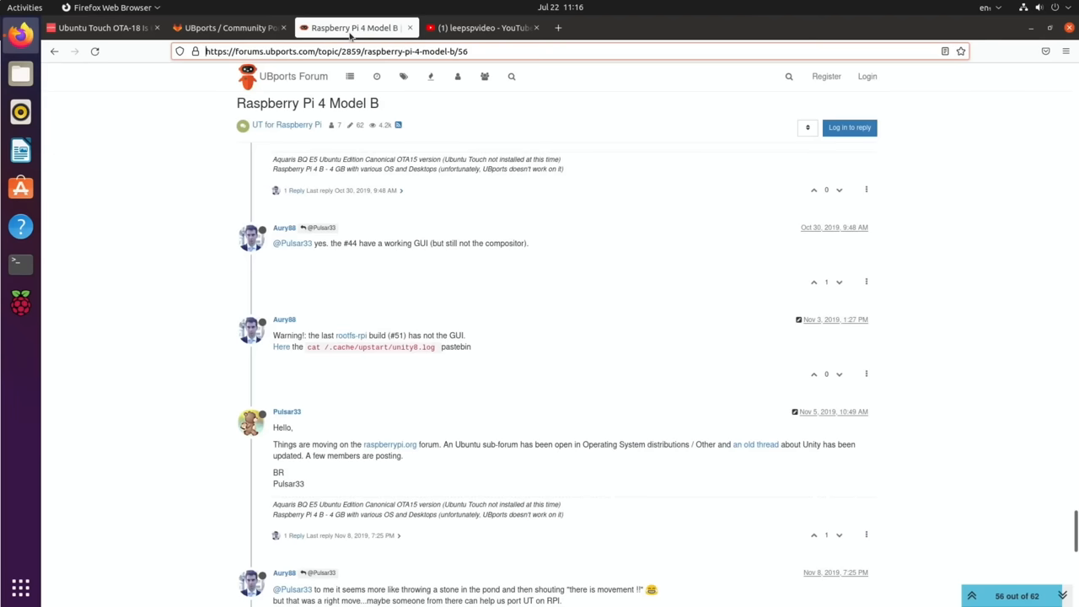
{"action": "scroll", "scroll_direction": "down", "scroll_amount": 3}
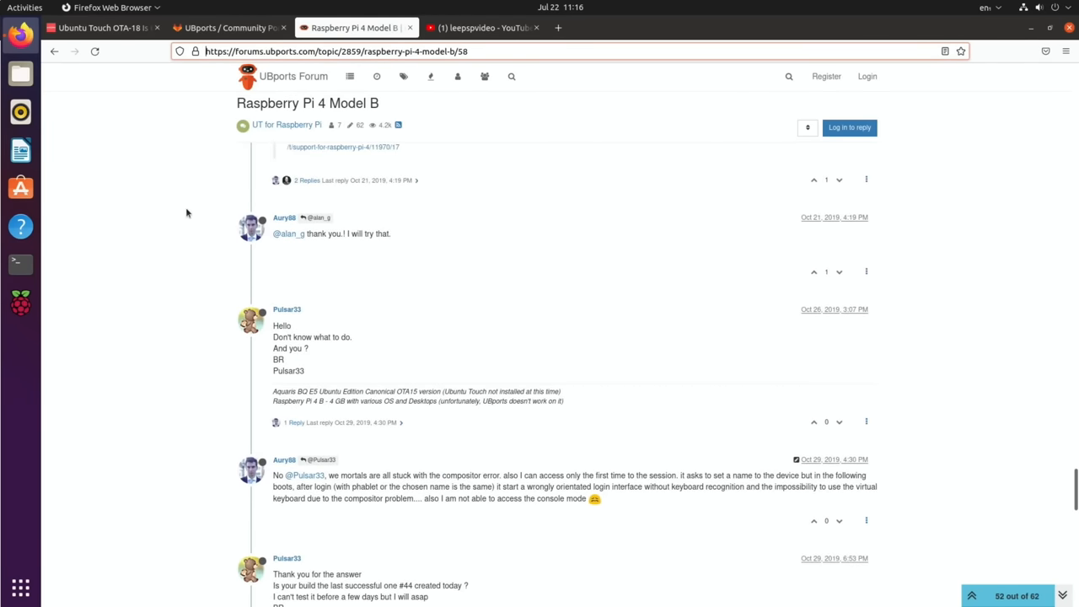
{"action": "scroll", "scroll_direction": "up", "scroll_amount": 3}
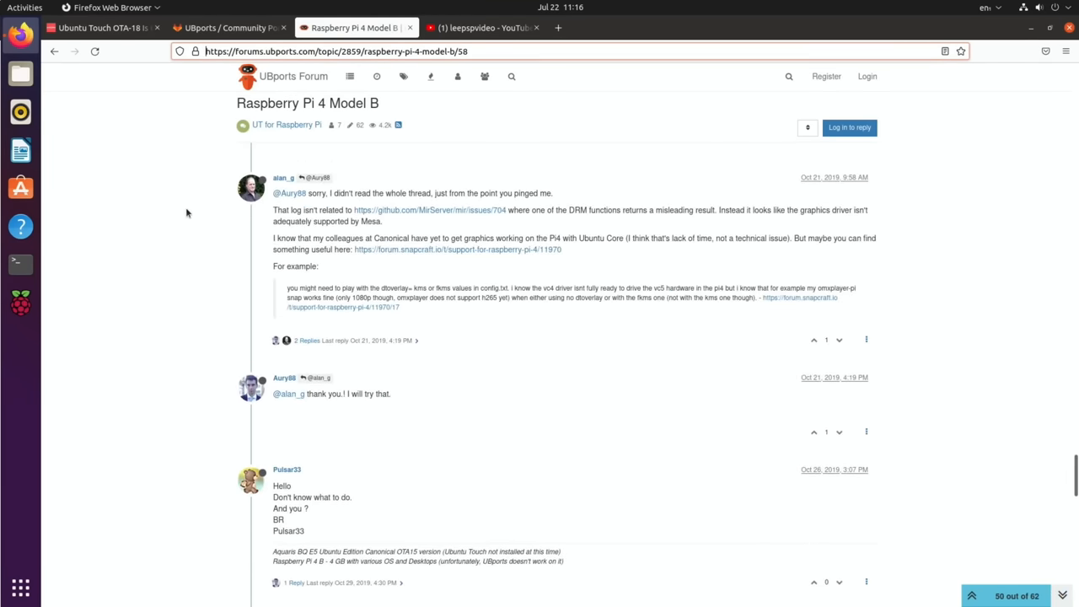
Switch to the leepspvideo YouTube channel tab.
{"action": "left_click", "coordinate": [481, 28]}
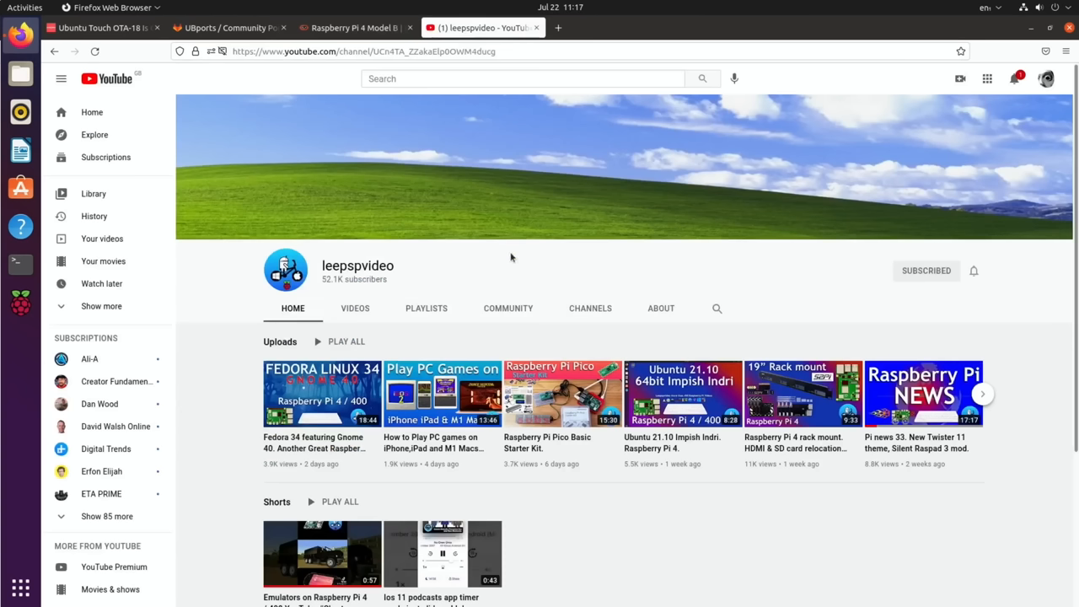
{"action": "mouse_move", "coordinate": [682, 394]}
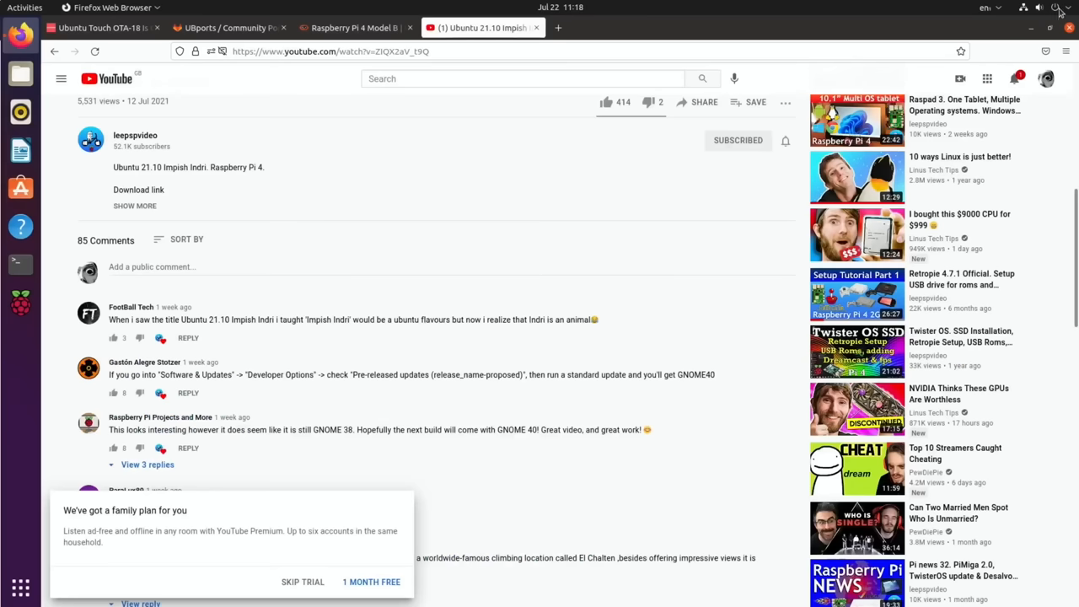
Open GNOME Settings from the top-right system menu.
{"action": "left_click", "coordinate": [1057, 8]}
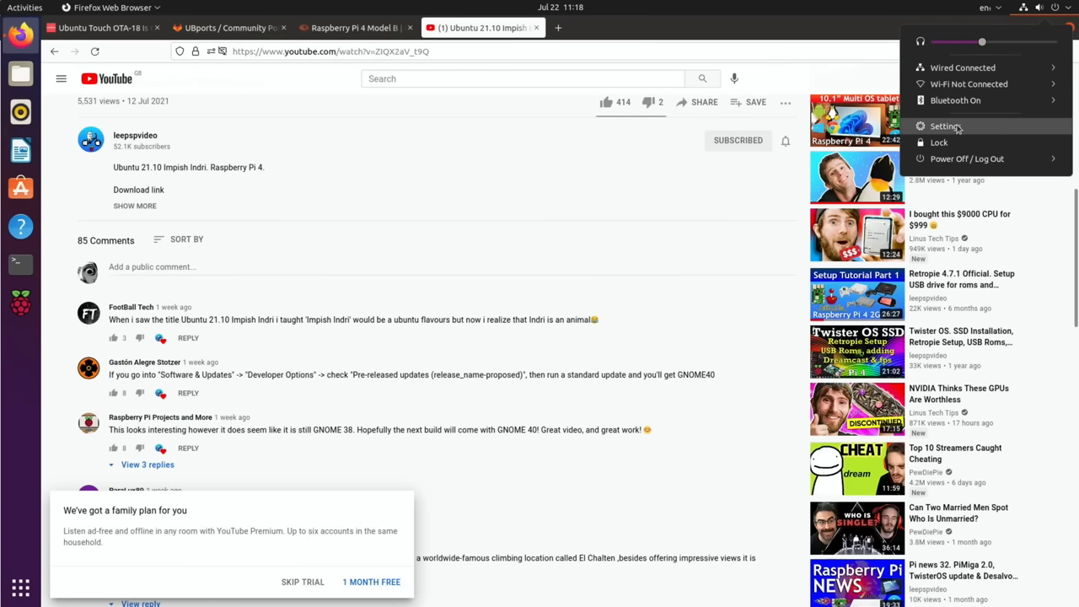
{"action": "left_click", "coordinate": [945, 126]}
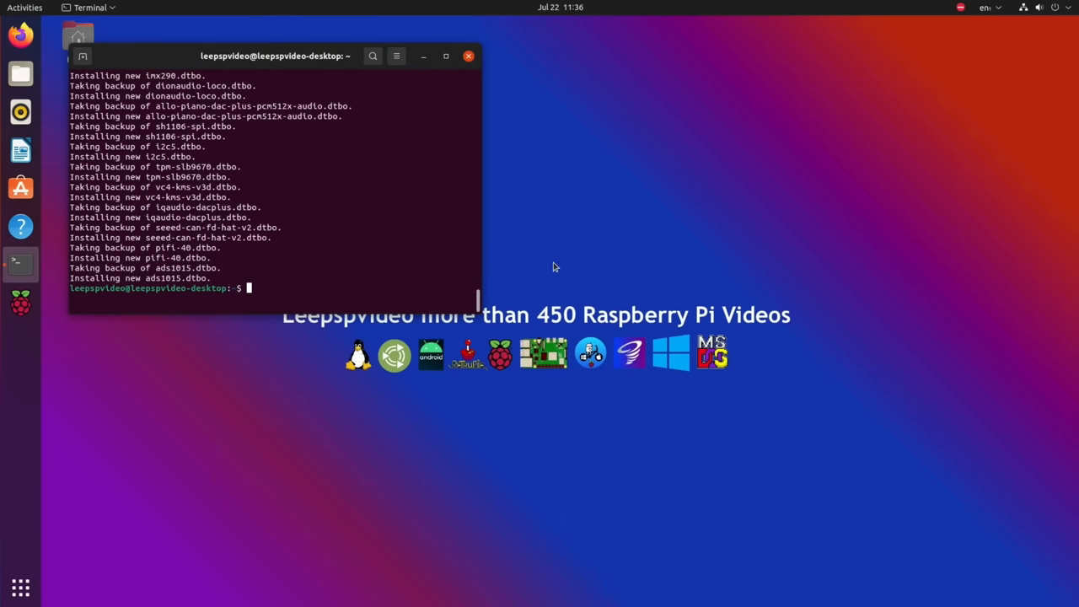
Restart the system with the reboot command.
{"action": "type", "text": "reboot"}
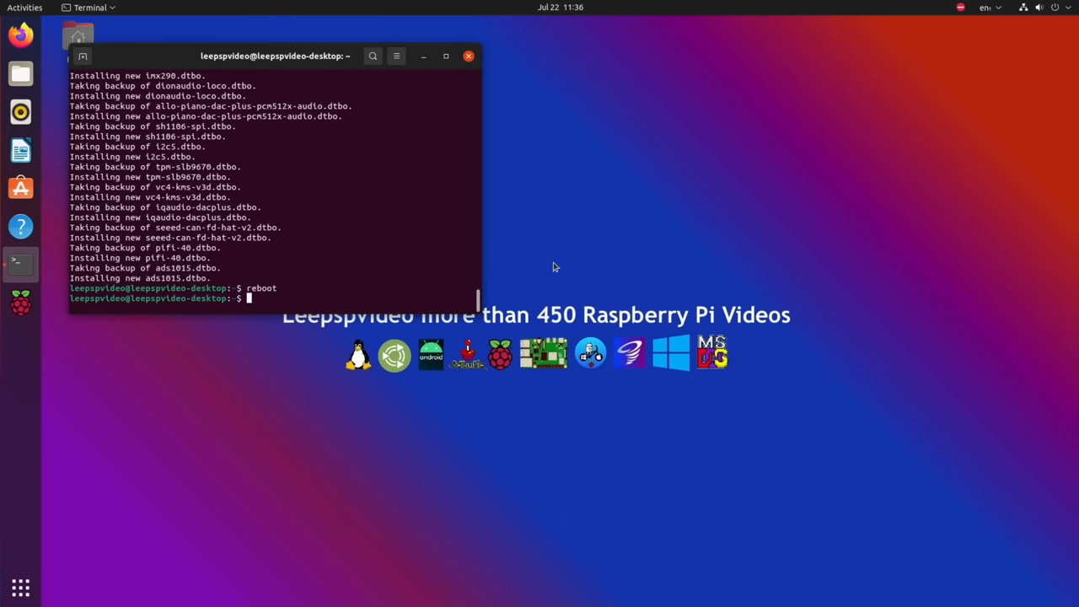
{"action": "key", "text": "Return"}
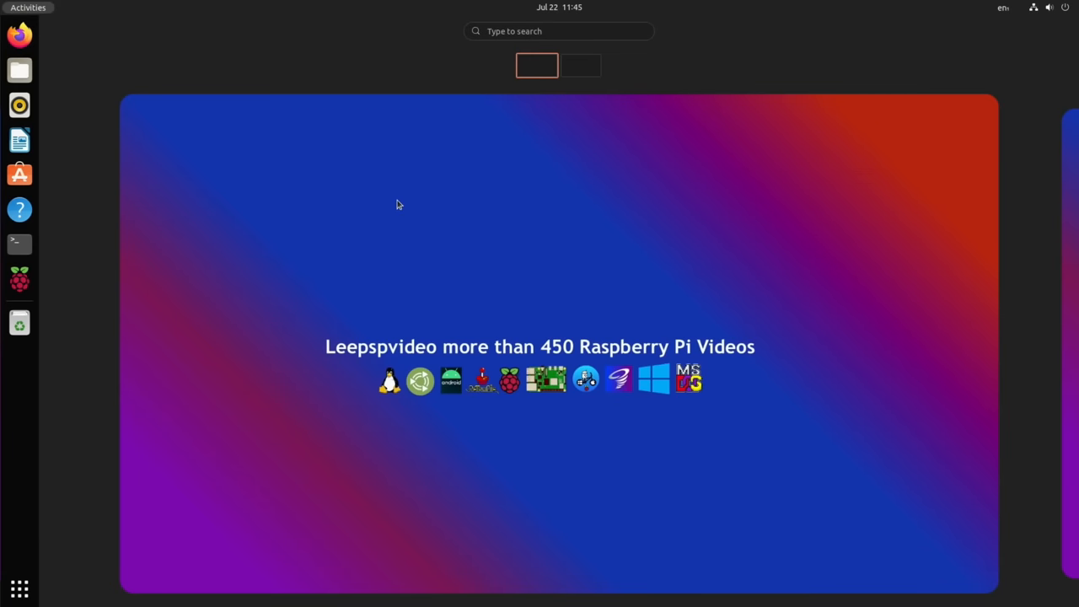
{"action": "mouse_move", "coordinate": [20, 71]}
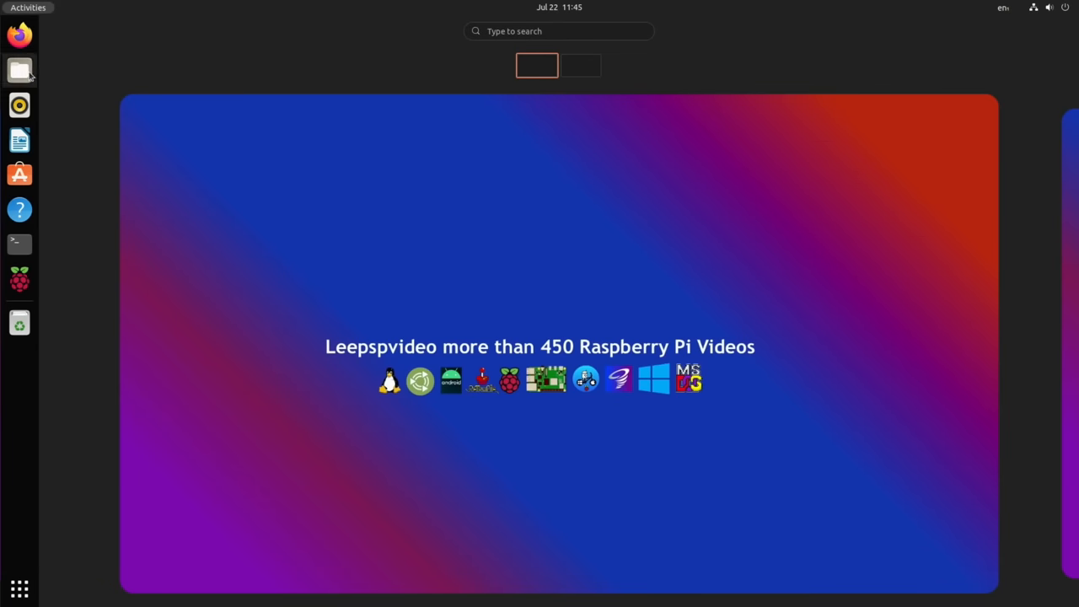
View the Files, LibreOffice, software store and Raspberry Pi Imager windows in the Activities overview.
{"action": "left_click", "coordinate": [20, 71]}
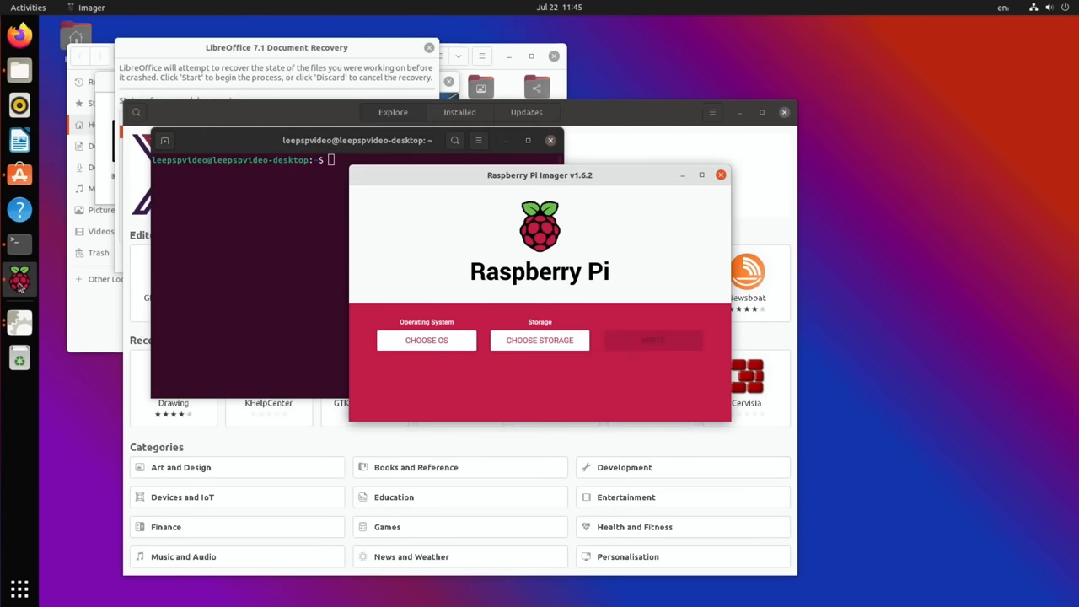
{"action": "left_click", "coordinate": [28, 7]}
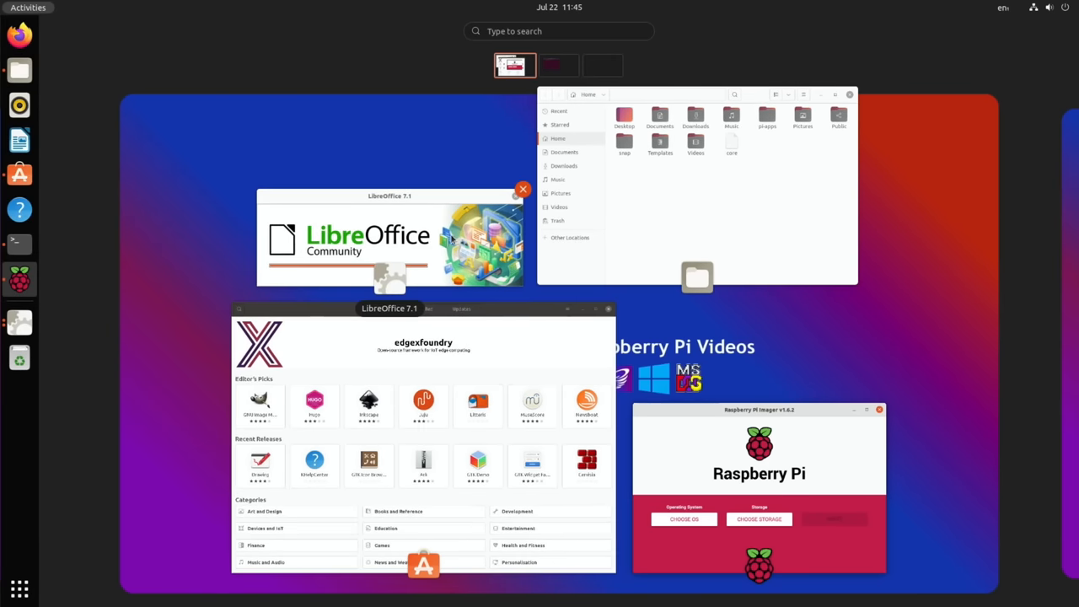
{"action": "left_click", "coordinate": [558, 66]}
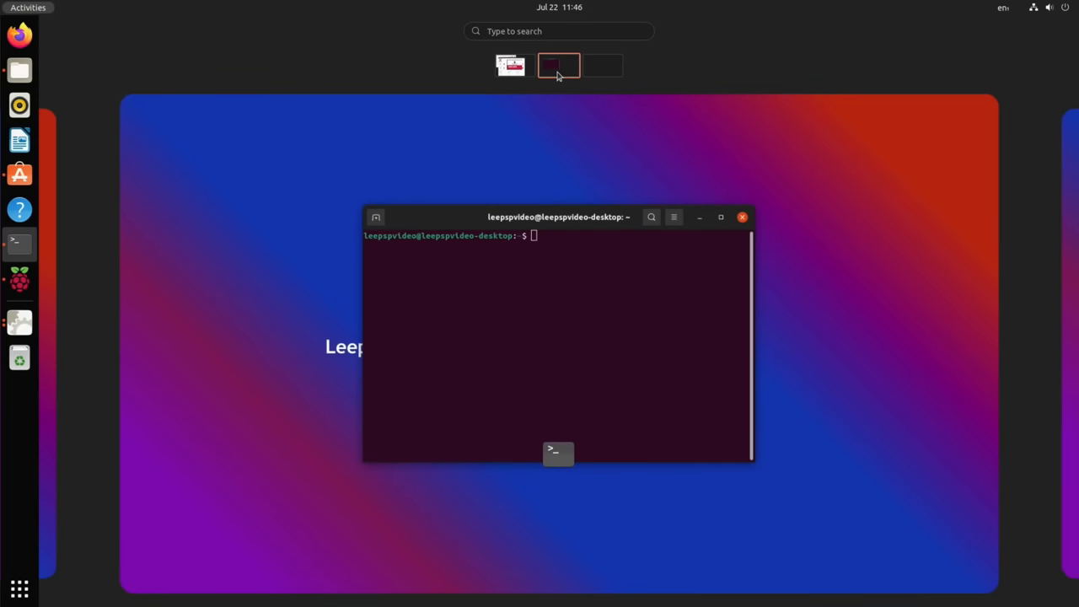
{"action": "left_click", "coordinate": [514, 66]}
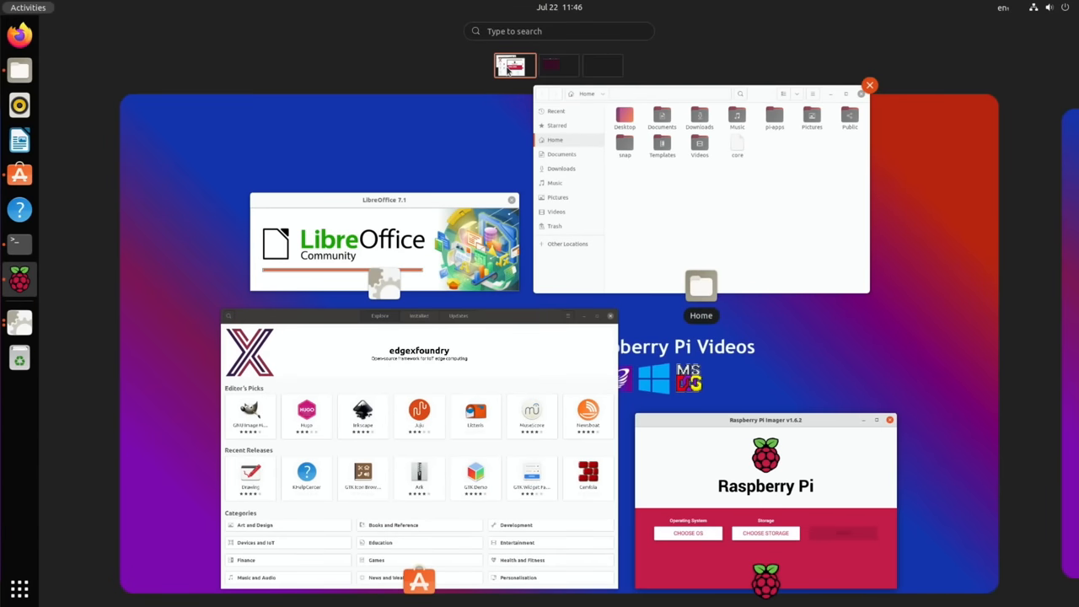
{"action": "left_click", "coordinate": [558, 66]}
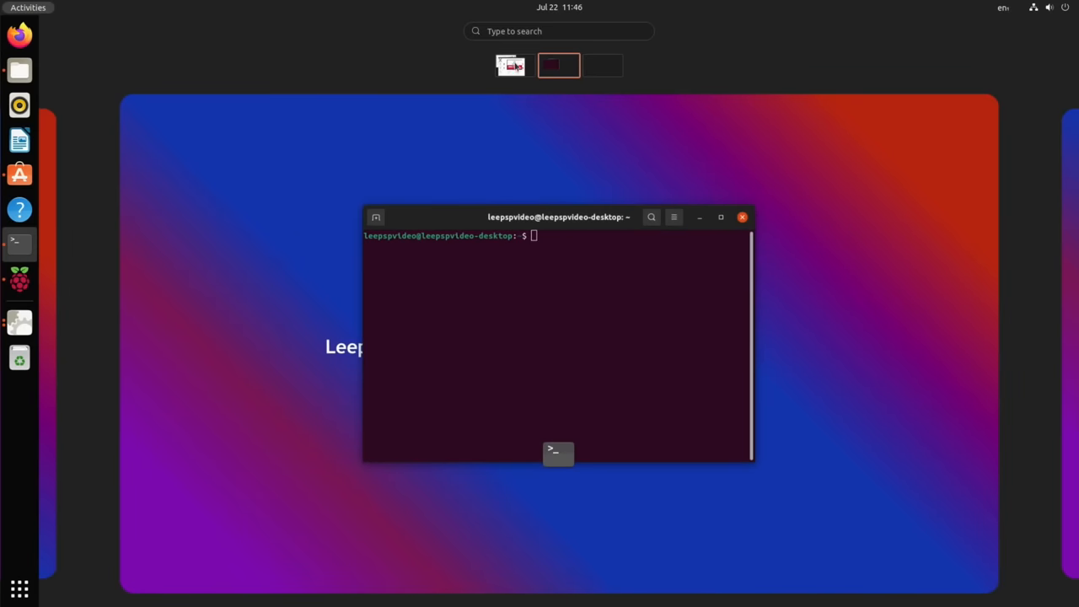
{"action": "left_click", "coordinate": [515, 65]}
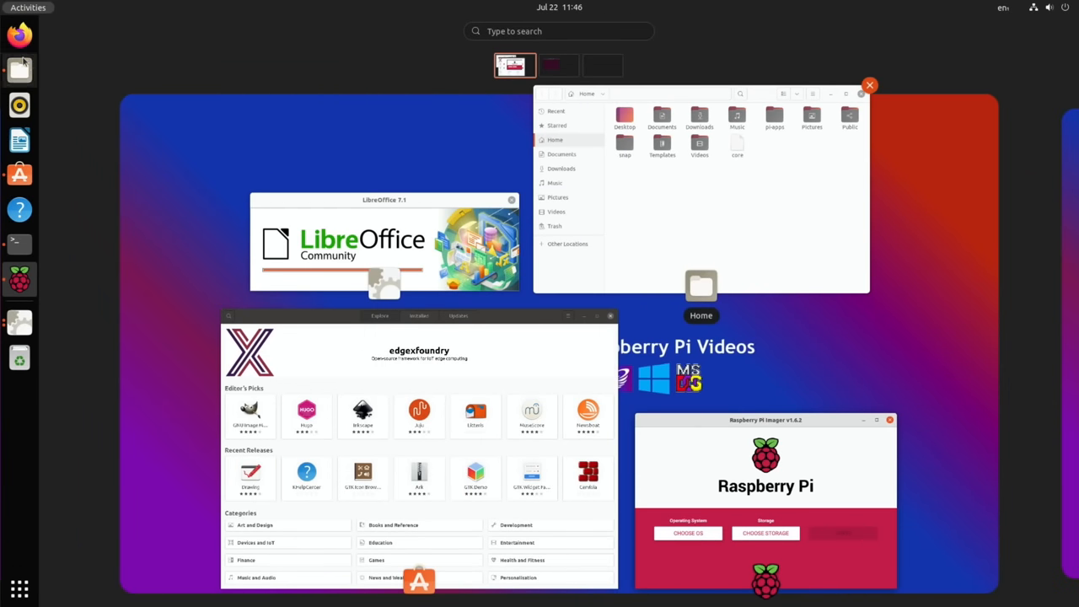
{"action": "mouse_move", "coordinate": [79, 355]}
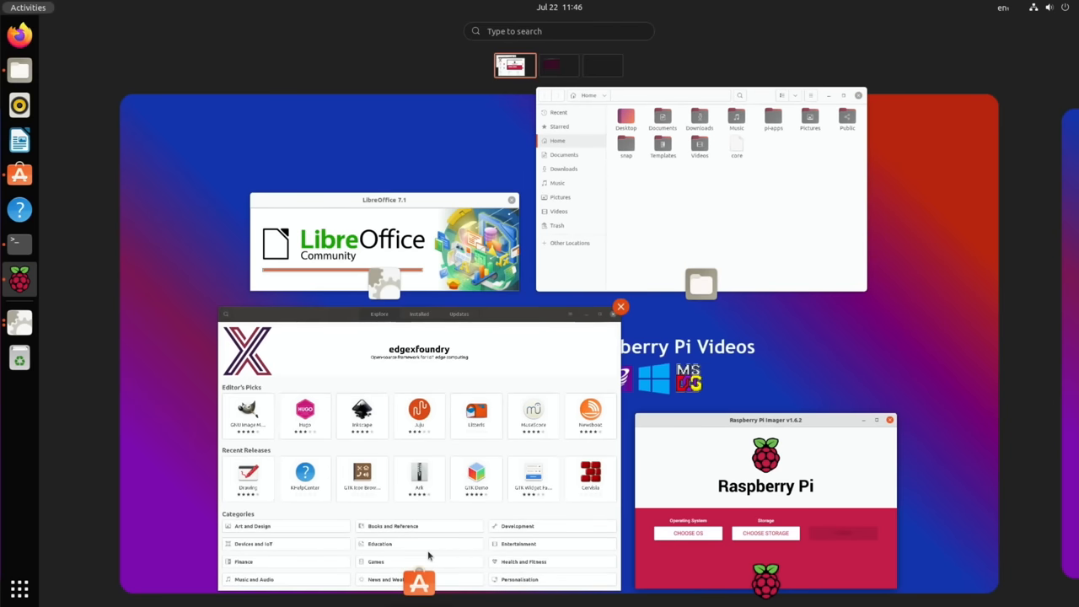
{"action": "mouse_move", "coordinate": [628, 425]}
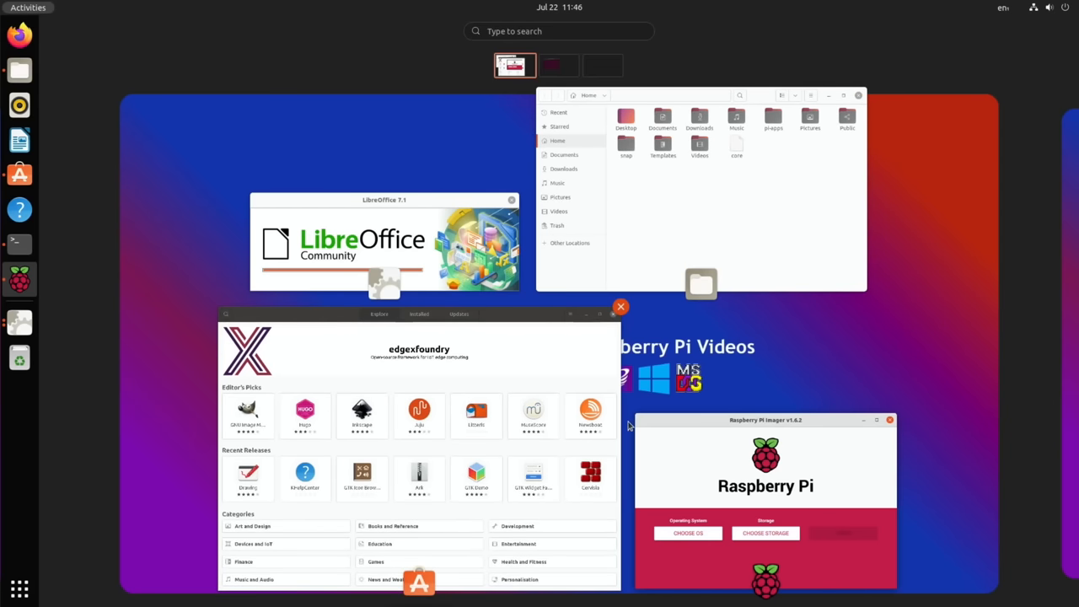
{"action": "left_click", "coordinate": [18, 244]}
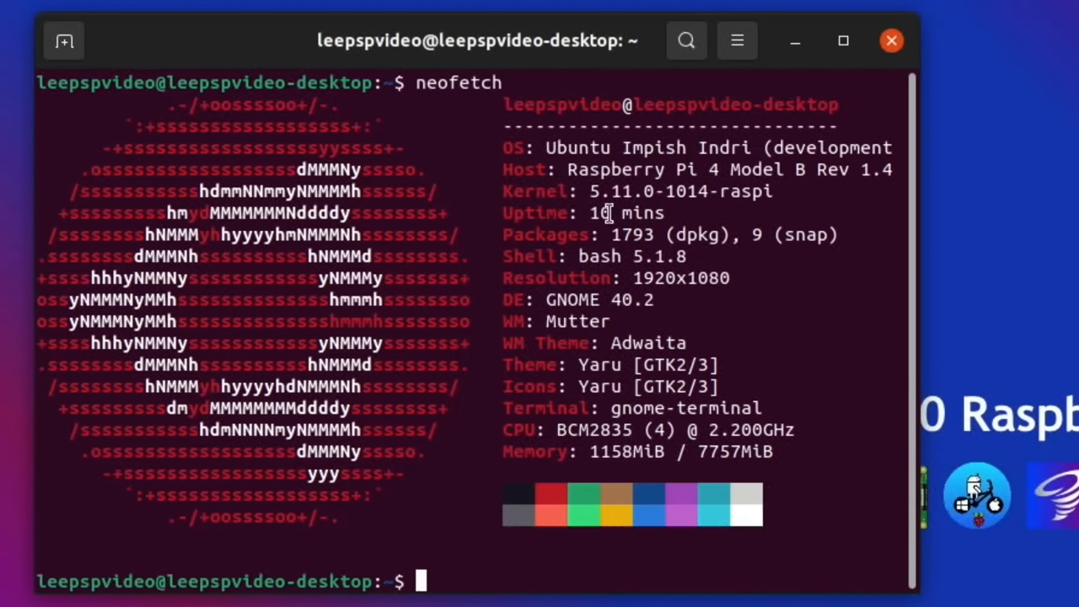
{"action": "mouse_move", "coordinate": [686, 304]}
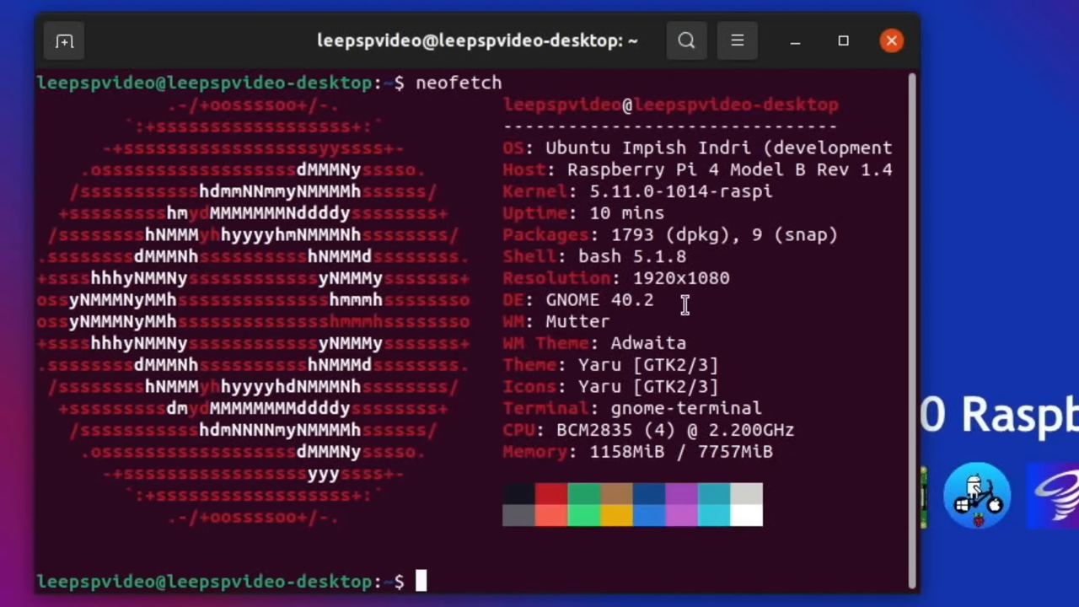
{"action": "mouse_move", "coordinate": [603, 430]}
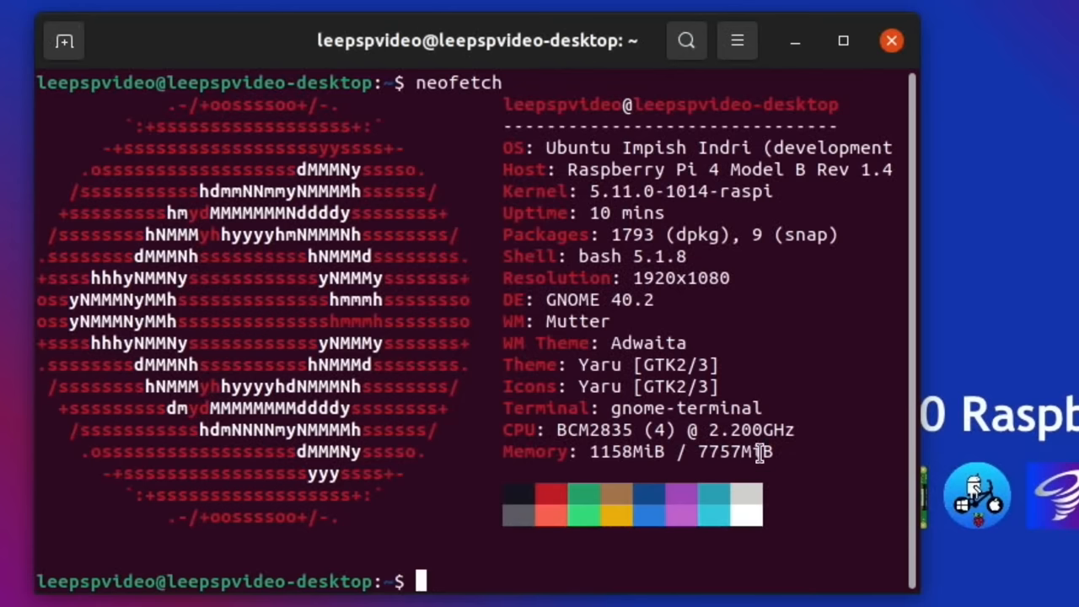
{"action": "mouse_move", "coordinate": [814, 432]}
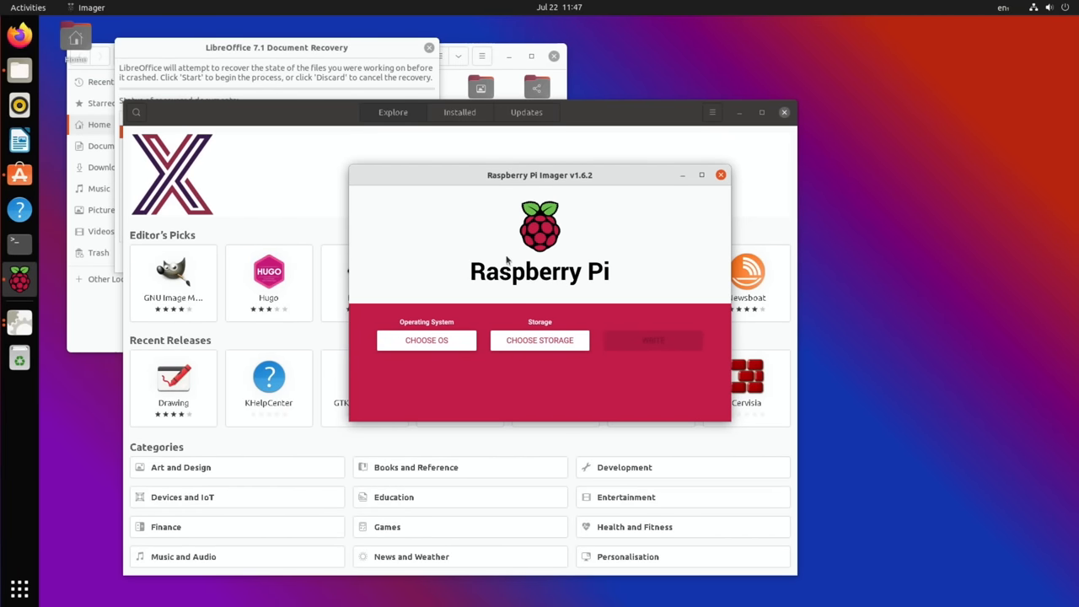
{"action": "mouse_move", "coordinate": [452, 279]}
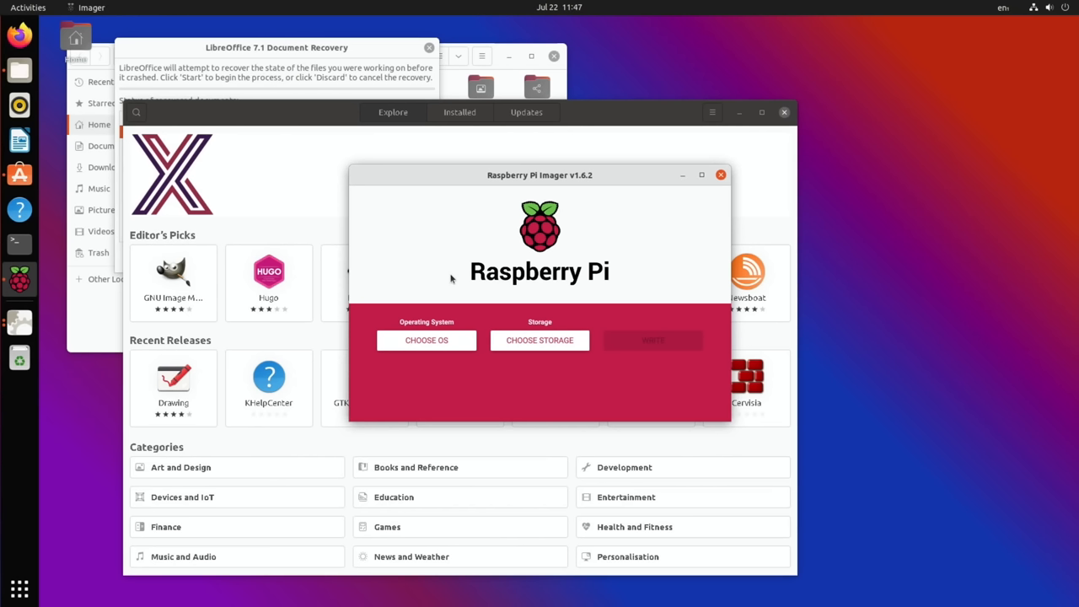
{"action": "mouse_move", "coordinate": [41, 278]}
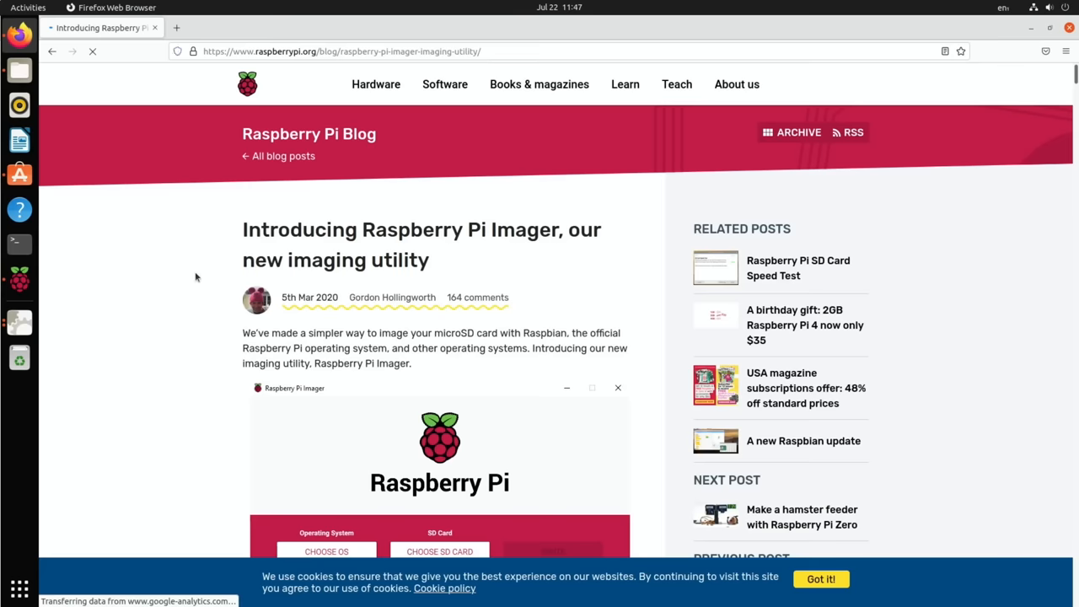
Scroll down the Raspberry Pi Imager page explaining Raspberry Pi OS installation.
{"action": "scroll", "scroll_direction": "down", "scroll_amount": 3}
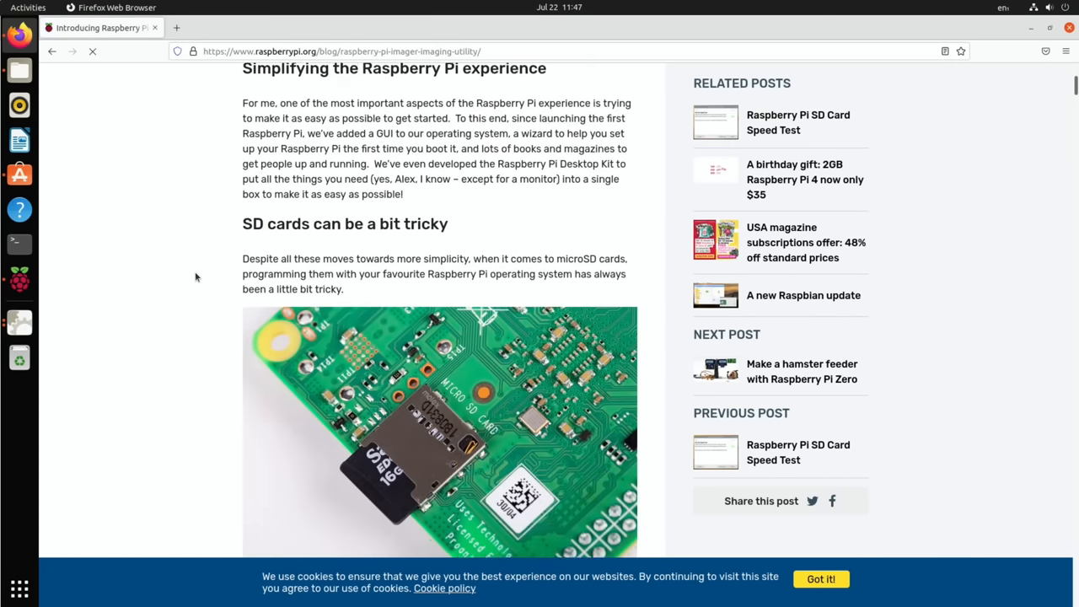
{"action": "scroll", "scroll_direction": "down", "scroll_amount": 3}
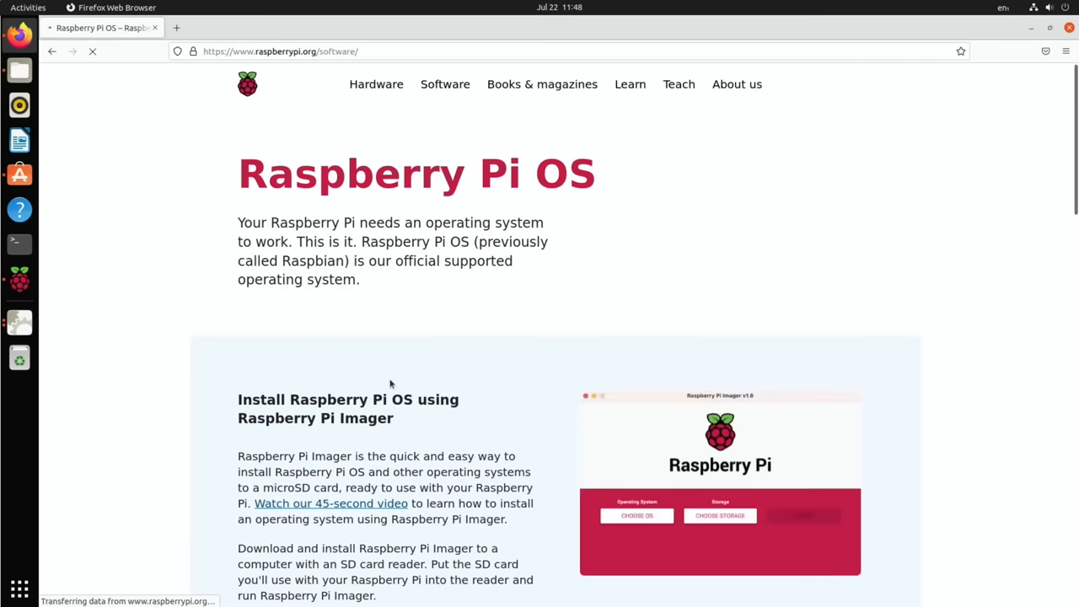
{"action": "scroll", "scroll_direction": "down", "scroll_amount": 3}
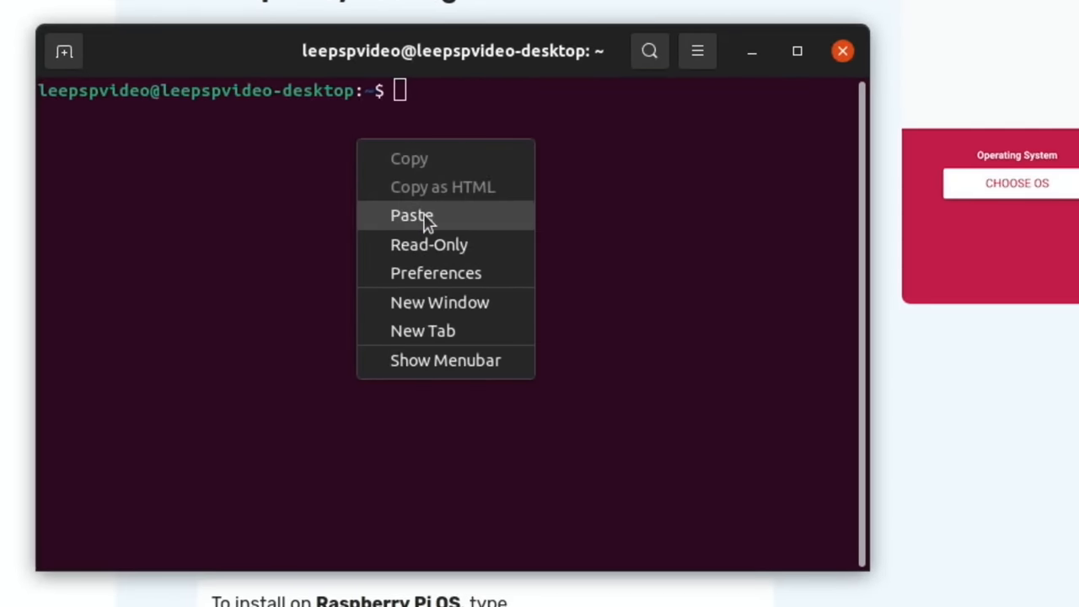
Try 'sudo apt install rpi-imager', then copy and run the suggested 'snap install rpi-imager'.
{"action": "left_click", "coordinate": [411, 215]}
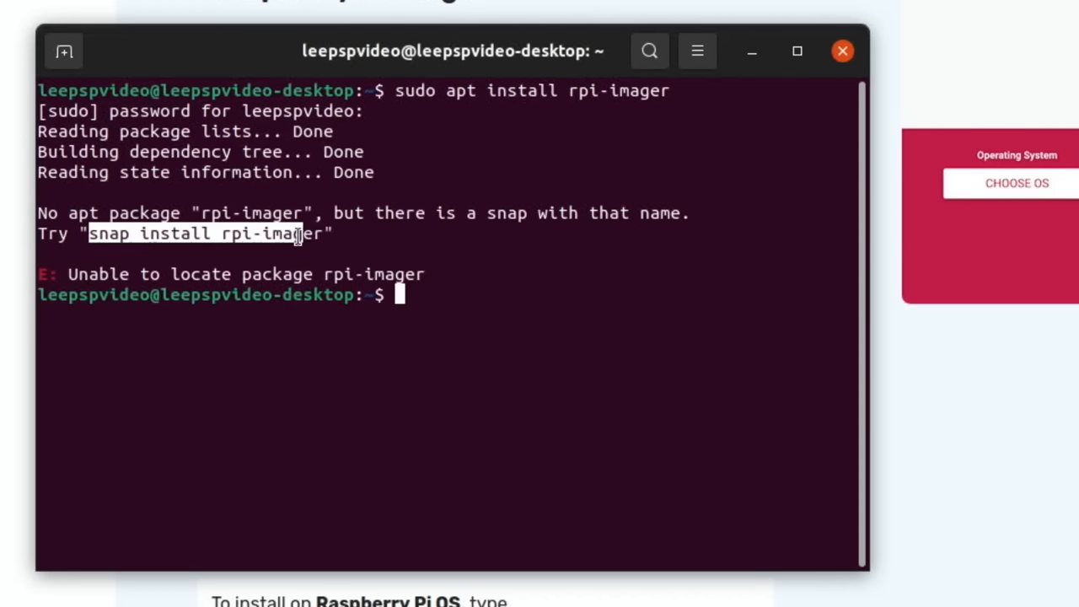
{"action": "right_click", "coordinate": [299, 236]}
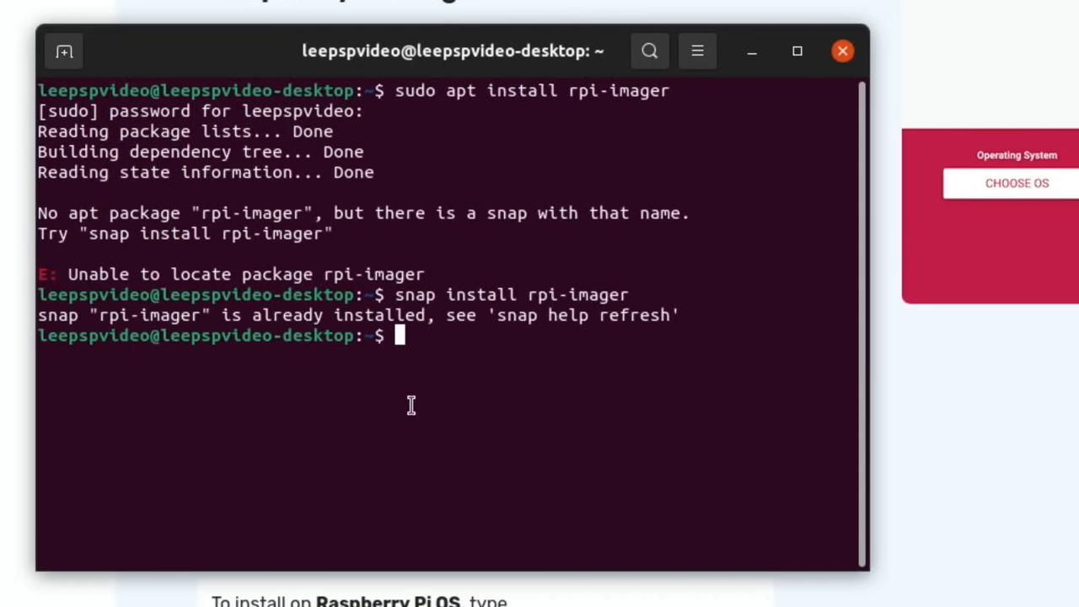
{"action": "mouse_move", "coordinate": [410, 328]}
{"action": "type", "text": "snap remove rpi-imager"}
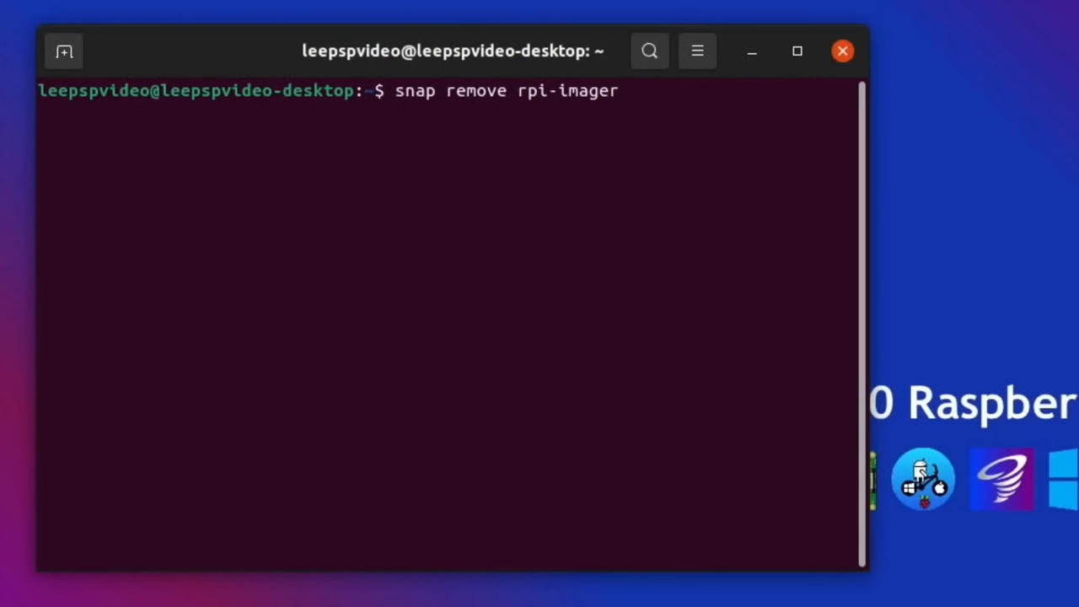
Remove rpi-imager with snap, then reinstall it, authenticating with the password.
{"action": "key", "text": "Return"}
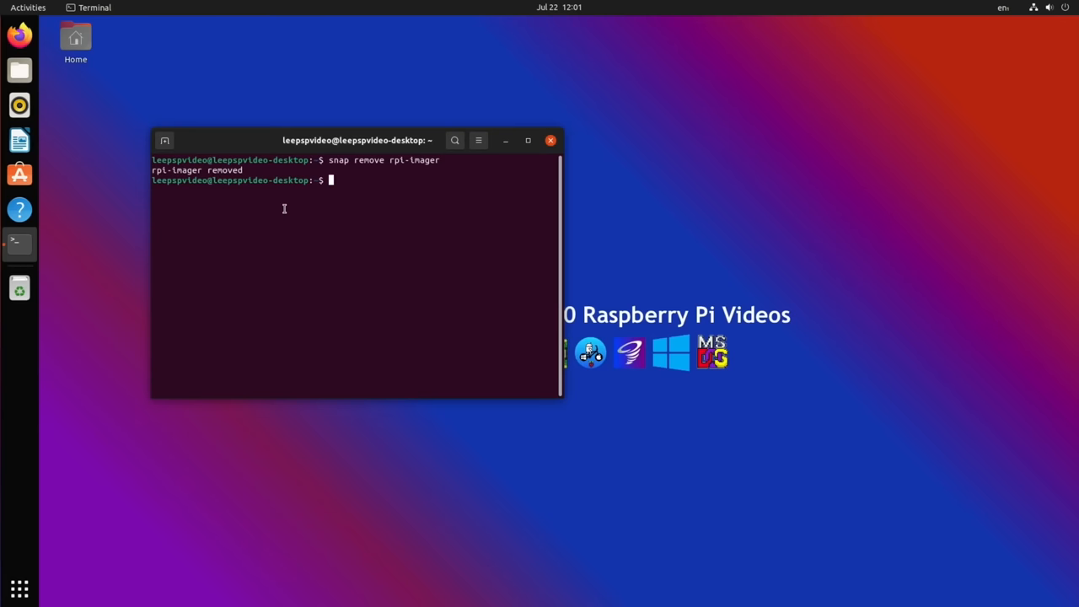
{"action": "type", "text": "snap install rpi-imager"}
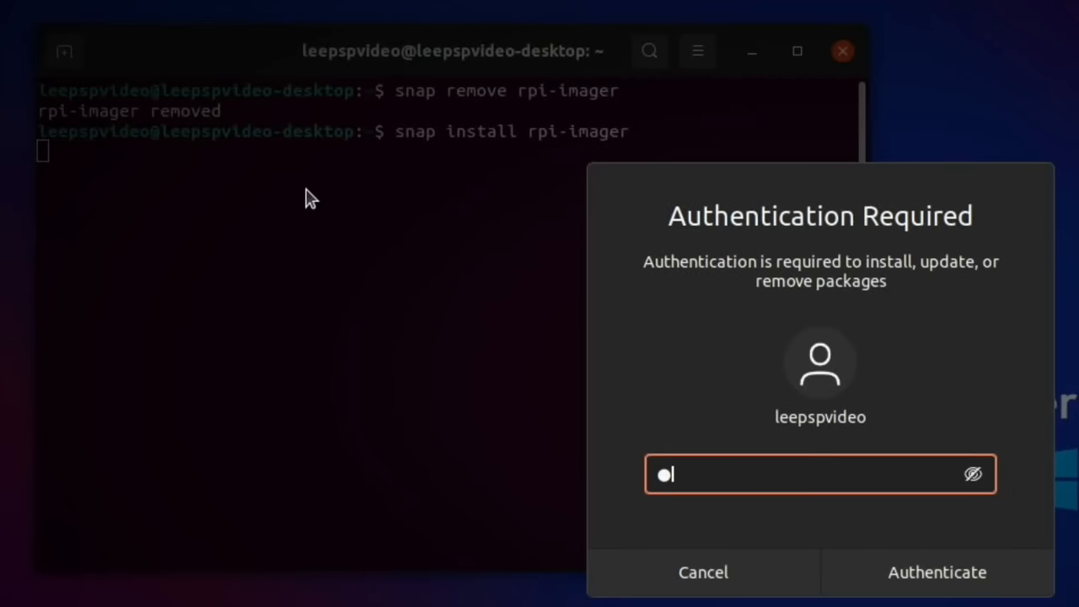
{"action": "left_click", "coordinate": [937, 571]}
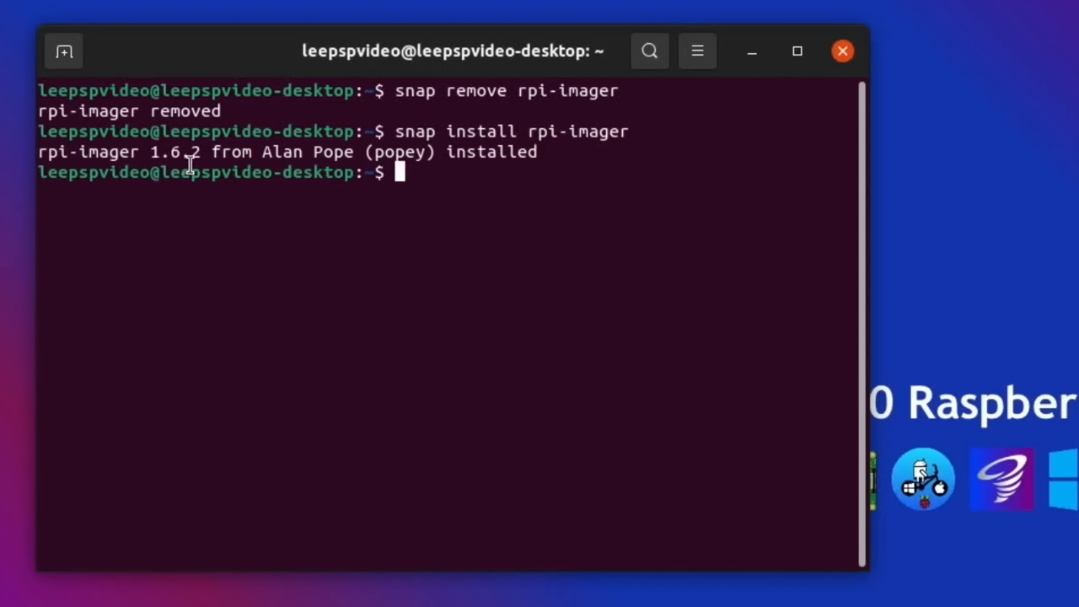
{"action": "mouse_move", "coordinate": [482, 164]}
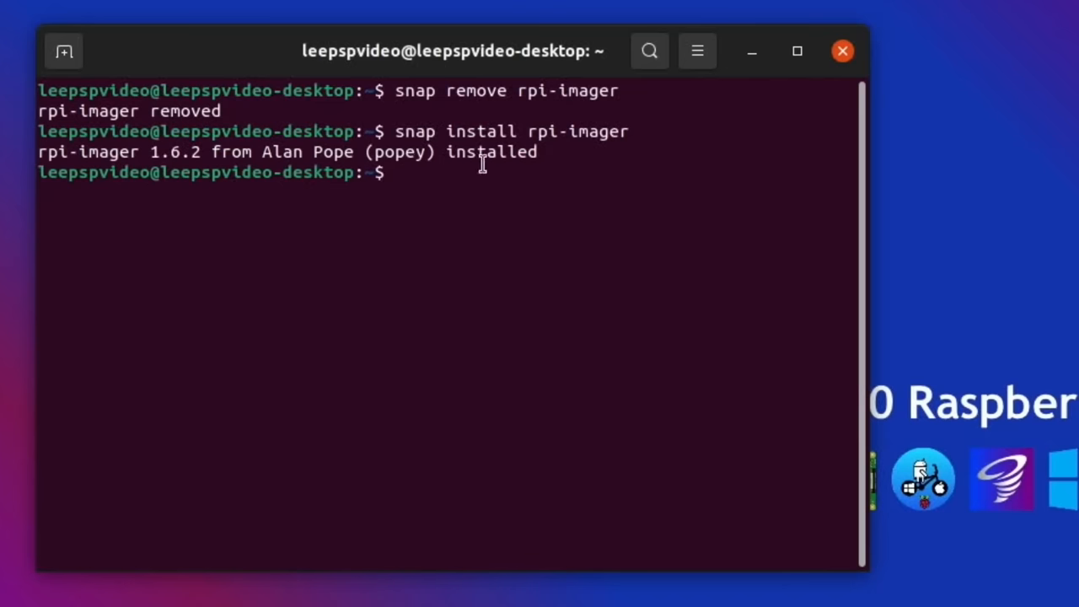